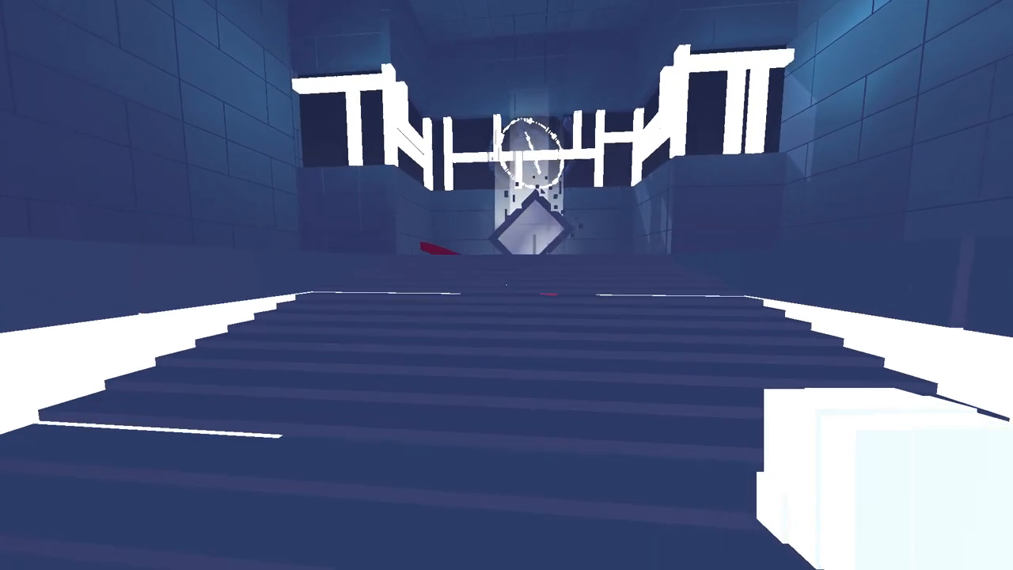
mouse_move(506, 284)
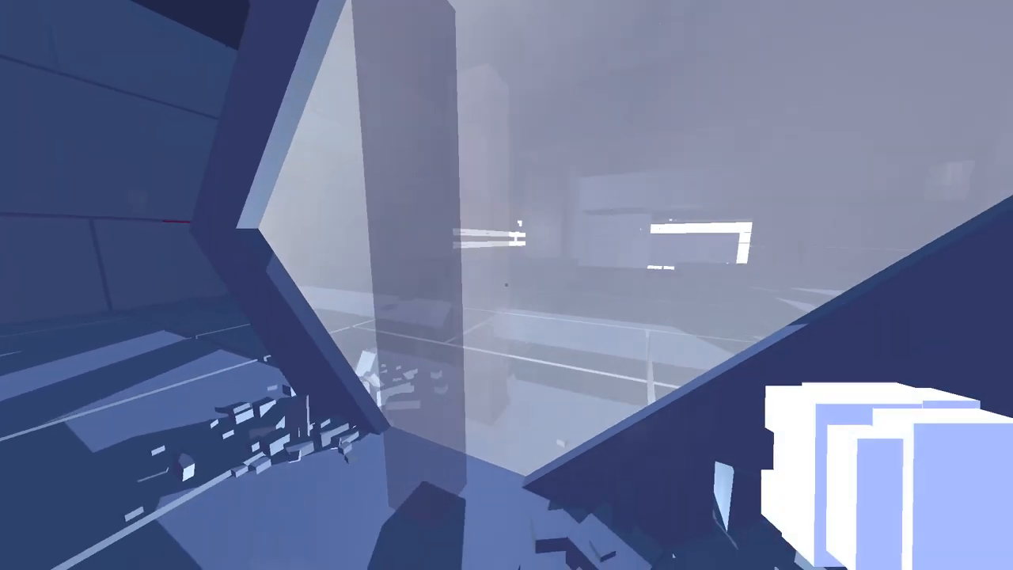
mouse_move(506, 285)
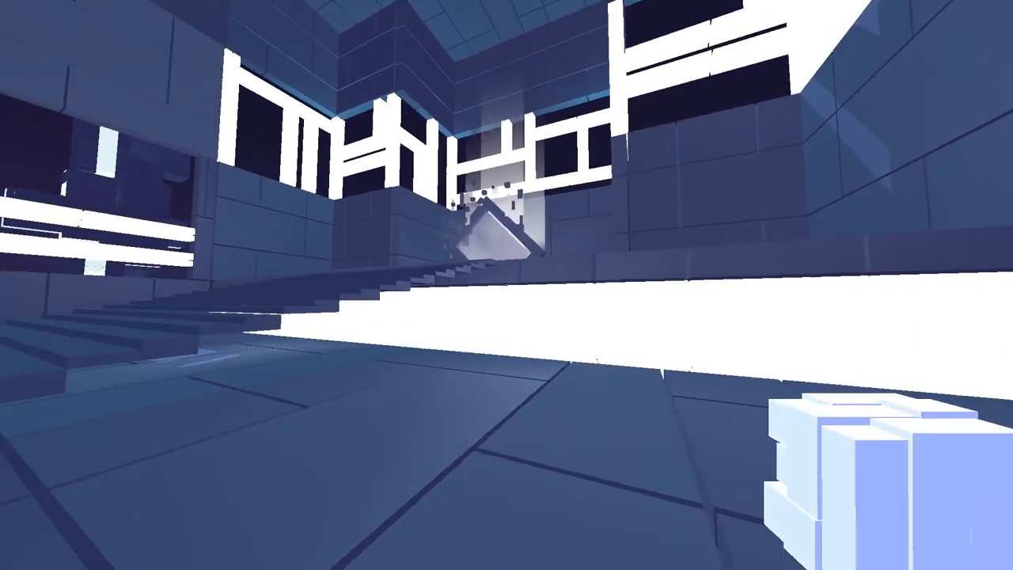
mouse_move(507, 285)
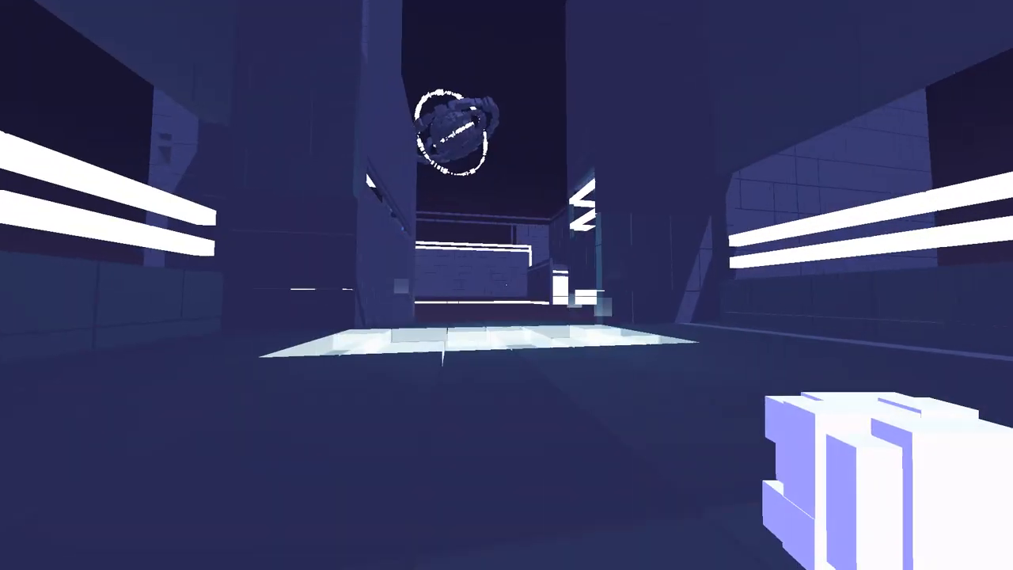
mouse_move(507, 285)
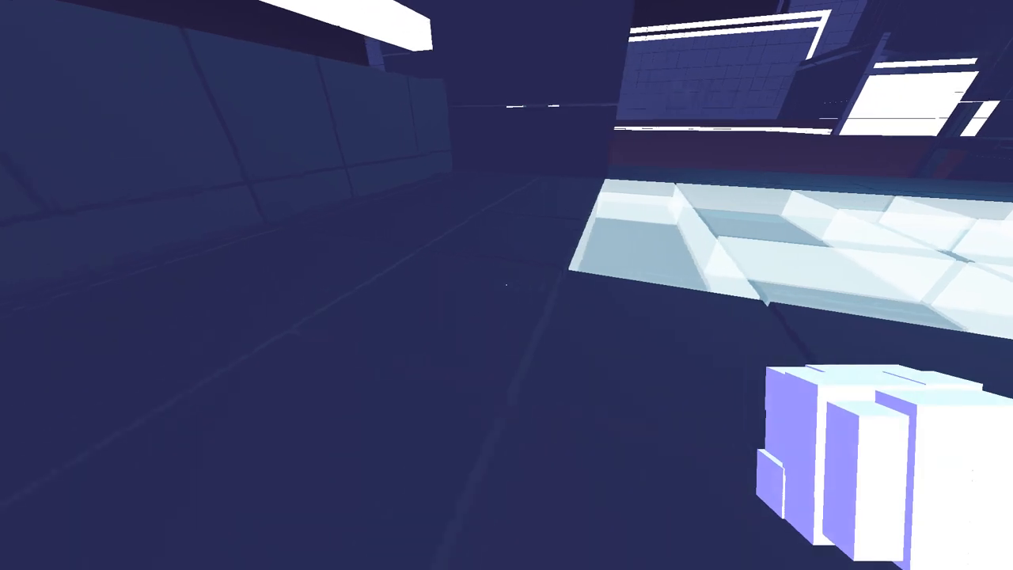
mouse_move(507, 284)
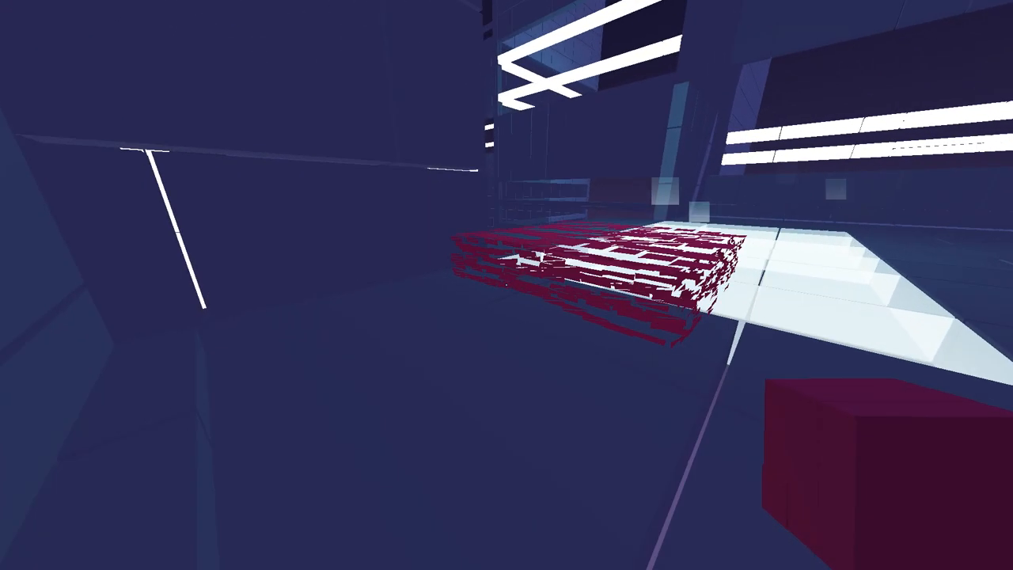
mouse_move(506, 285)
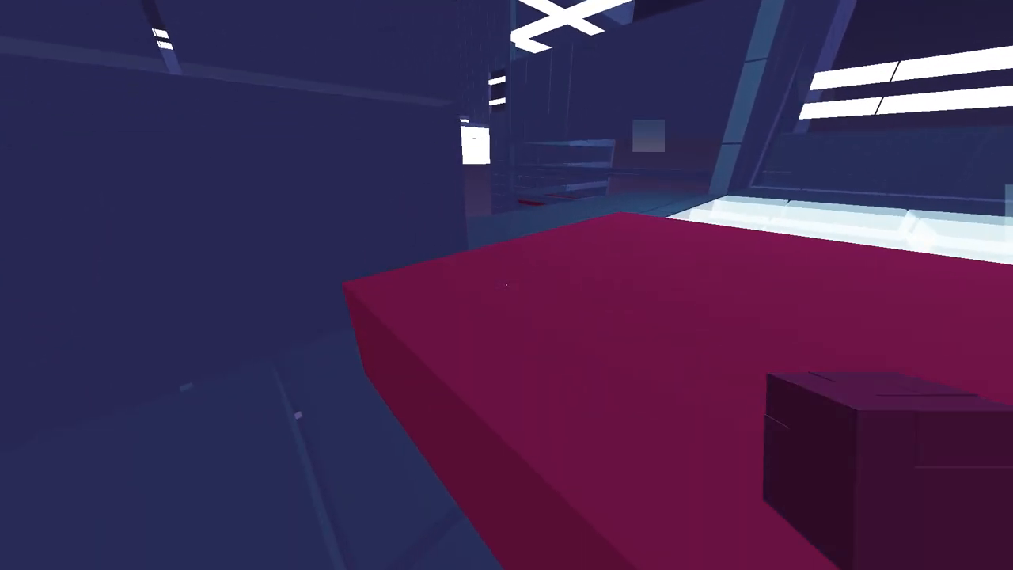
mouse_move(507, 285)
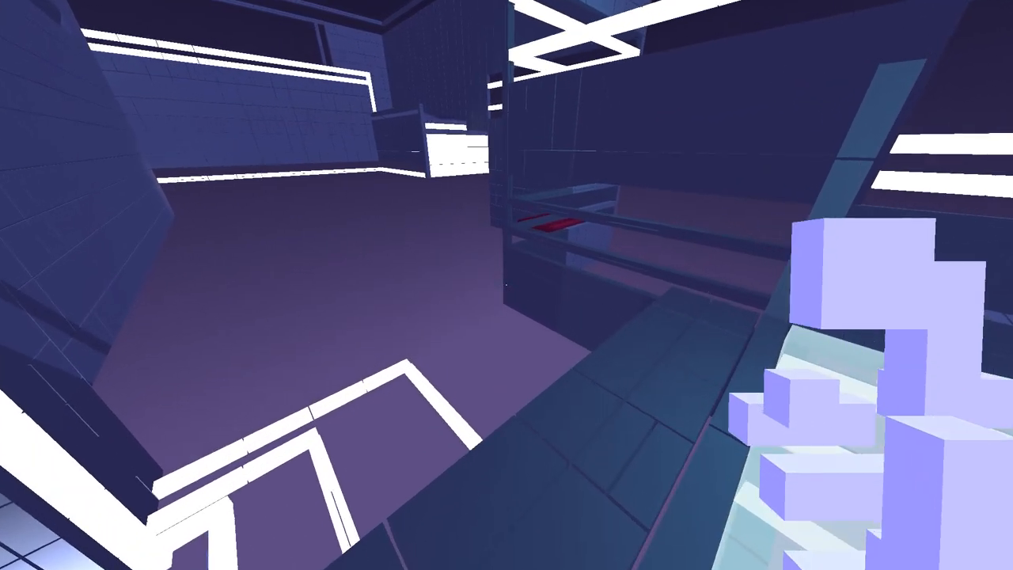
mouse_move(507, 285)
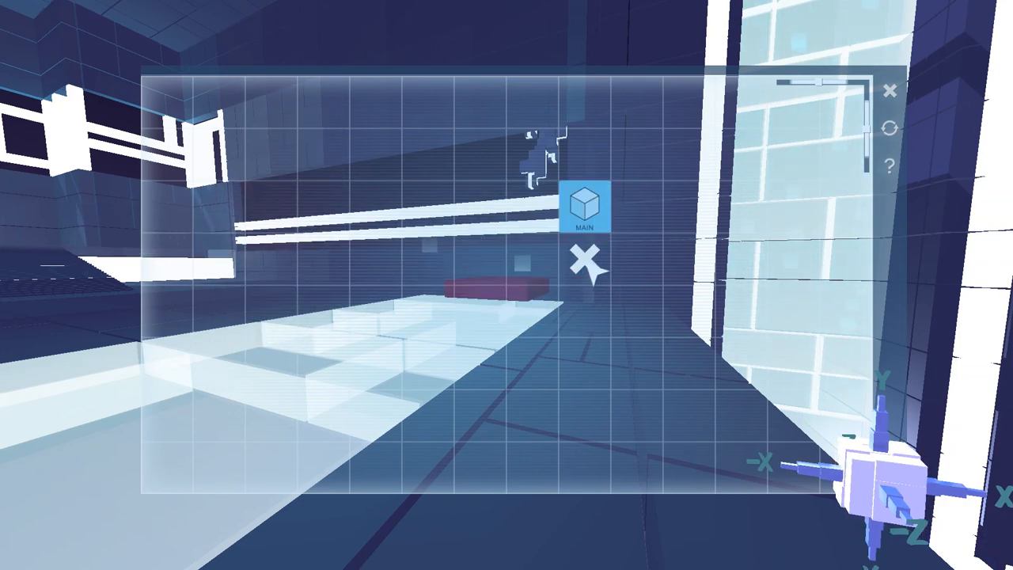
Place the platform's Main Cuboid object node and add a Stretch transform node.
click(584, 208)
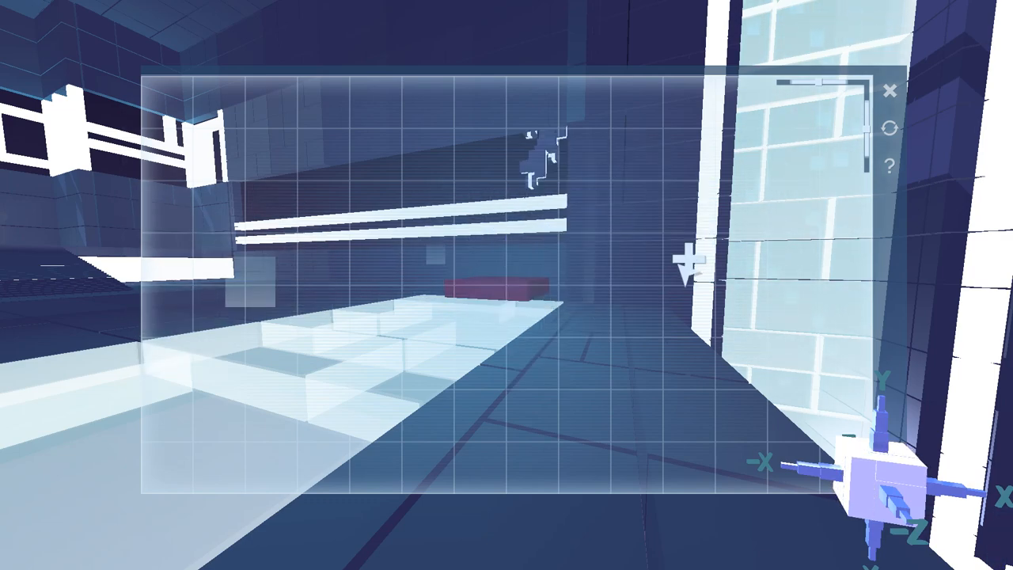
click(687, 260)
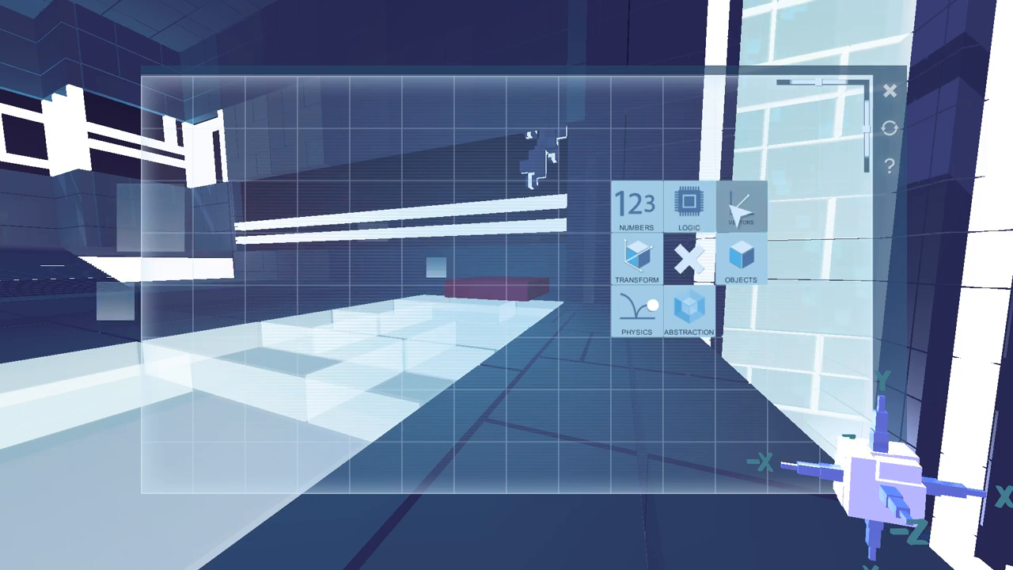
click(688, 259)
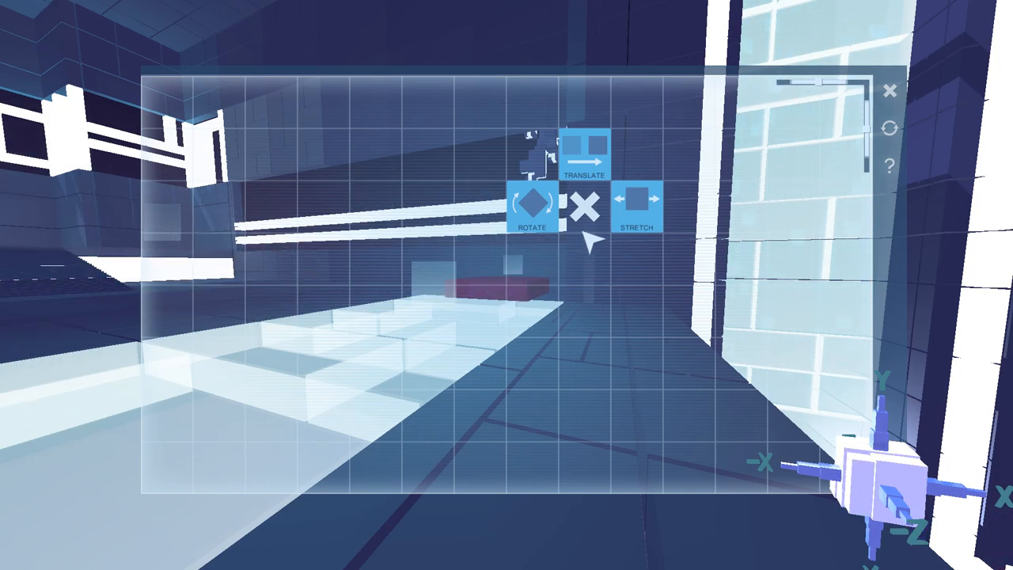
click(585, 208)
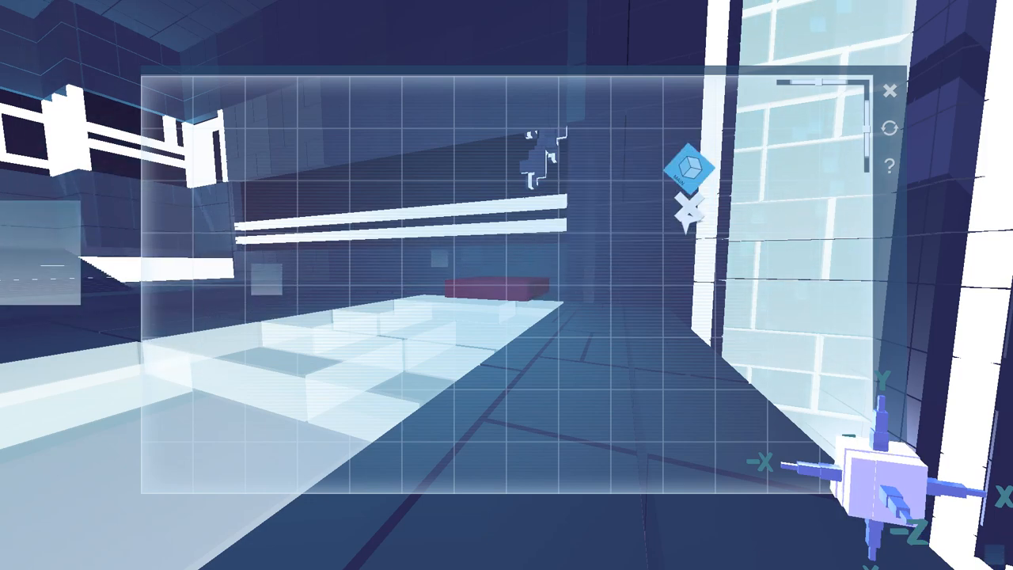
click(688, 166)
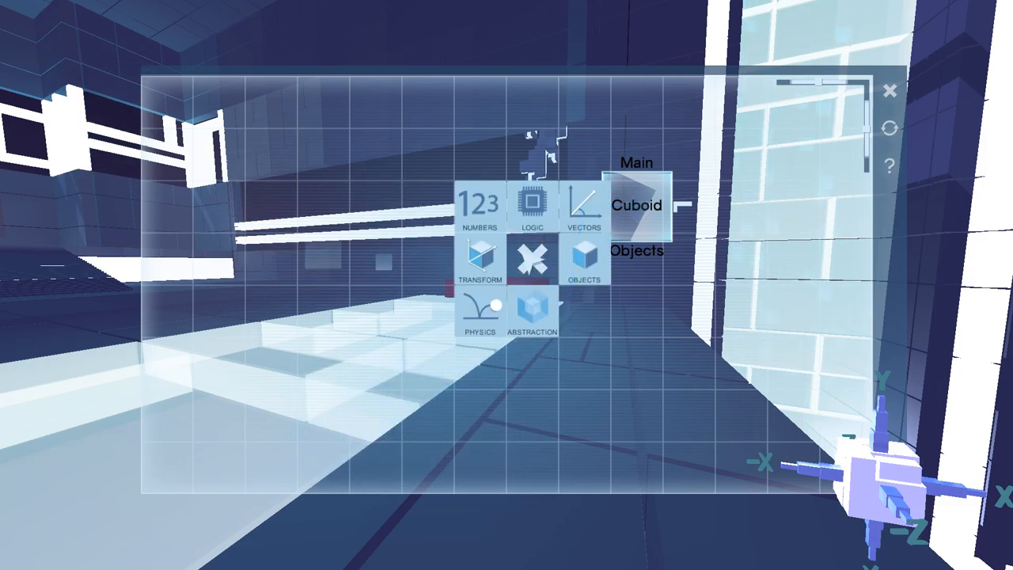
click(479, 259)
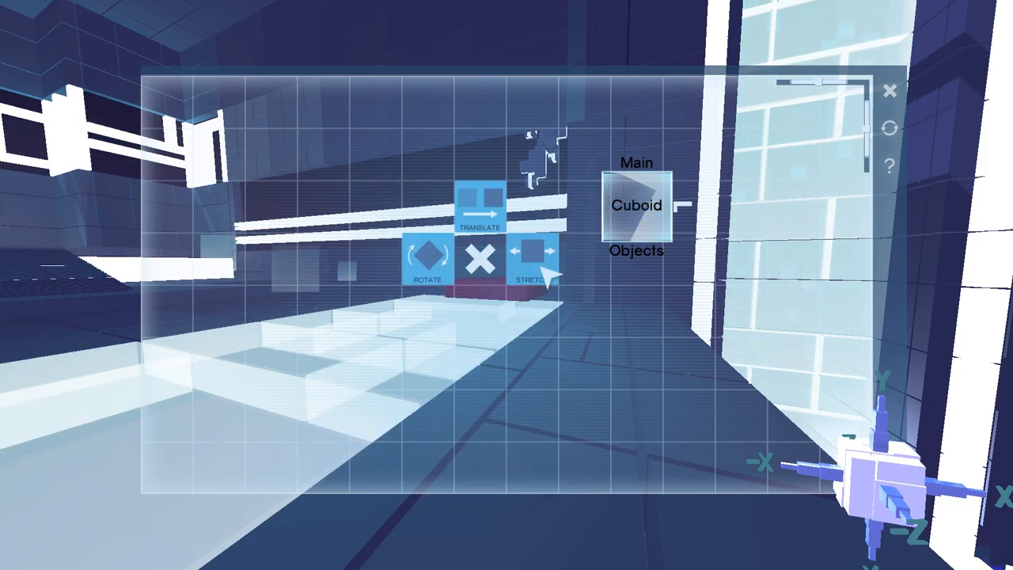
click(532, 257)
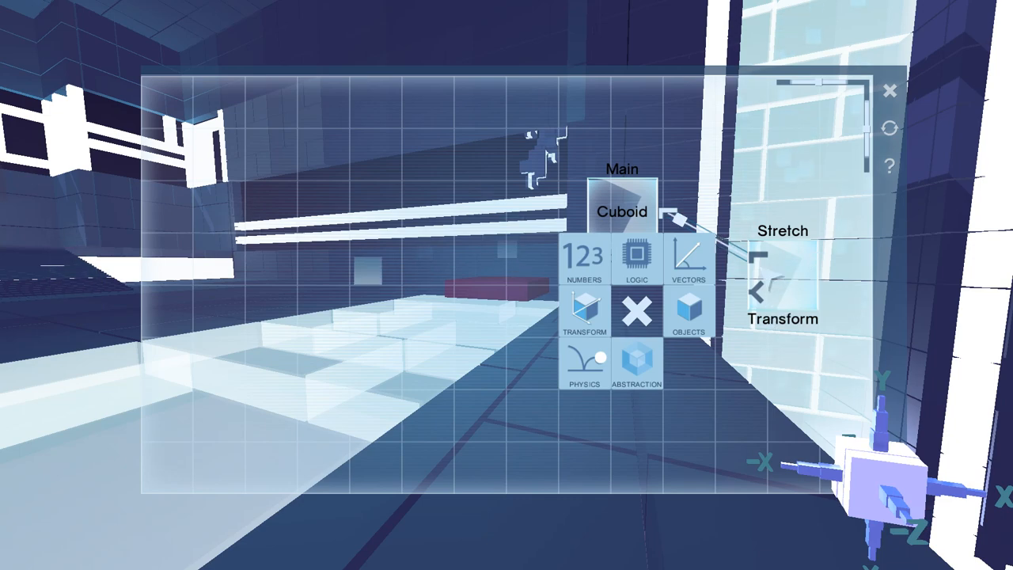
Add a Twenty (20) number node and an AlongX vector, then rearrange the nodes.
click(584, 260)
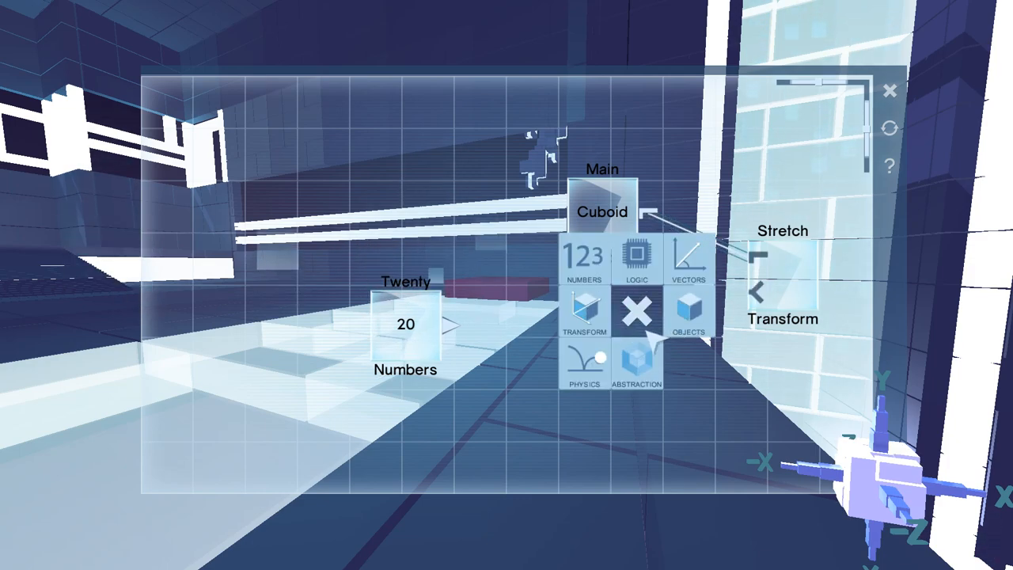
click(688, 309)
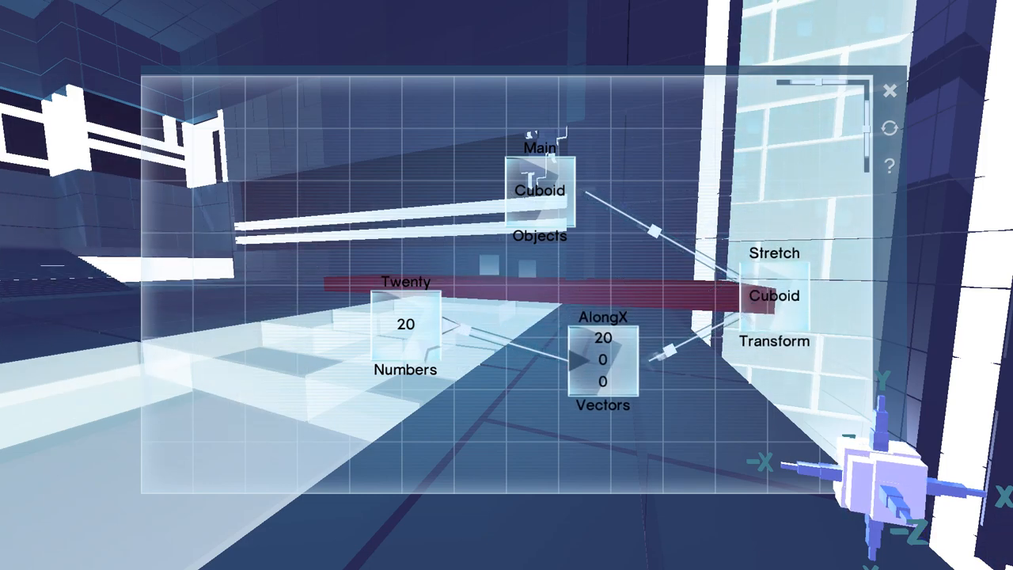
drag(405, 324, 460, 372)
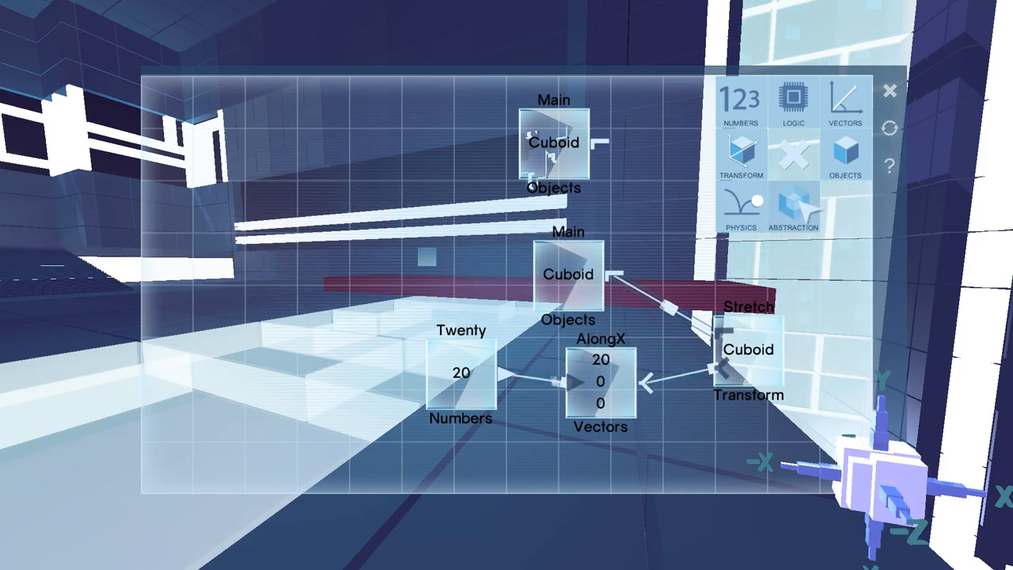
Add a Translate transform node to the red platform's graph.
click(741, 155)
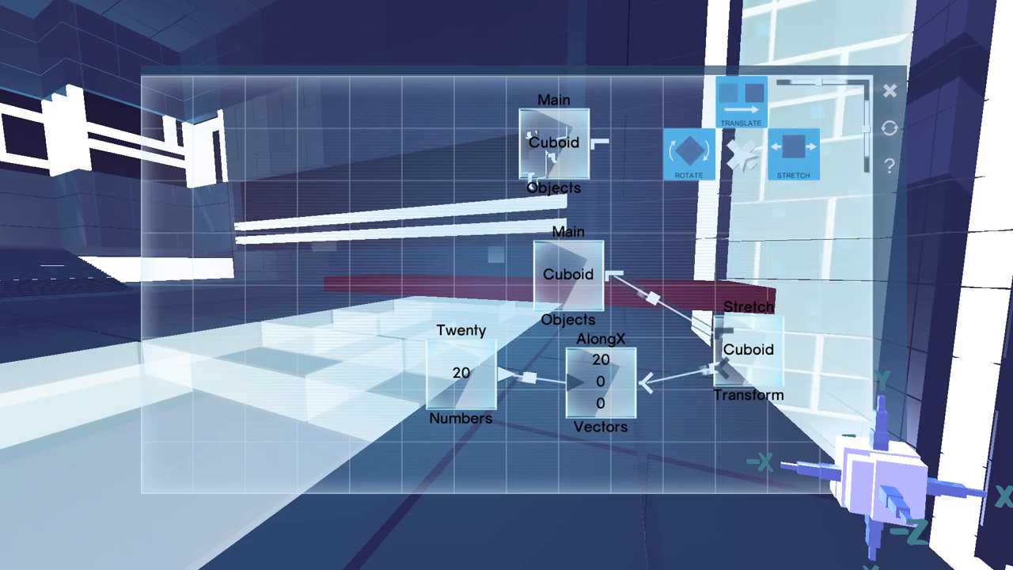
click(795, 154)
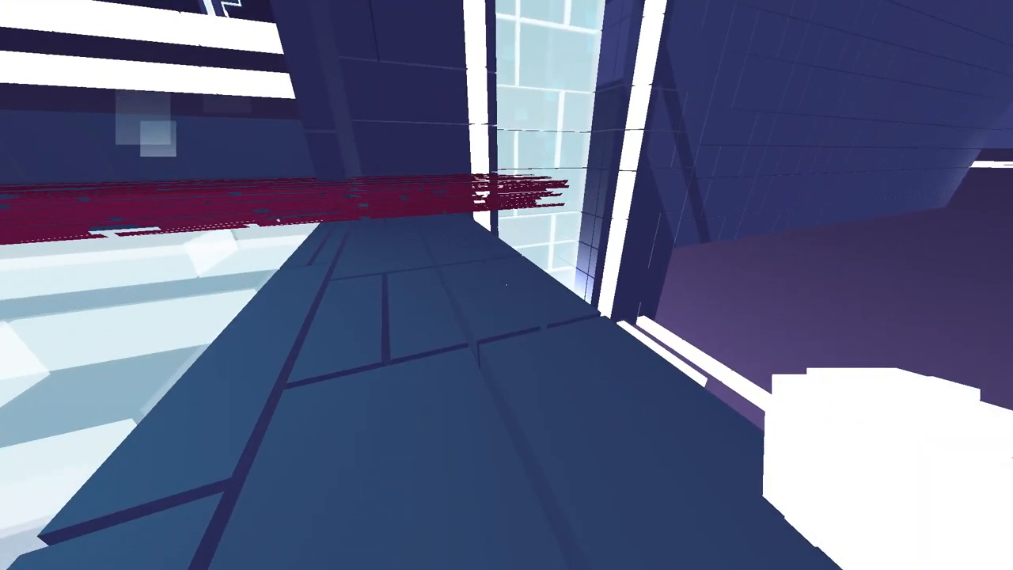
mouse_move(507, 285)
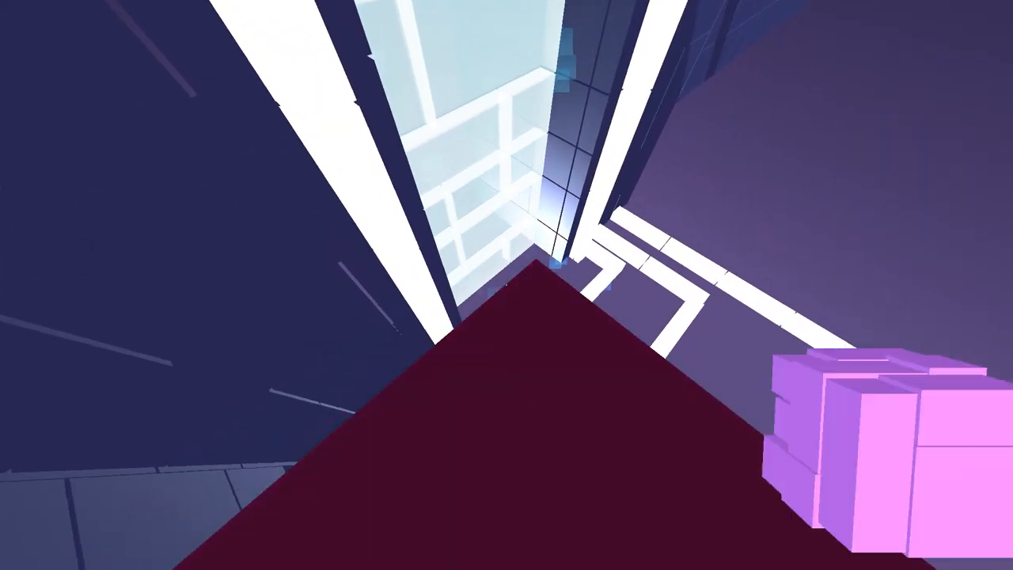
mouse_move(506, 285)
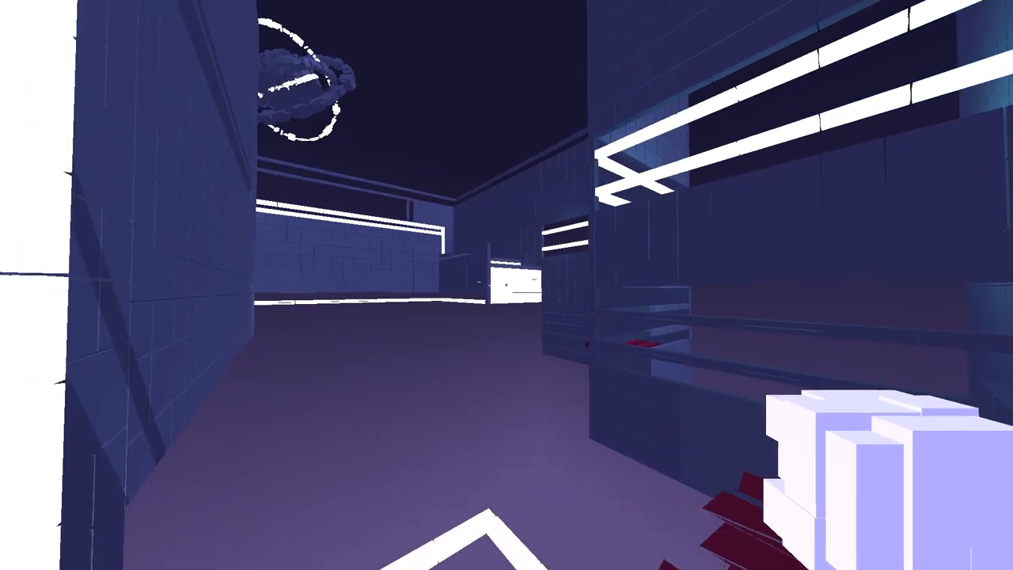
mouse_move(507, 284)
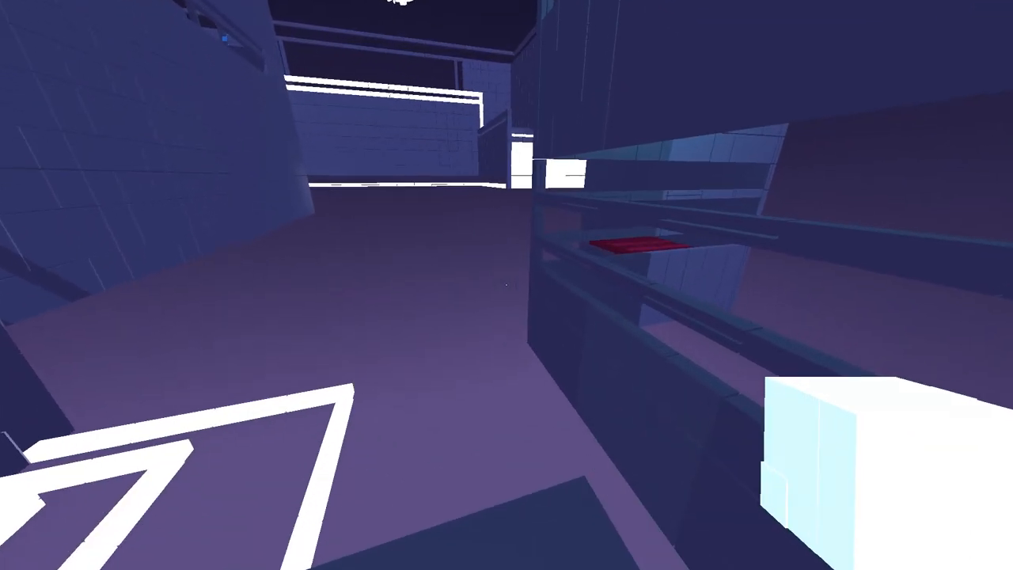
mouse_move(506, 285)
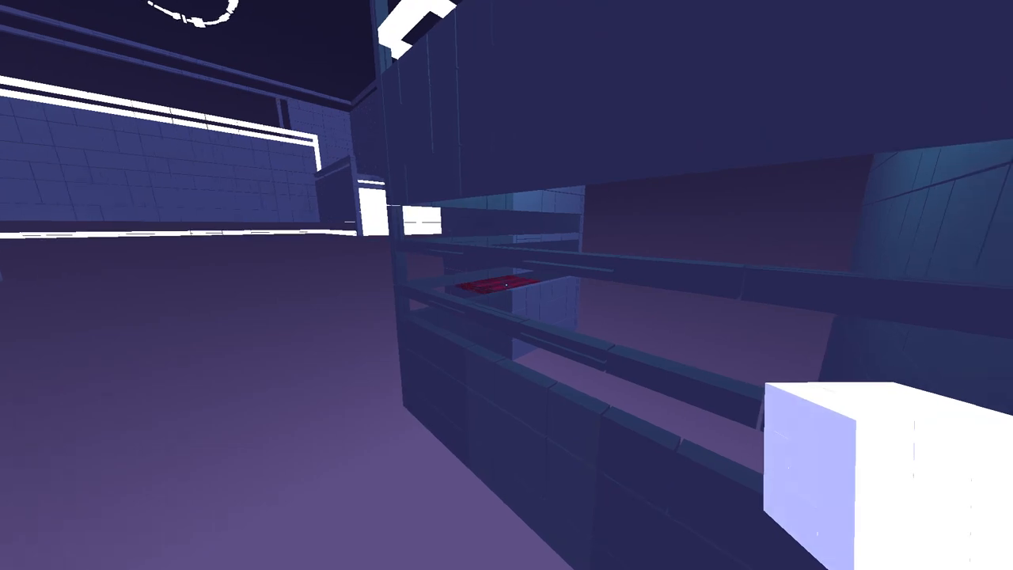
mouse_move(506, 285)
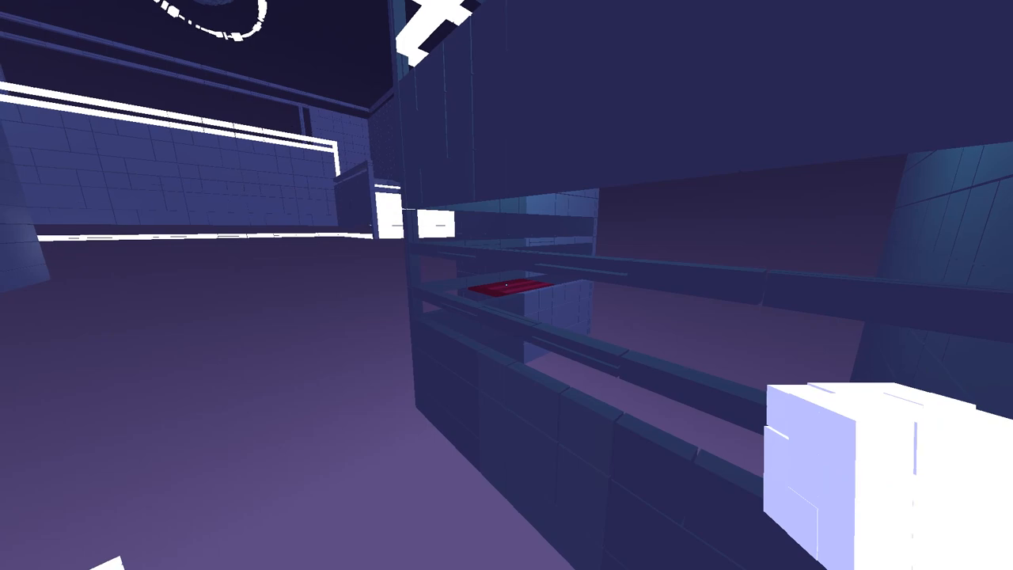
mouse_move(507, 285)
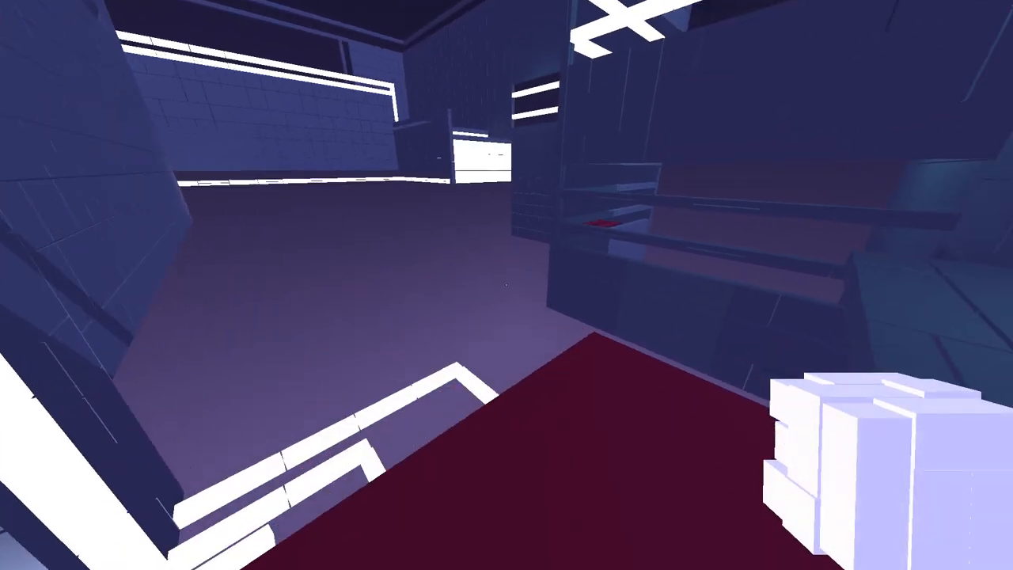
mouse_move(507, 285)
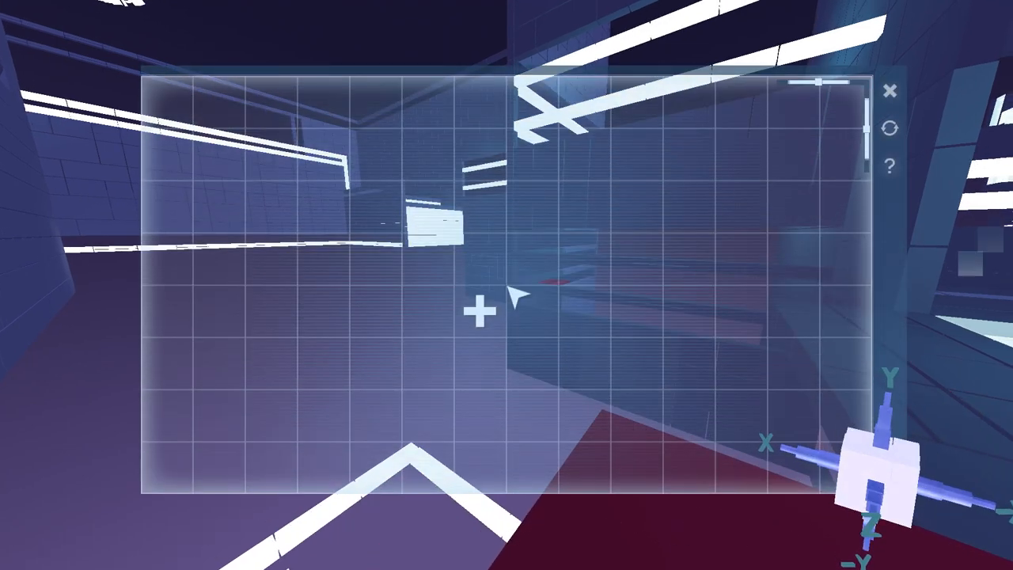
Add a Stretch Object node from the Objects category.
click(479, 308)
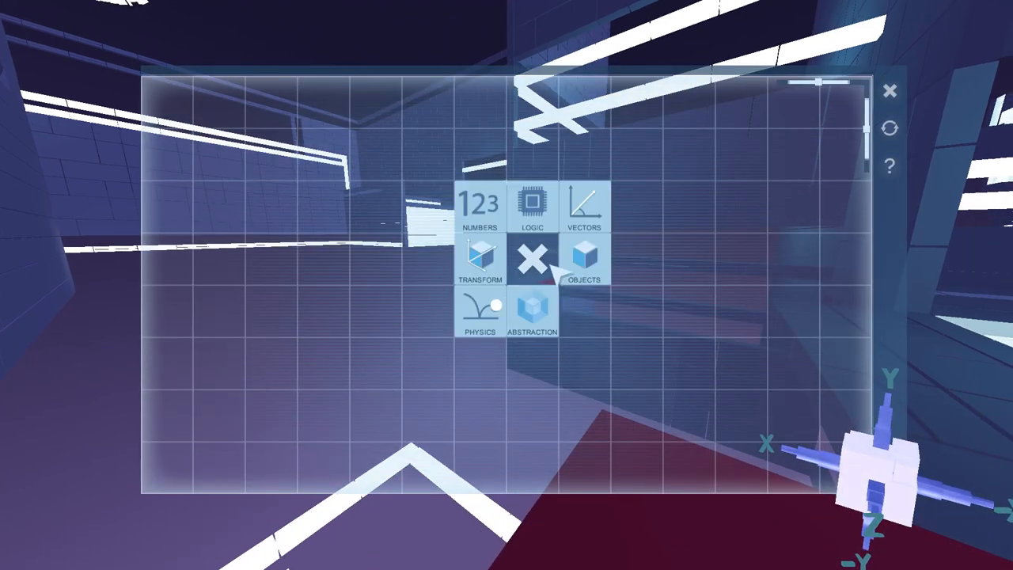
click(532, 257)
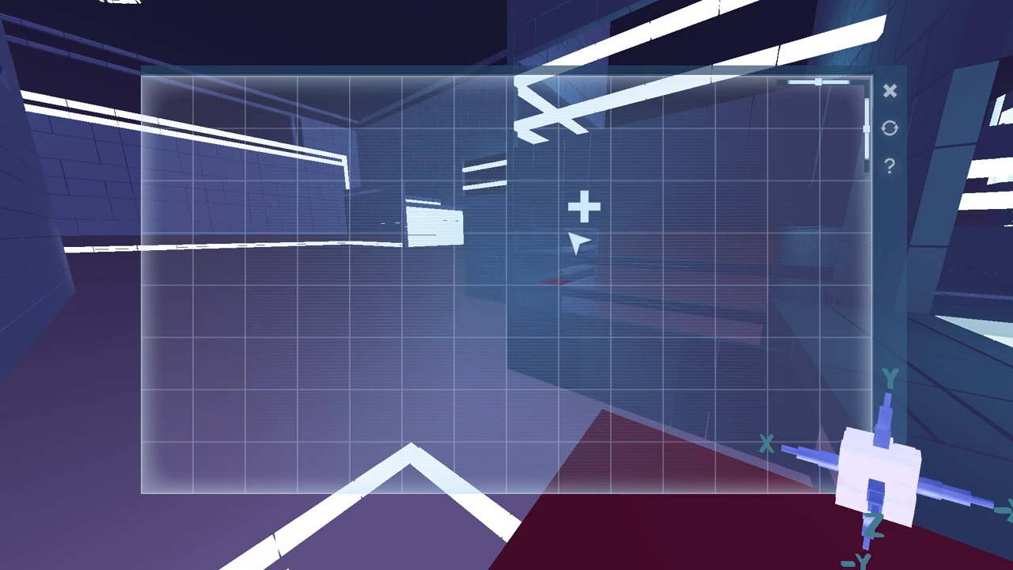
click(584, 207)
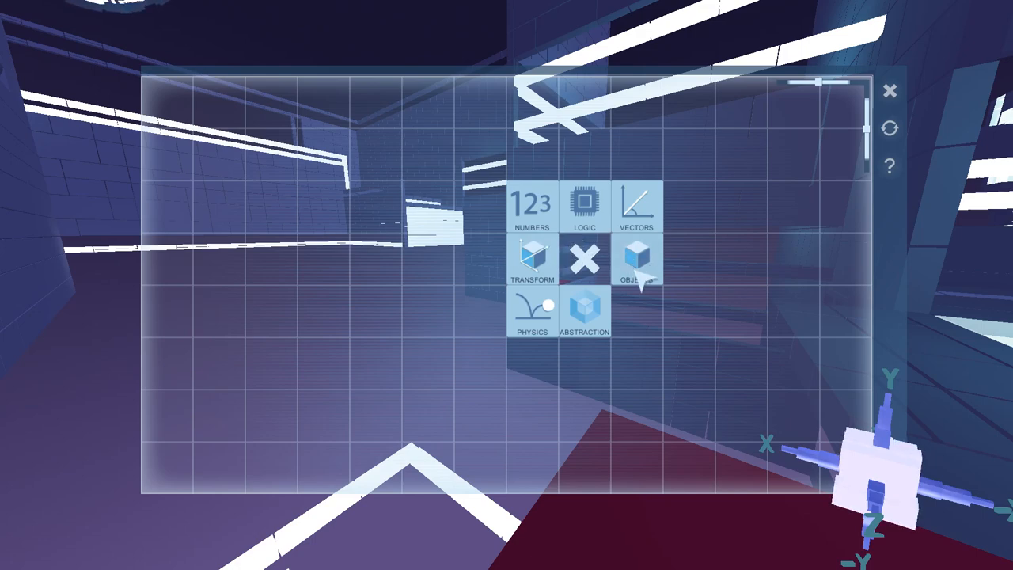
mouse_move(584, 313)
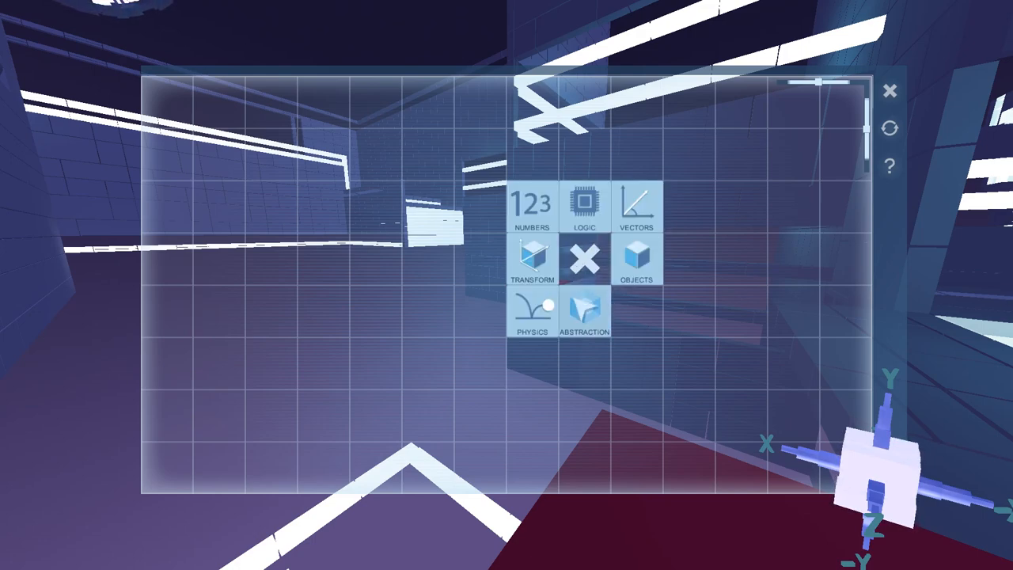
click(636, 261)
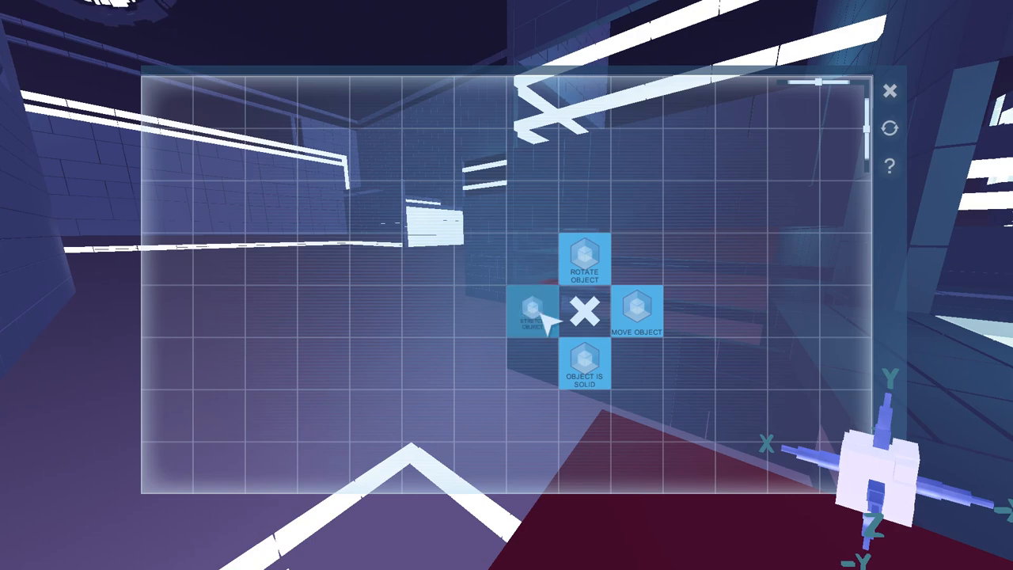
click(534, 316)
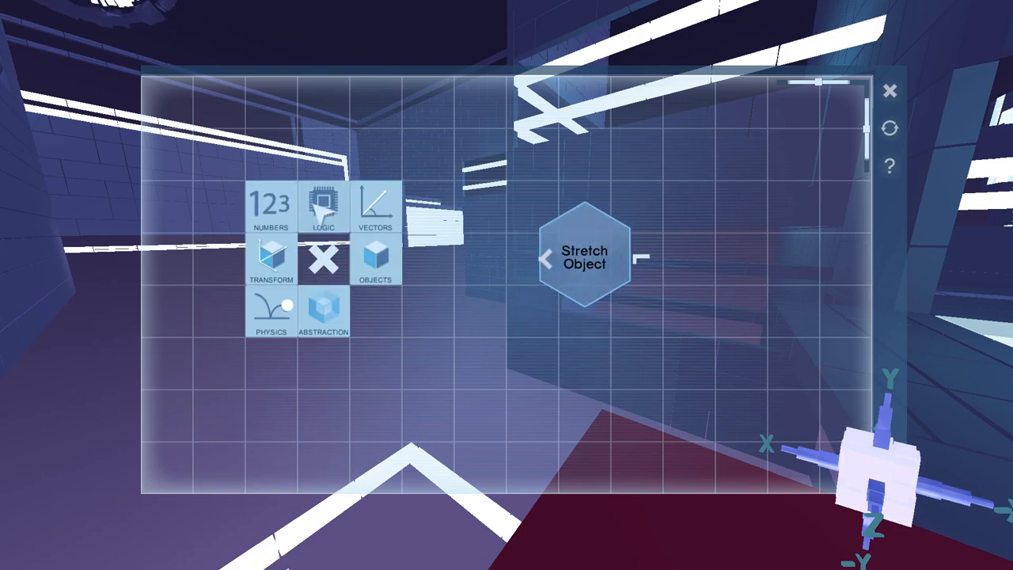
Add an AlongZ vector node and pick a number node to feed it.
click(270, 262)
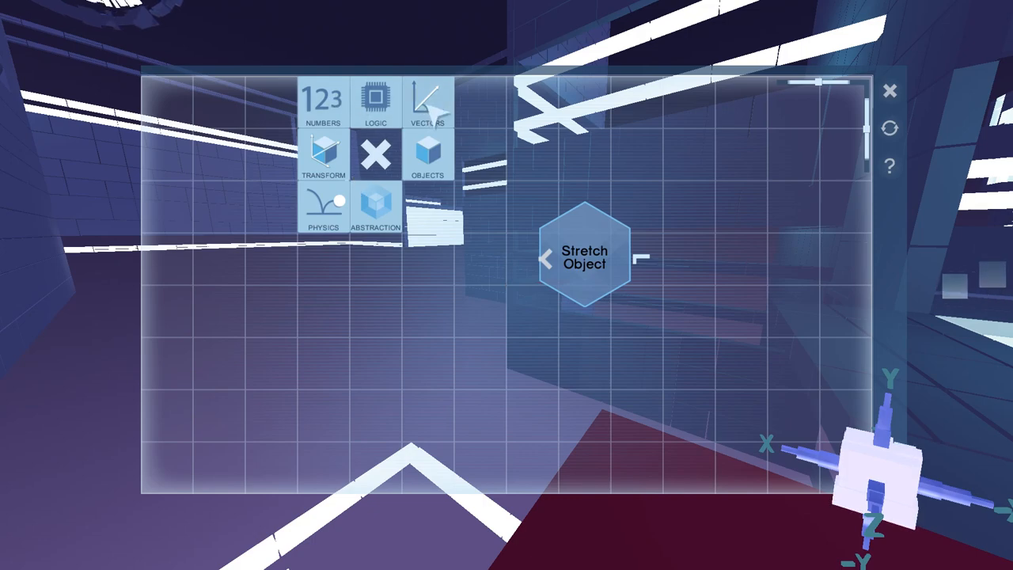
click(322, 155)
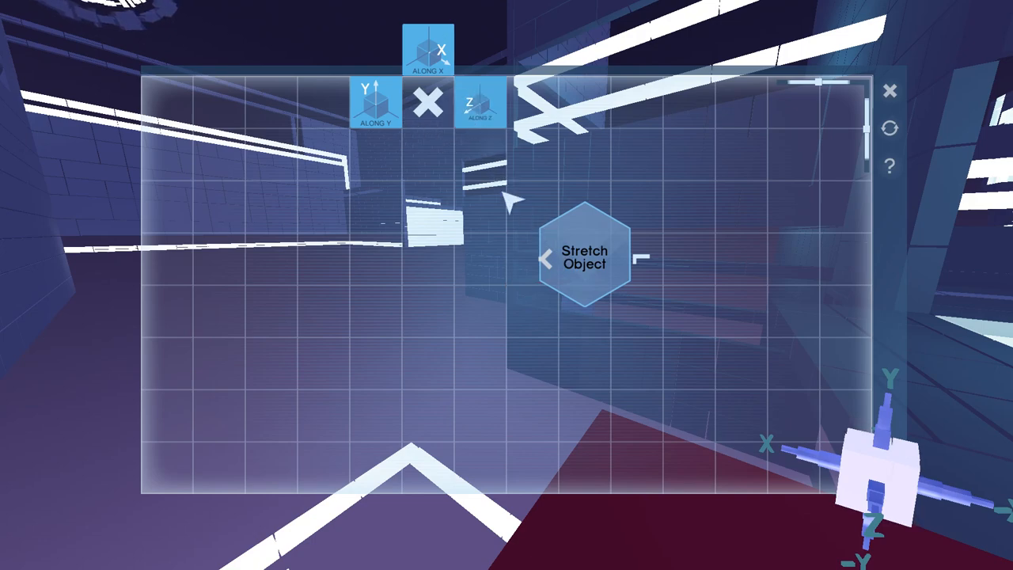
click(481, 103)
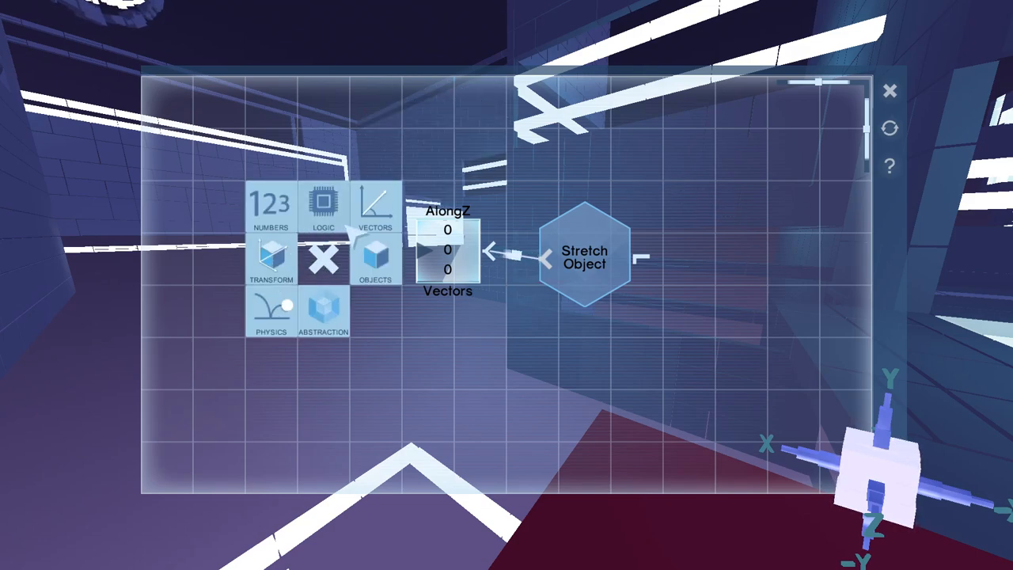
click(271, 205)
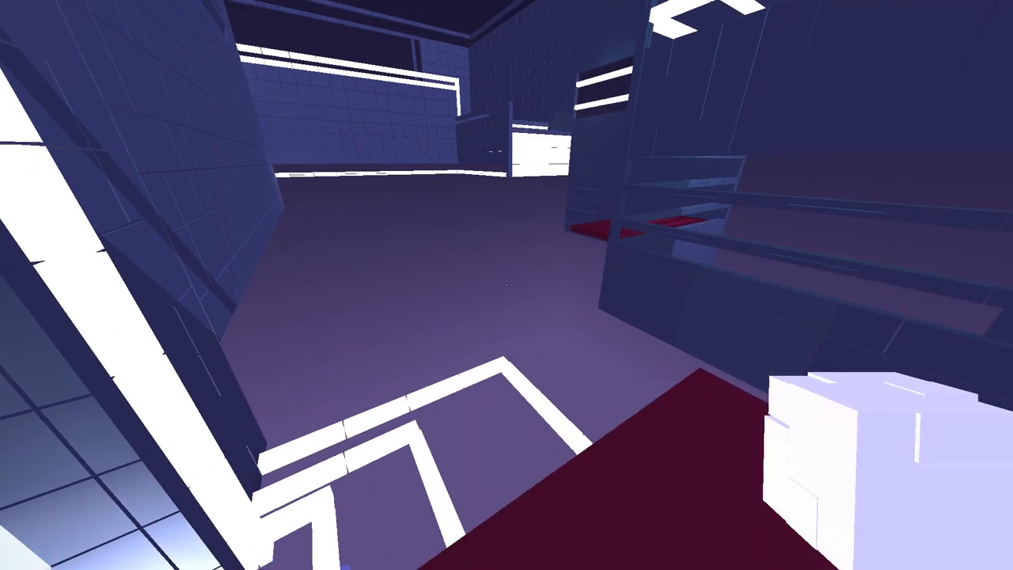
mouse_move(506, 285)
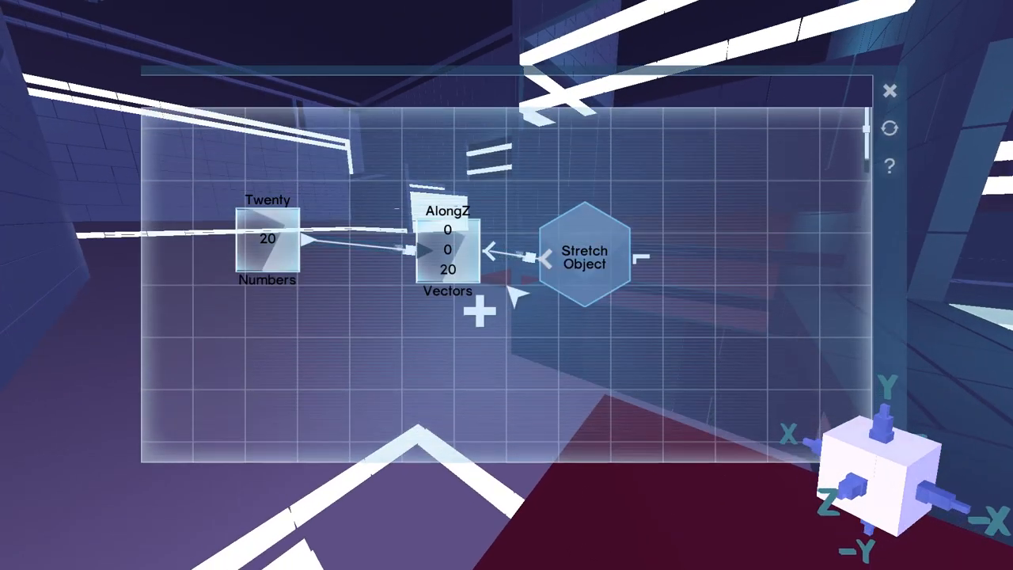
Add a Move Object node and wire the Twenty number into the AlongZ vector (0, 0, 20).
click(478, 312)
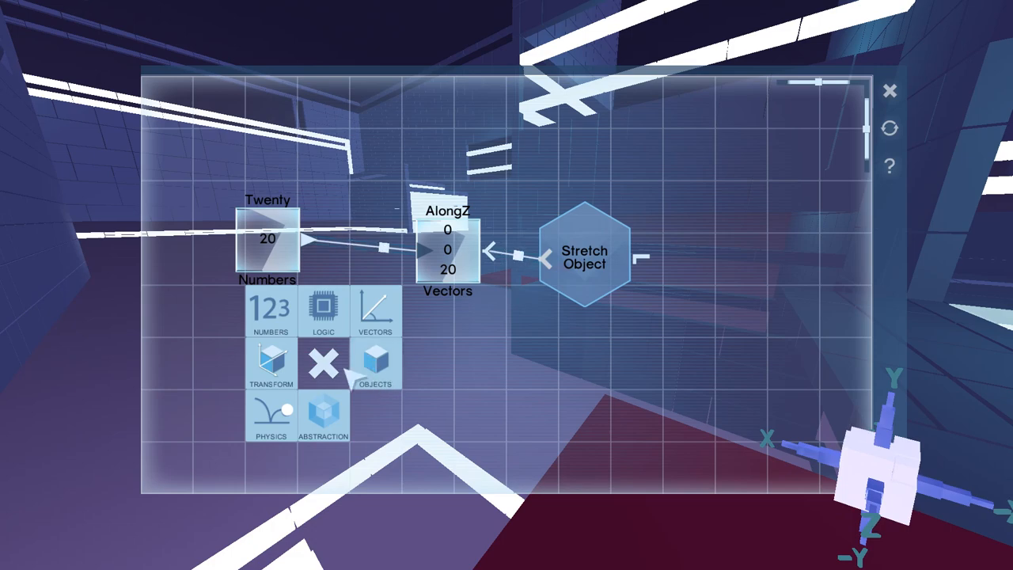
click(376, 364)
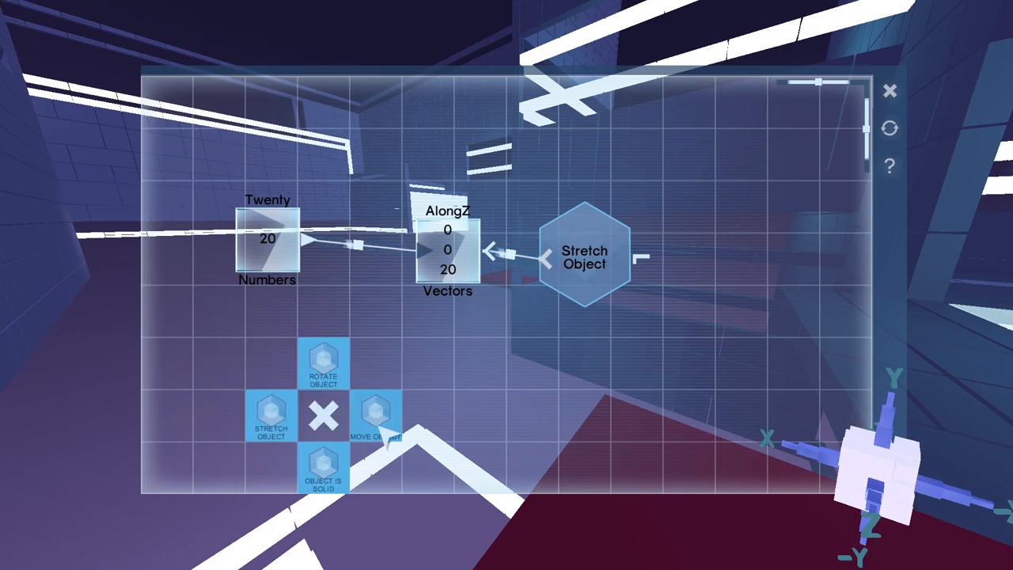
click(372, 417)
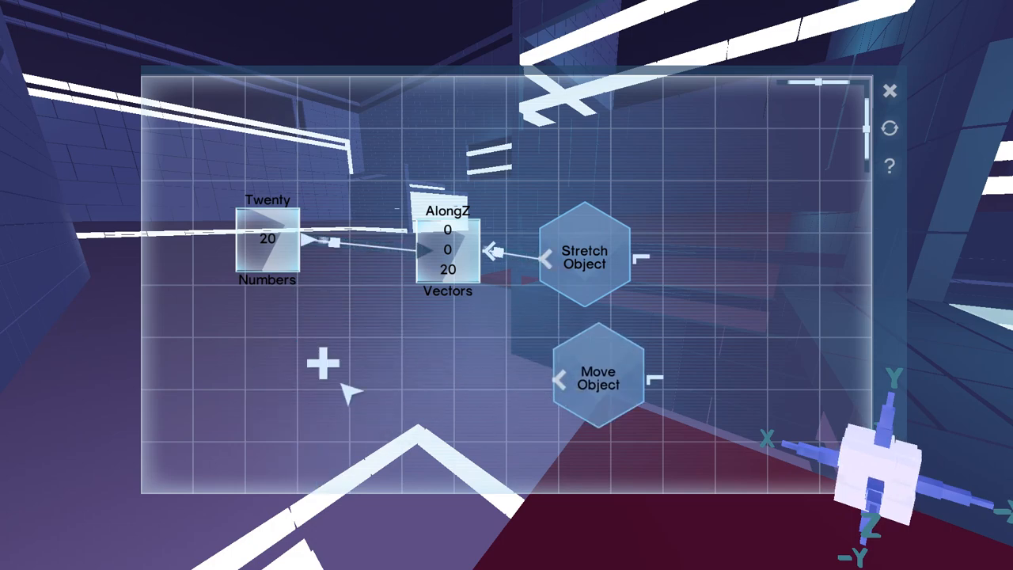
click(323, 368)
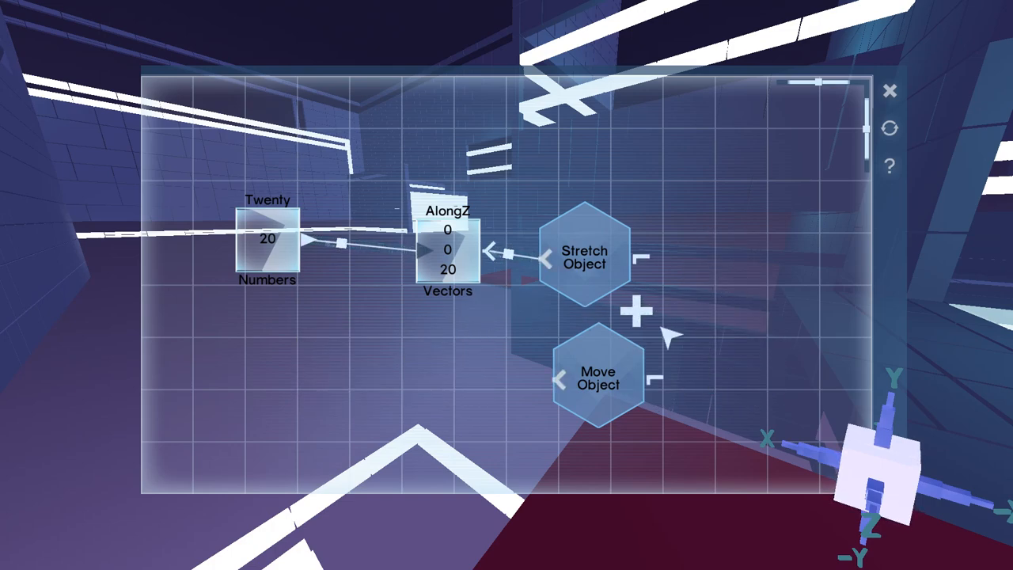
drag(601, 376, 712, 317)
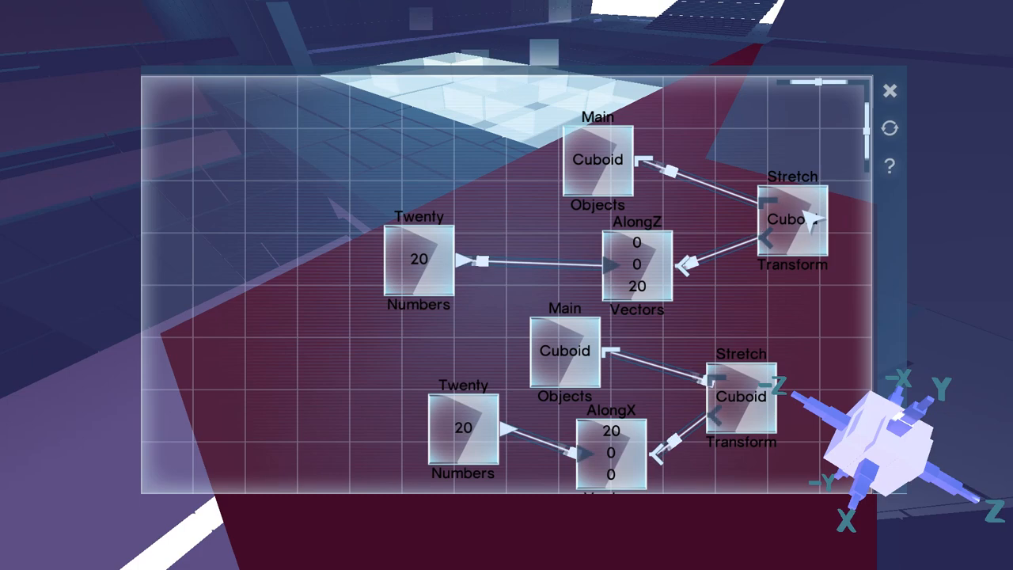
mouse_move(898, 103)
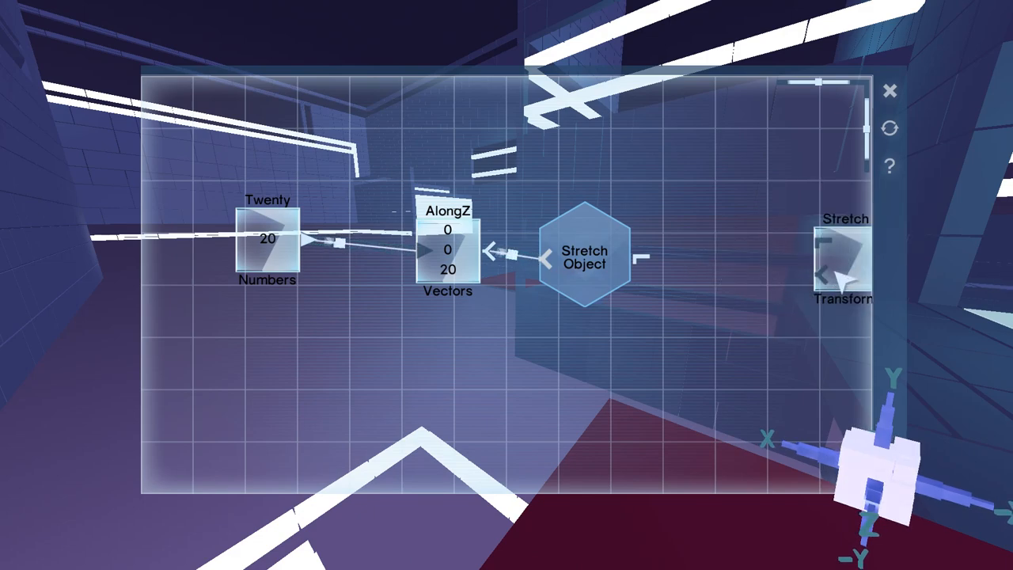
Link the Stretch Transform node to Stretch Object and browse the vector direction nodes.
drag(843, 257, 780, 313)
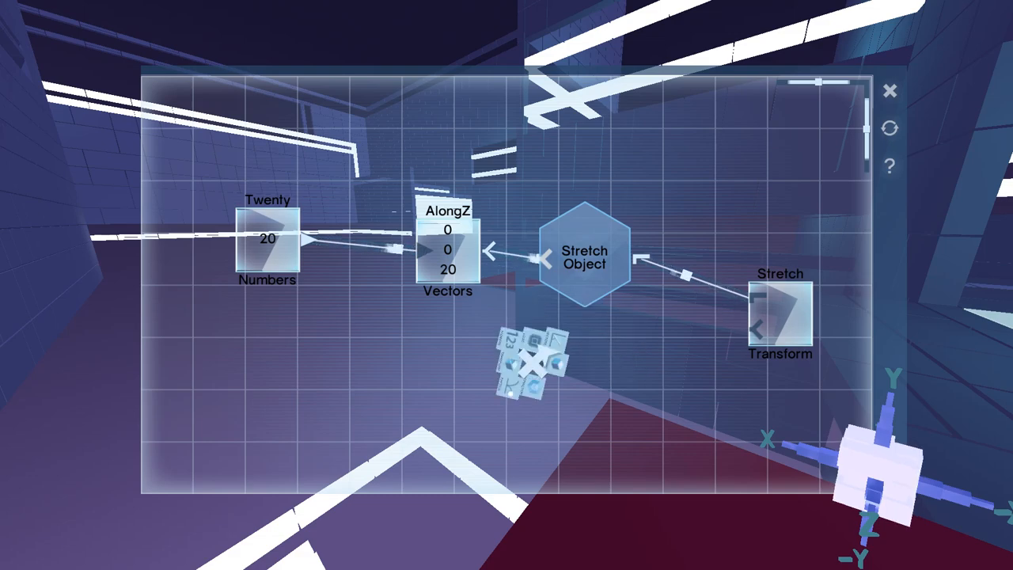
click(532, 364)
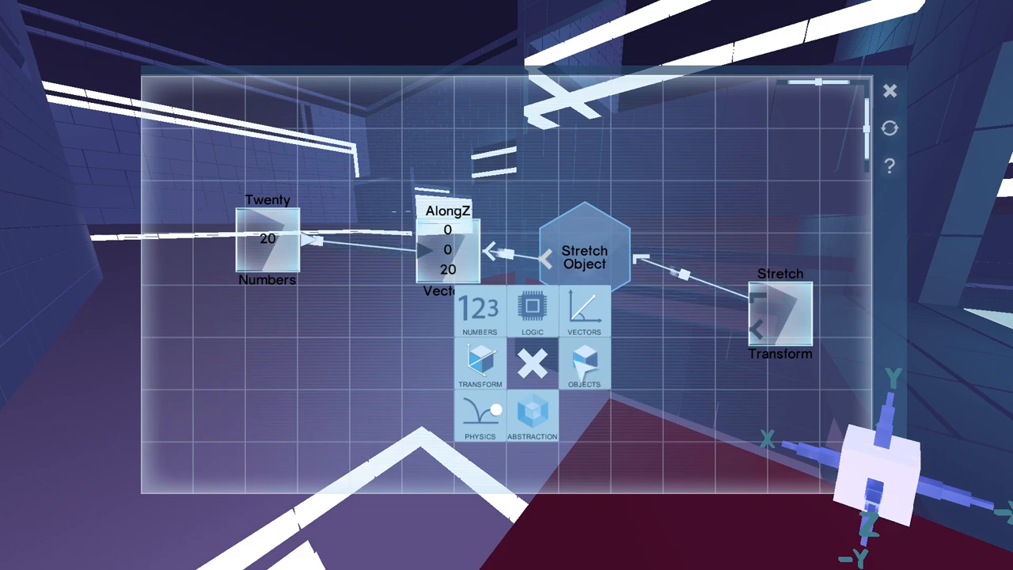
click(583, 317)
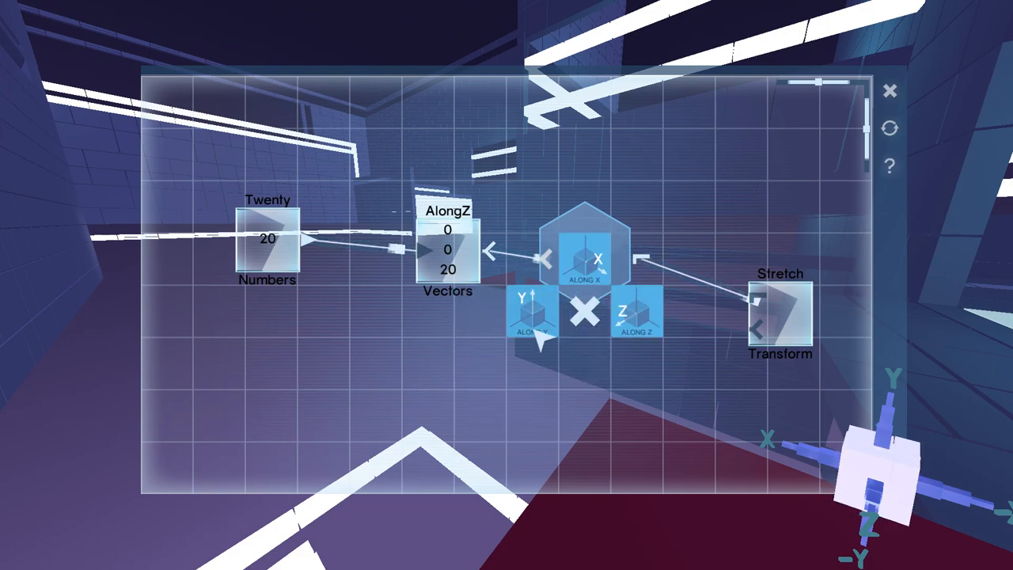
click(585, 259)
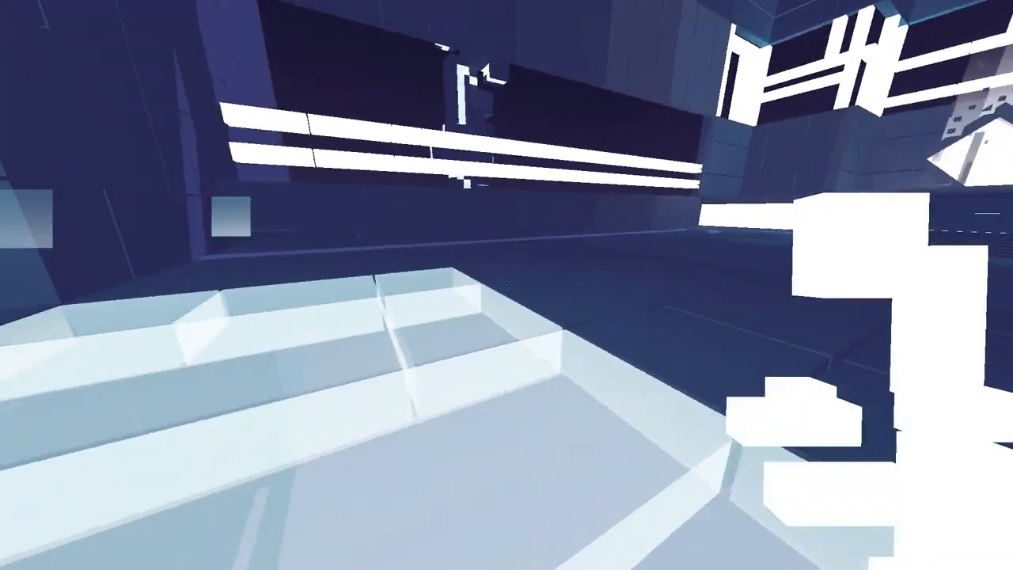
mouse_move(507, 285)
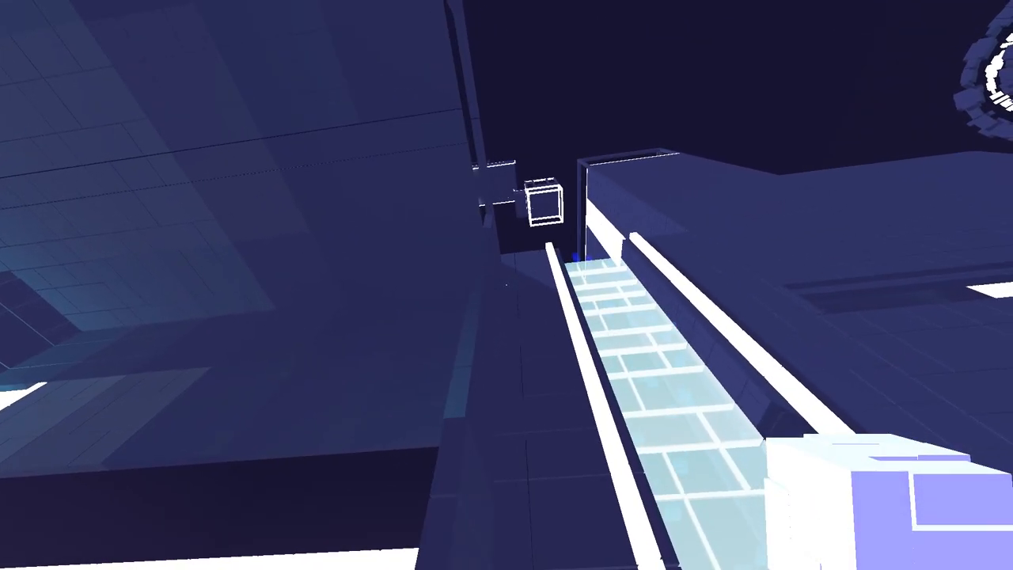
mouse_move(507, 285)
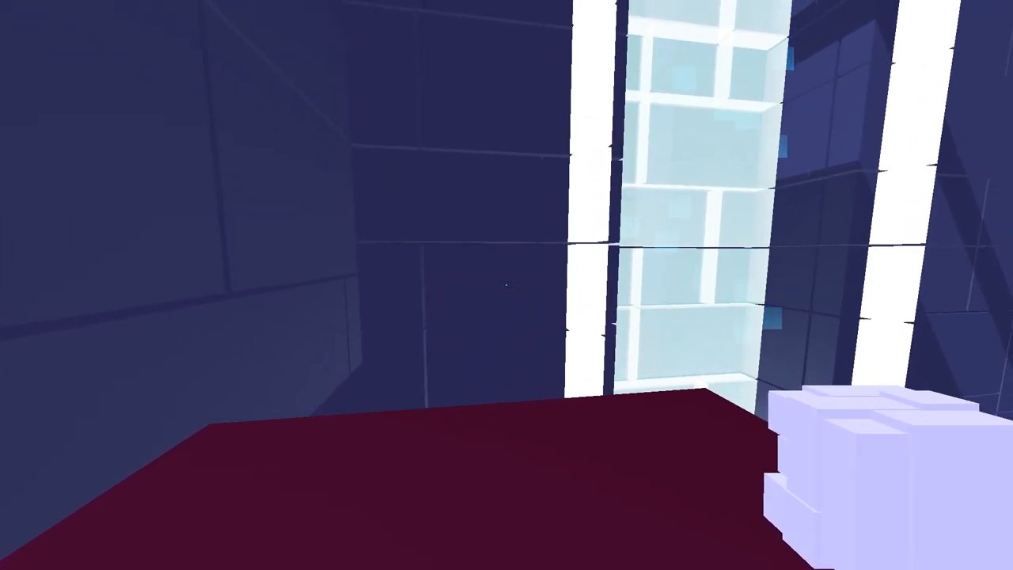
mouse_move(506, 285)
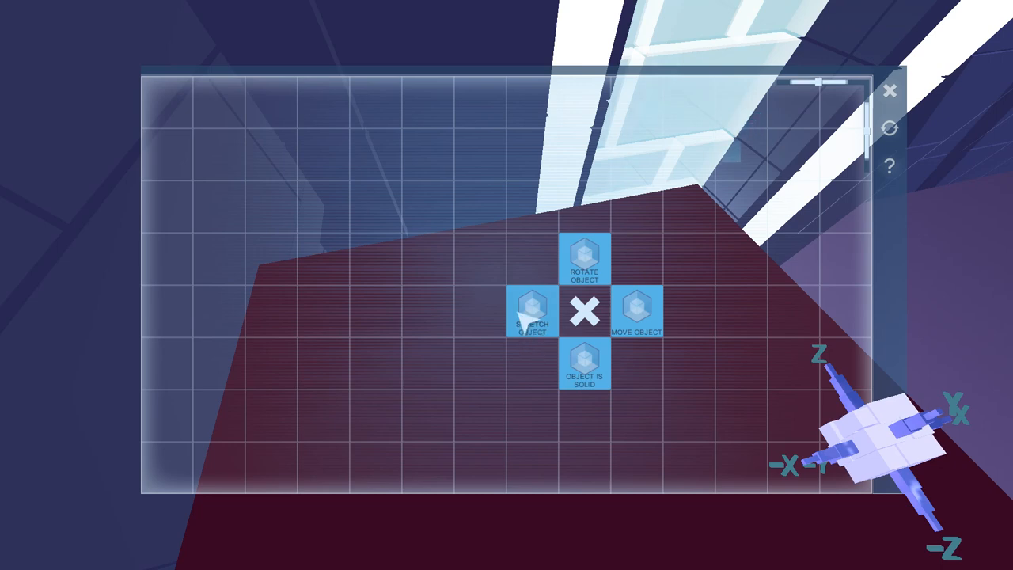
Add a Move Object node and transform nodes to the new red platform's graph.
click(531, 313)
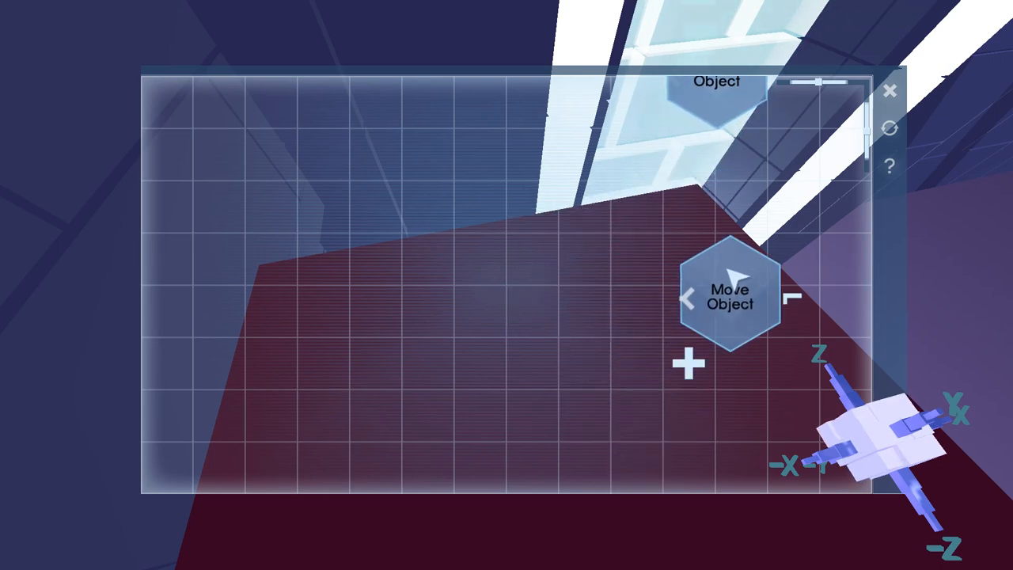
click(689, 364)
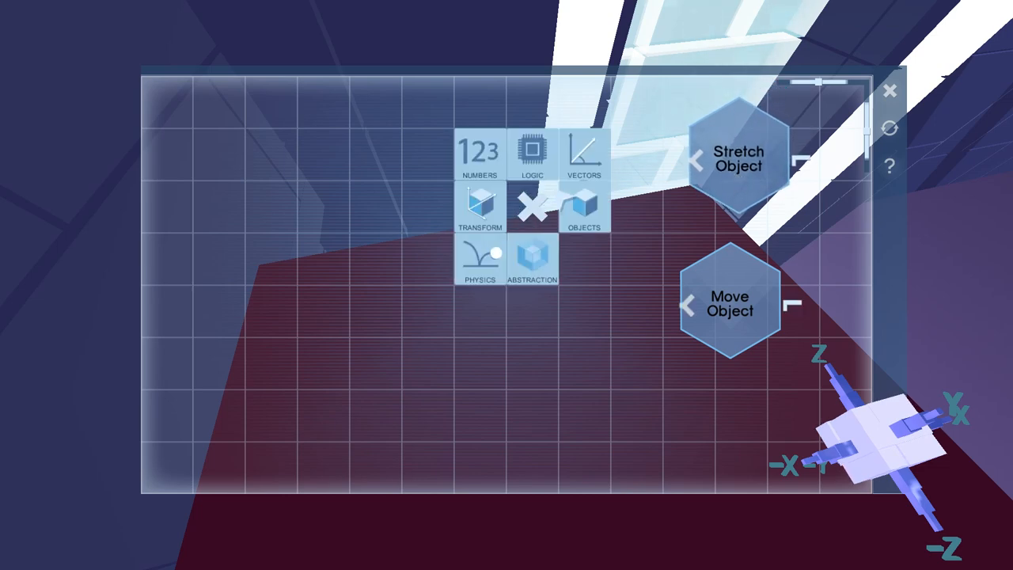
click(479, 207)
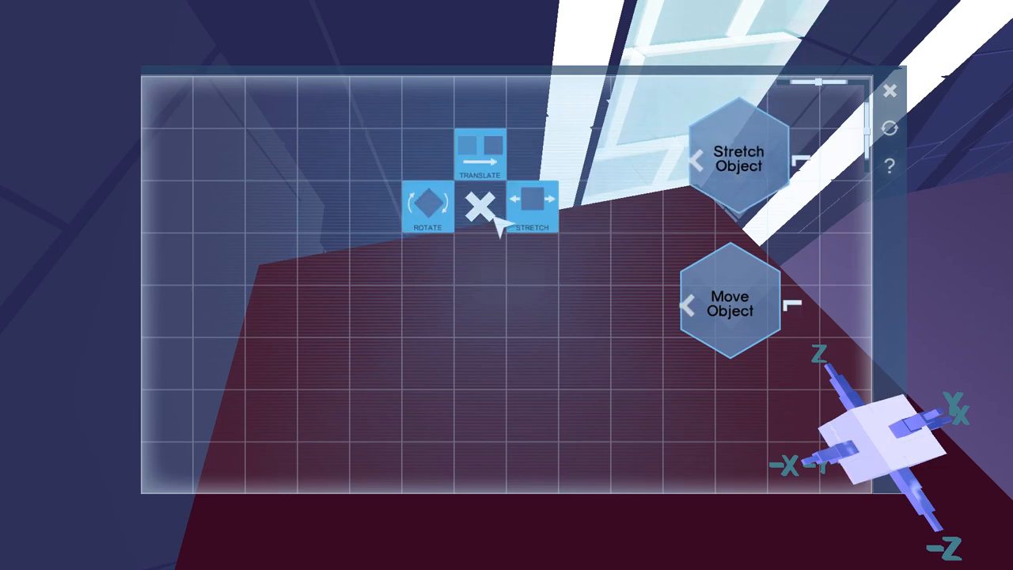
click(481, 206)
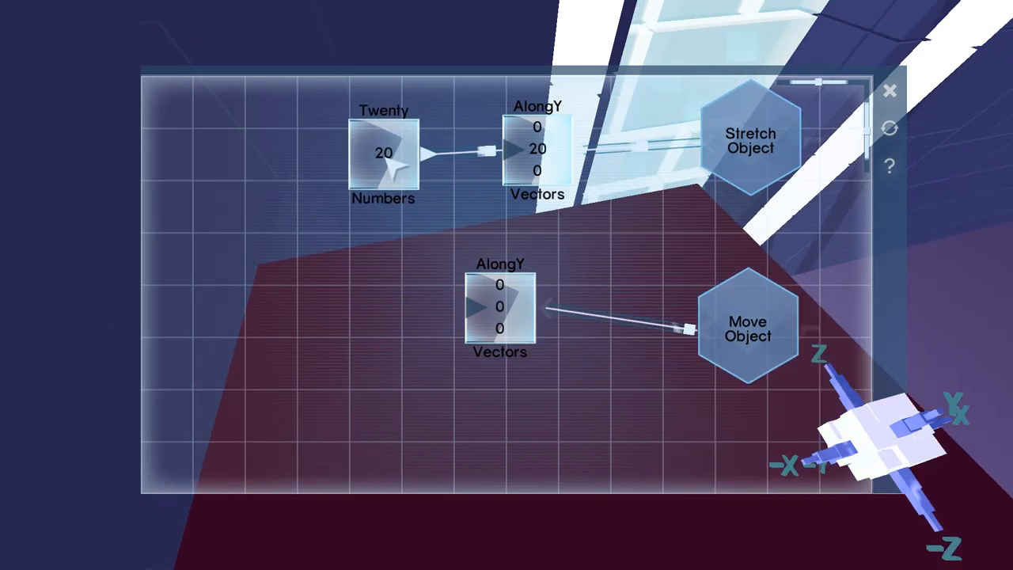
click(383, 152)
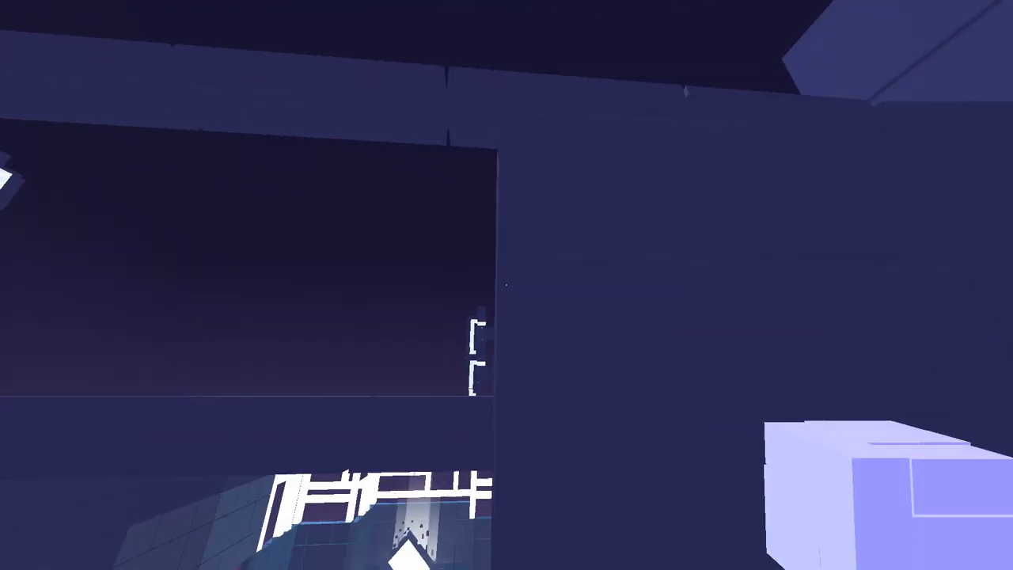
mouse_move(506, 285)
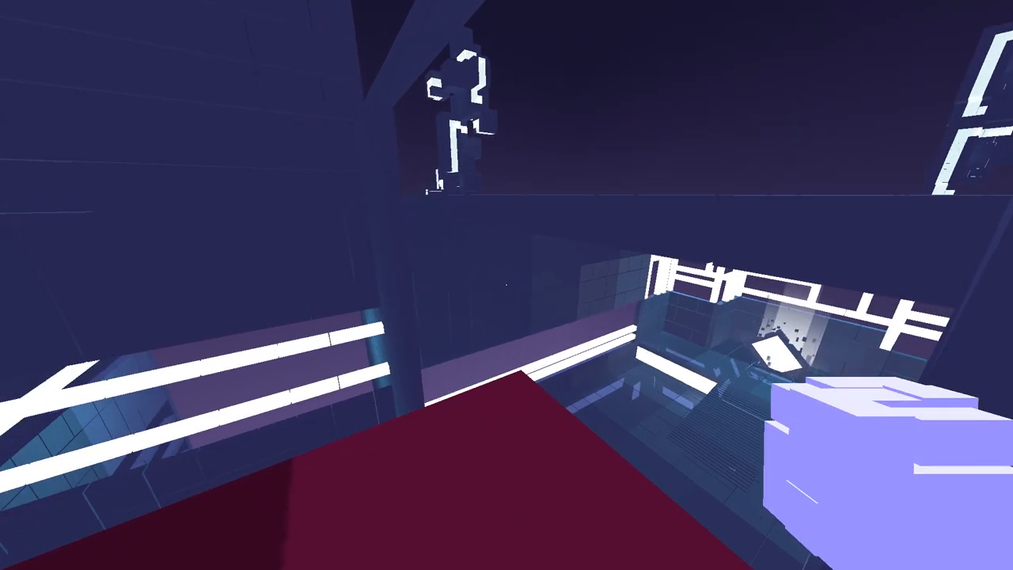
mouse_move(507, 285)
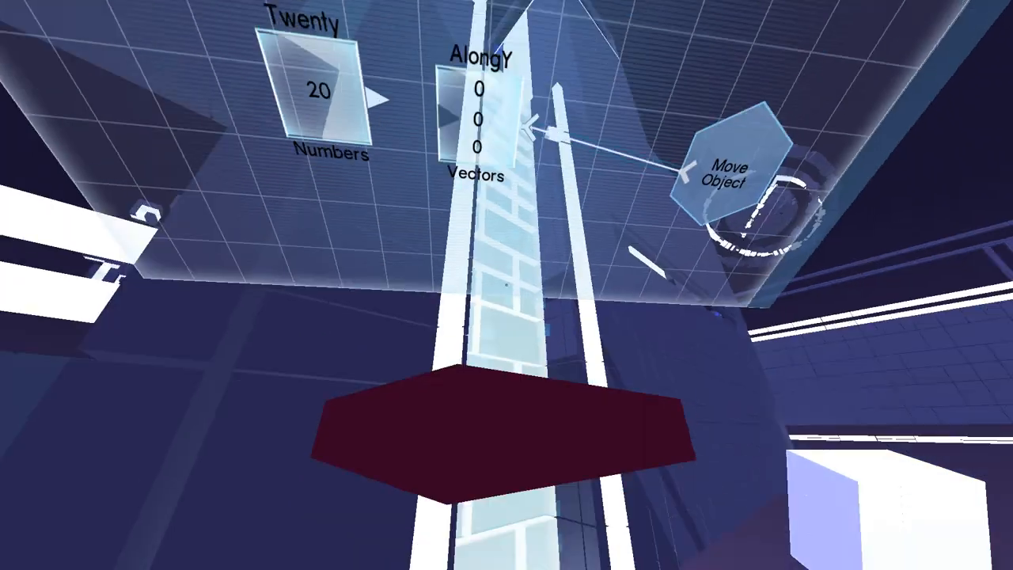
mouse_move(507, 285)
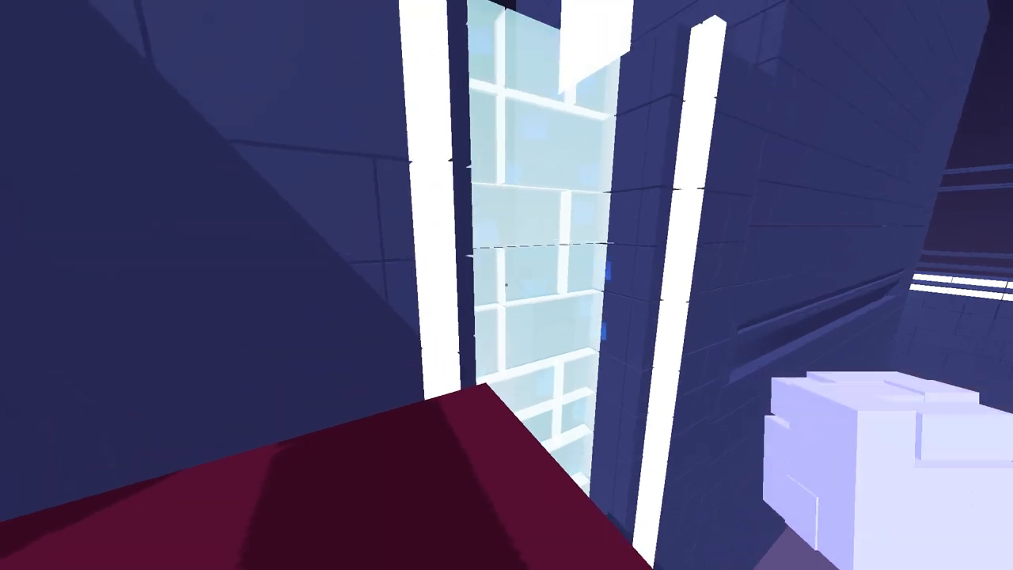
mouse_move(507, 285)
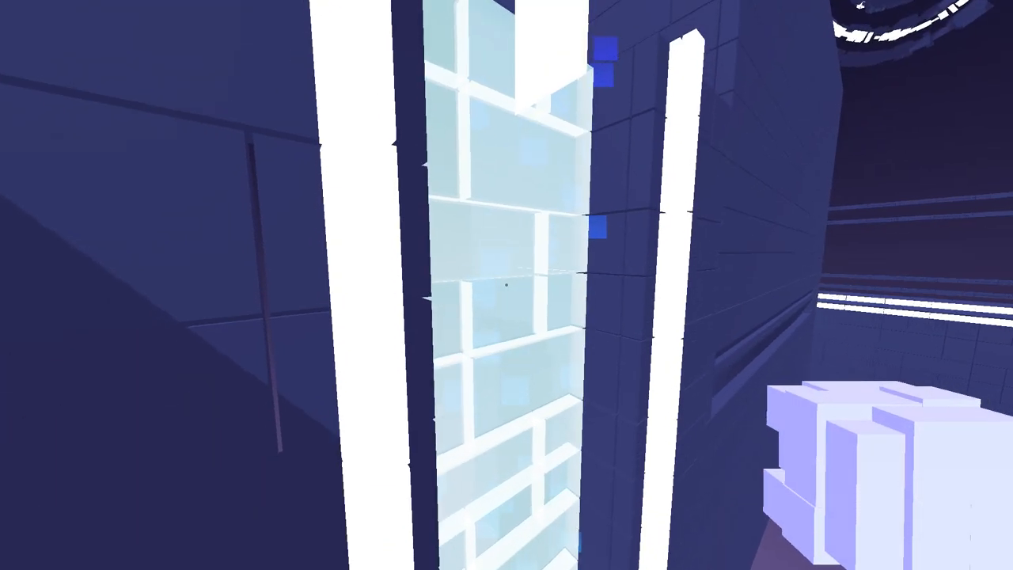
mouse_move(506, 285)
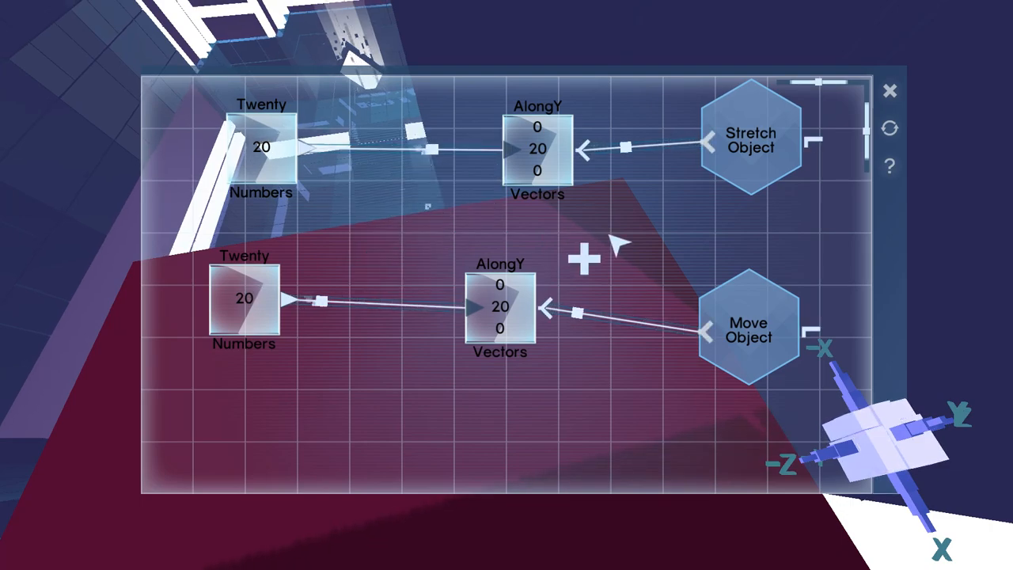
mouse_move(435, 241)
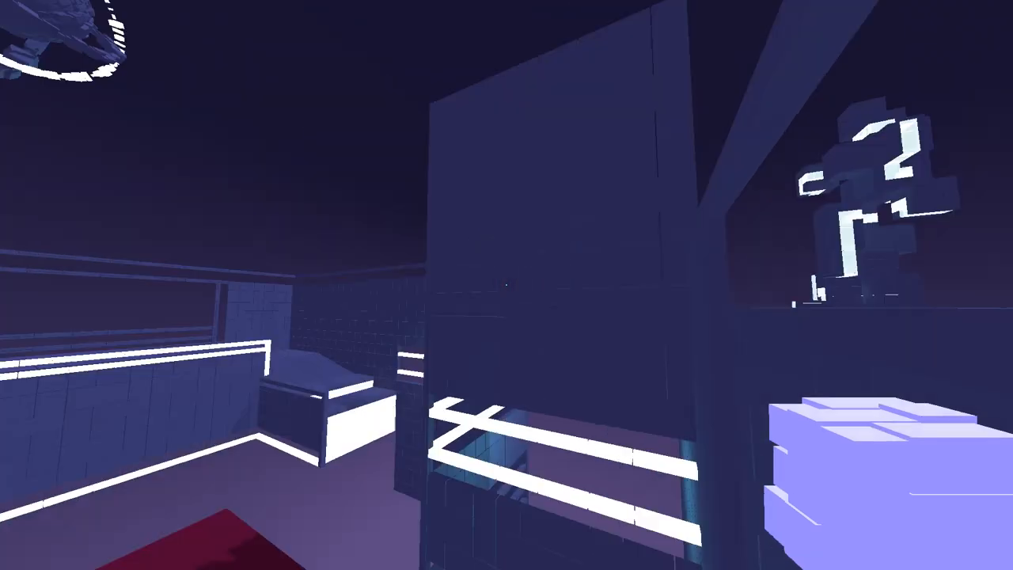
mouse_move(507, 285)
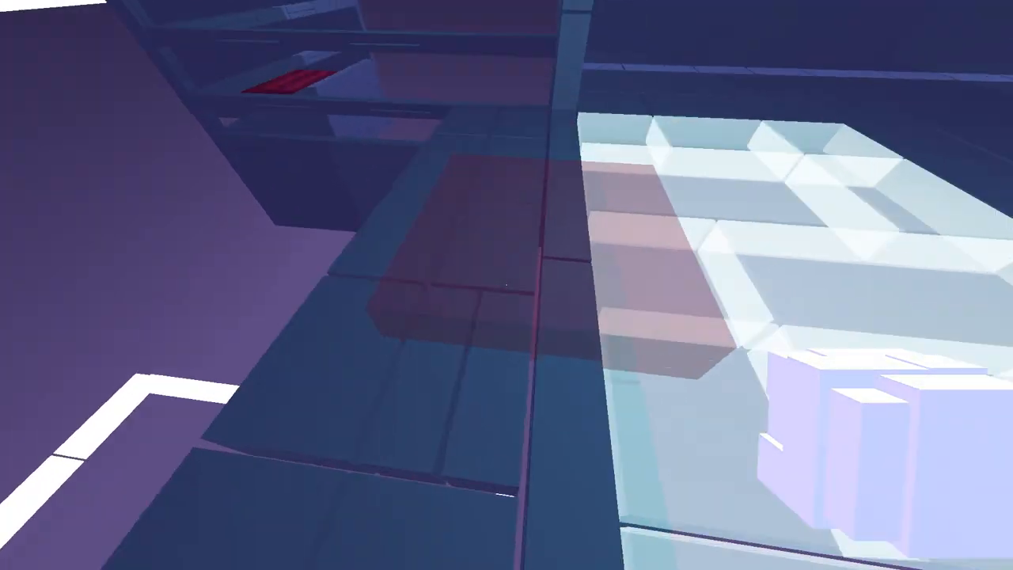
mouse_move(507, 285)
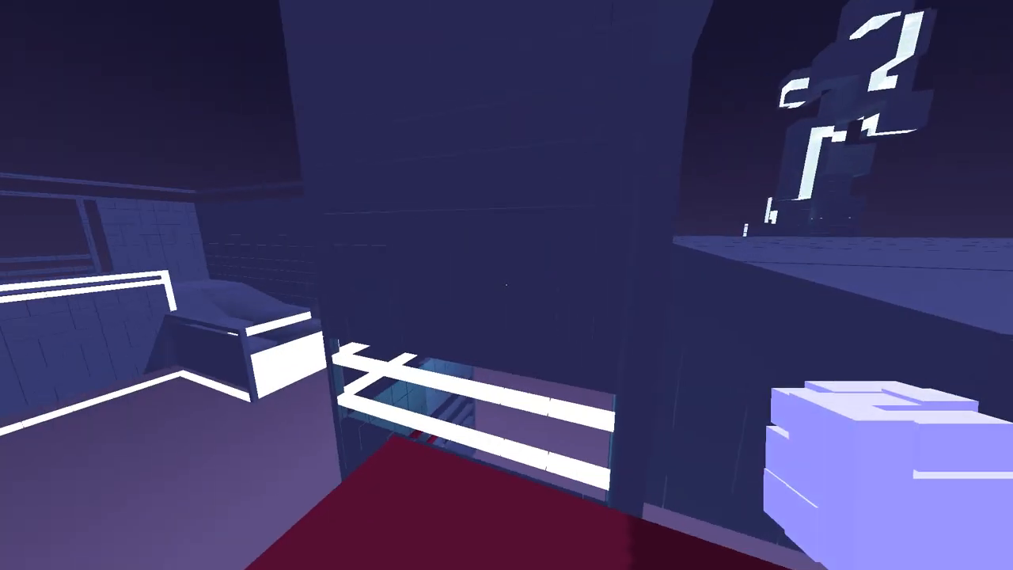
mouse_move(506, 284)
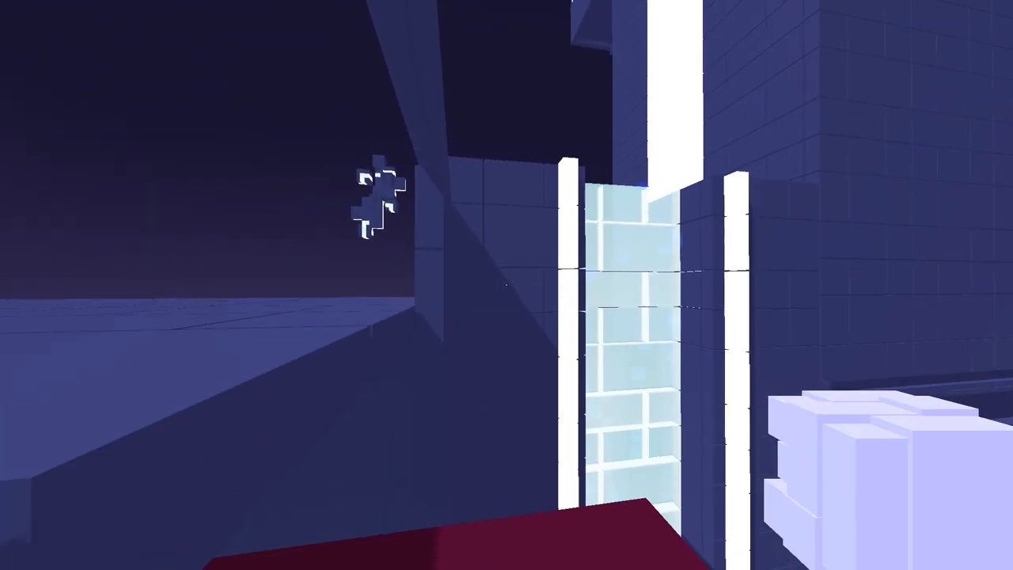
mouse_move(506, 285)
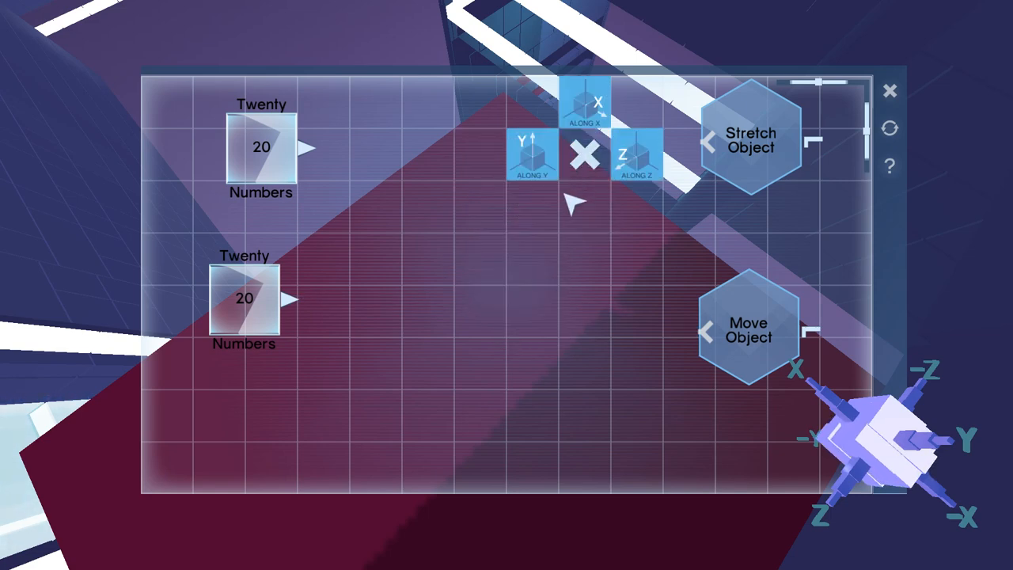
Switch the stretch to an AlongX vector (20, 0, 0) and apply the graph.
click(589, 104)
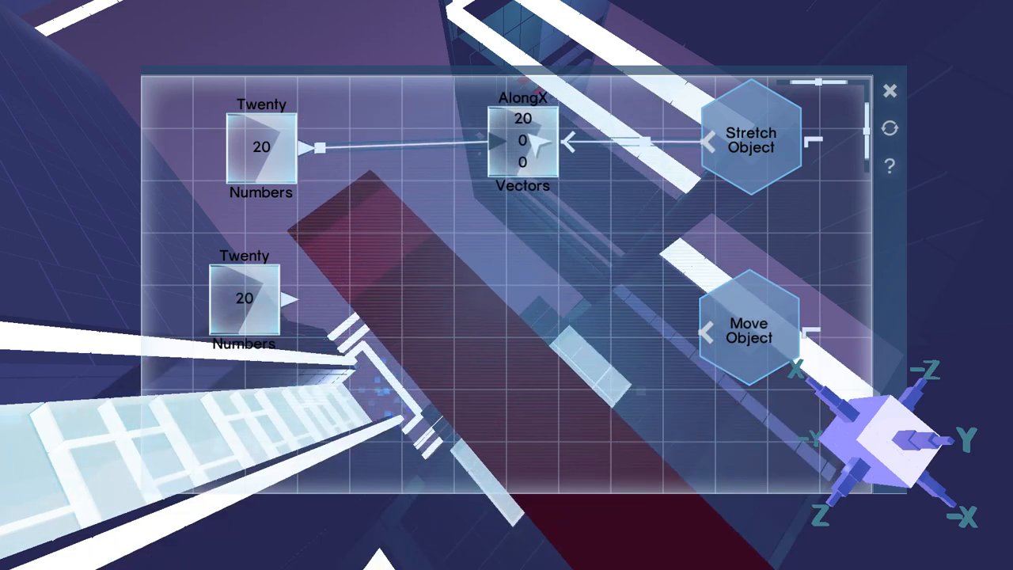
click(570, 142)
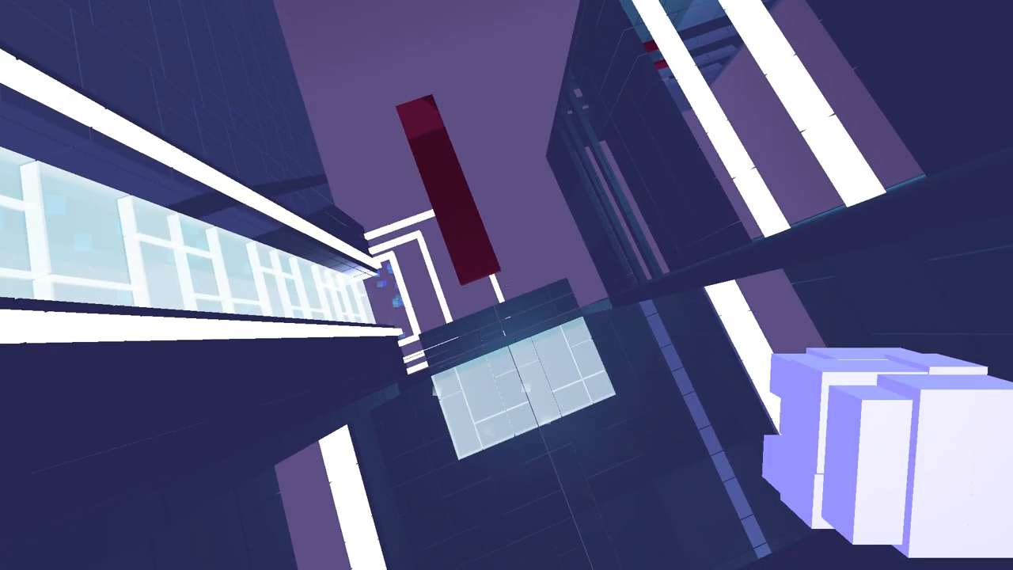
mouse_move(506, 285)
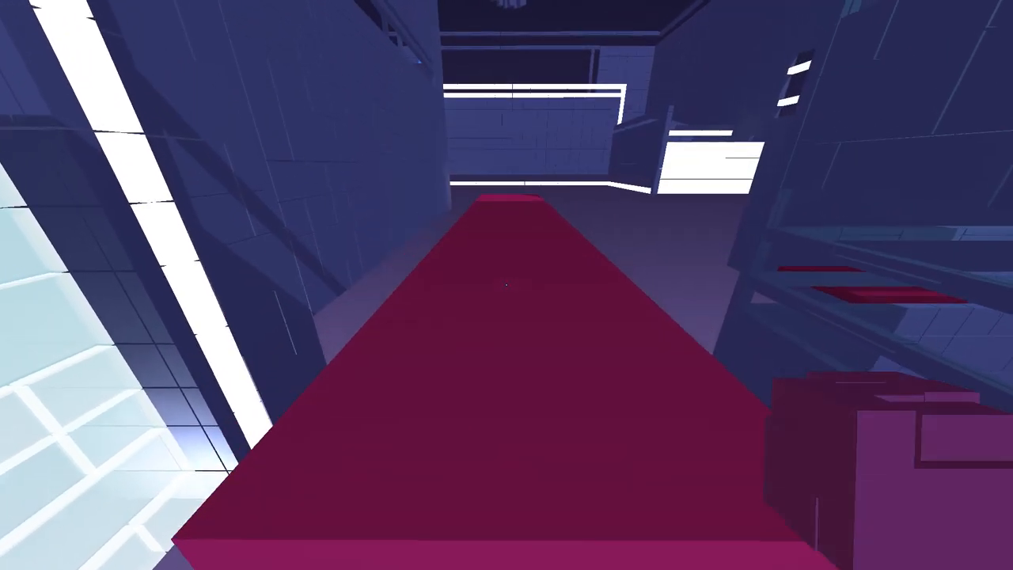
mouse_move(507, 285)
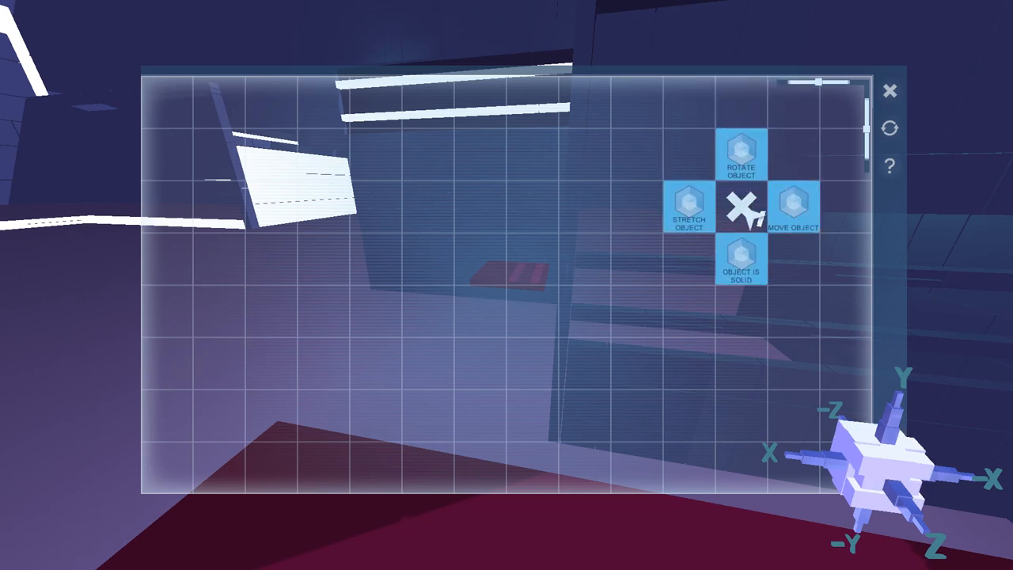
mouse_move(795, 210)
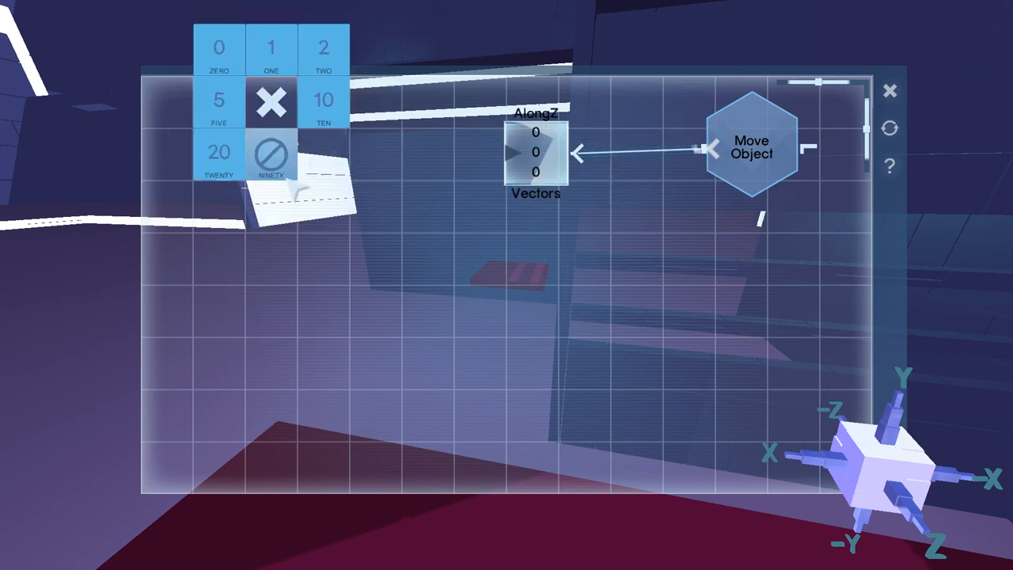
Add the Twenty number node and a second object component node to the graph.
click(219, 152)
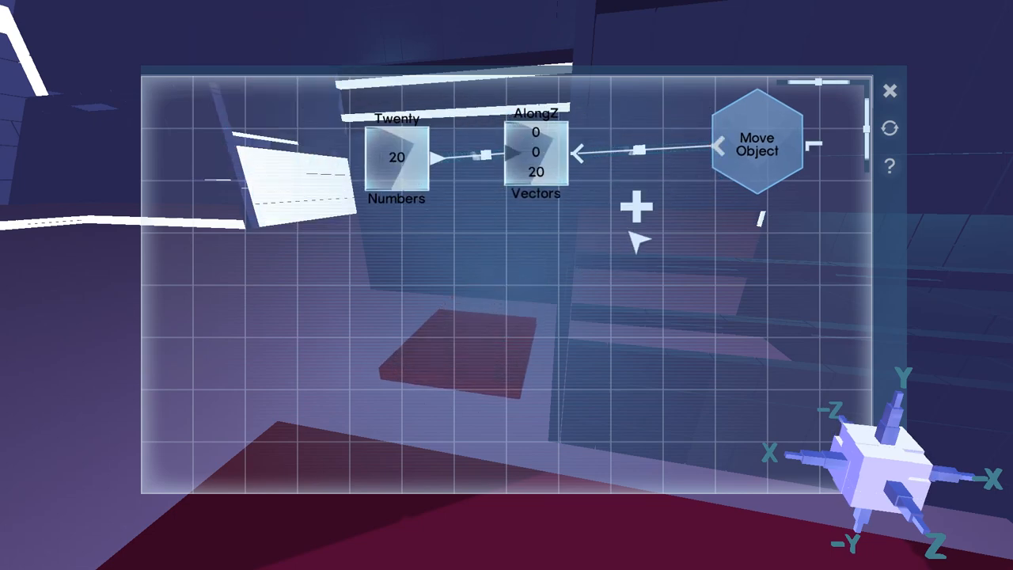
click(635, 210)
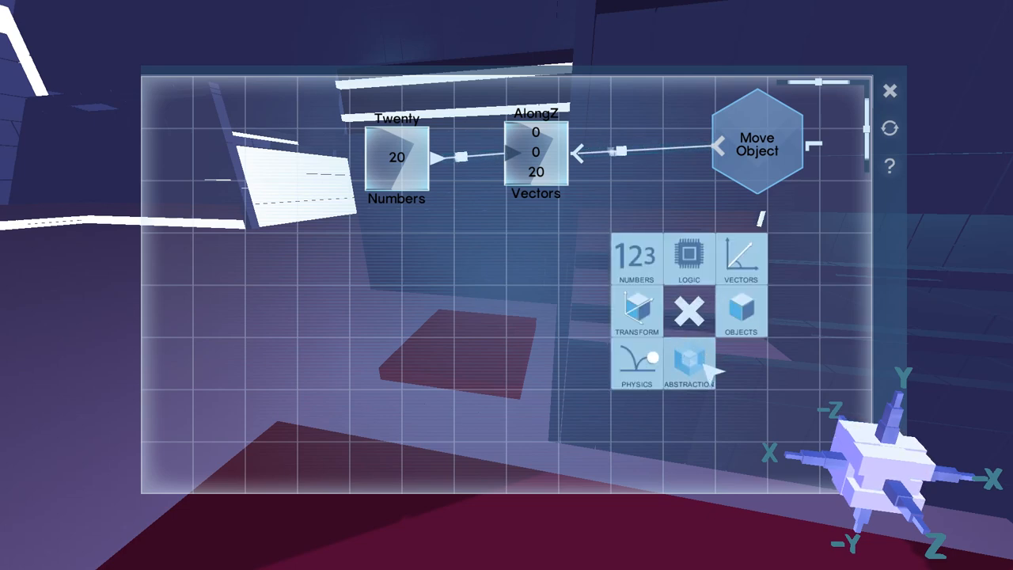
click(740, 311)
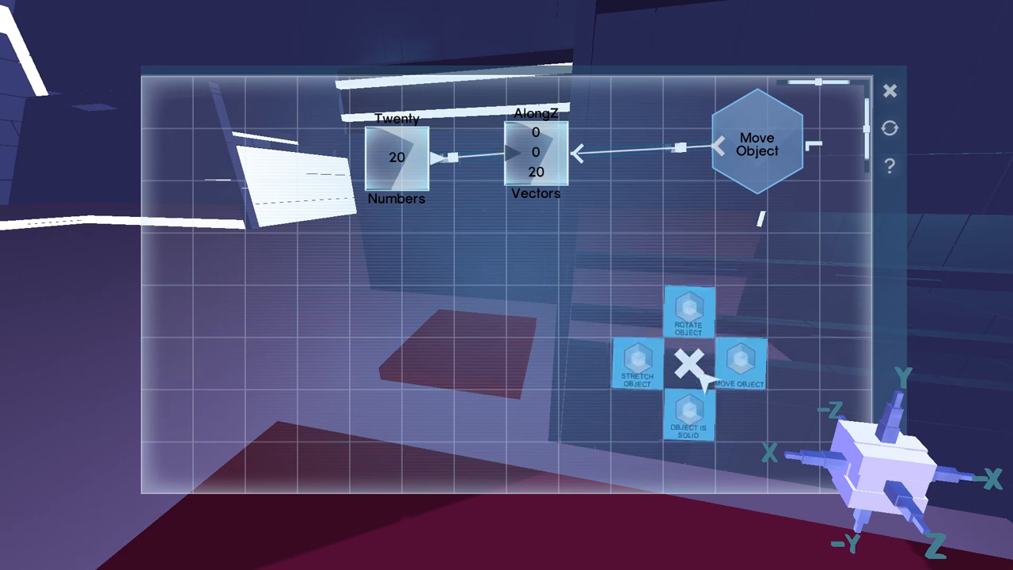
click(639, 364)
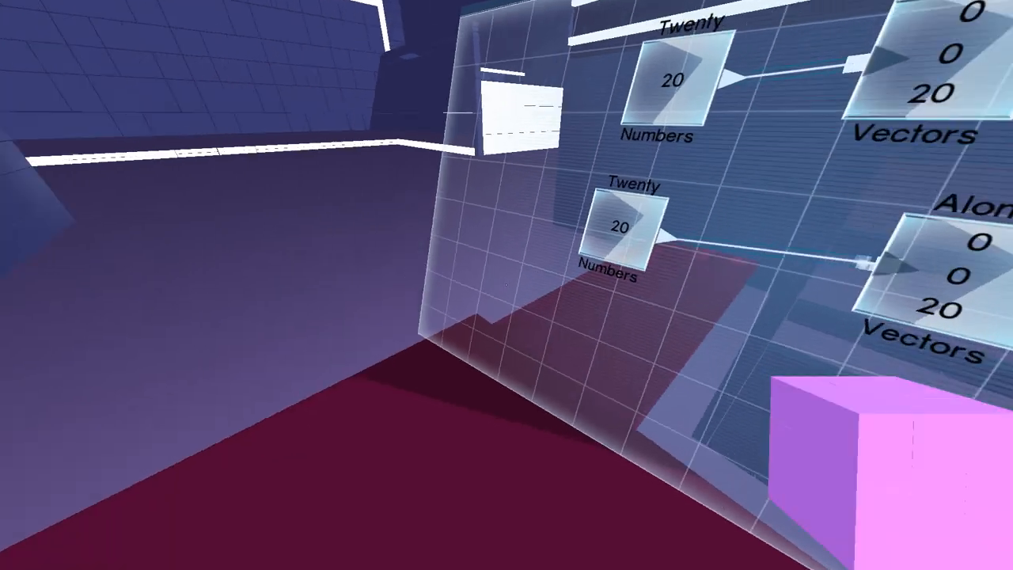
mouse_move(507, 285)
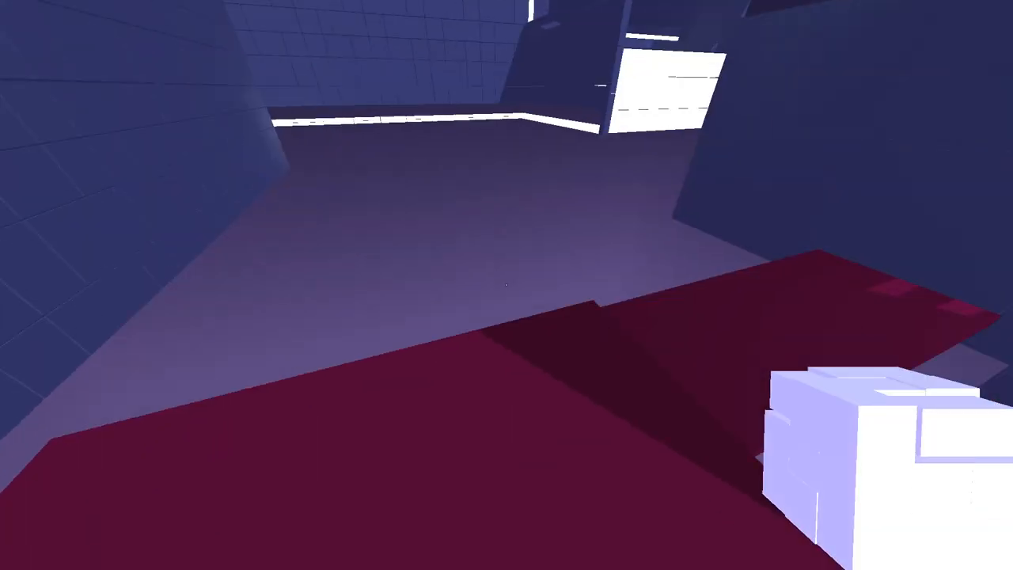
mouse_move(507, 285)
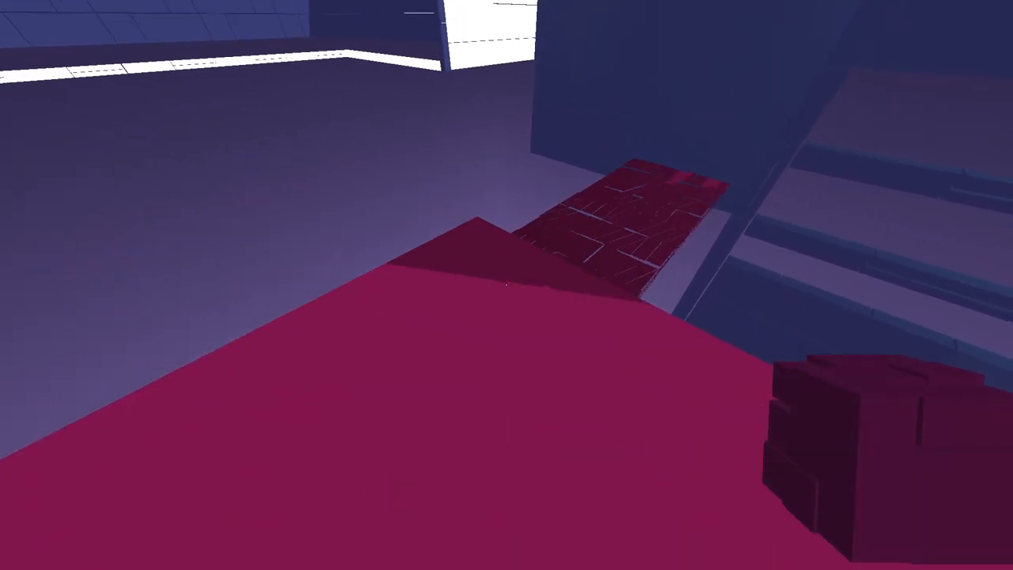
mouse_move(506, 285)
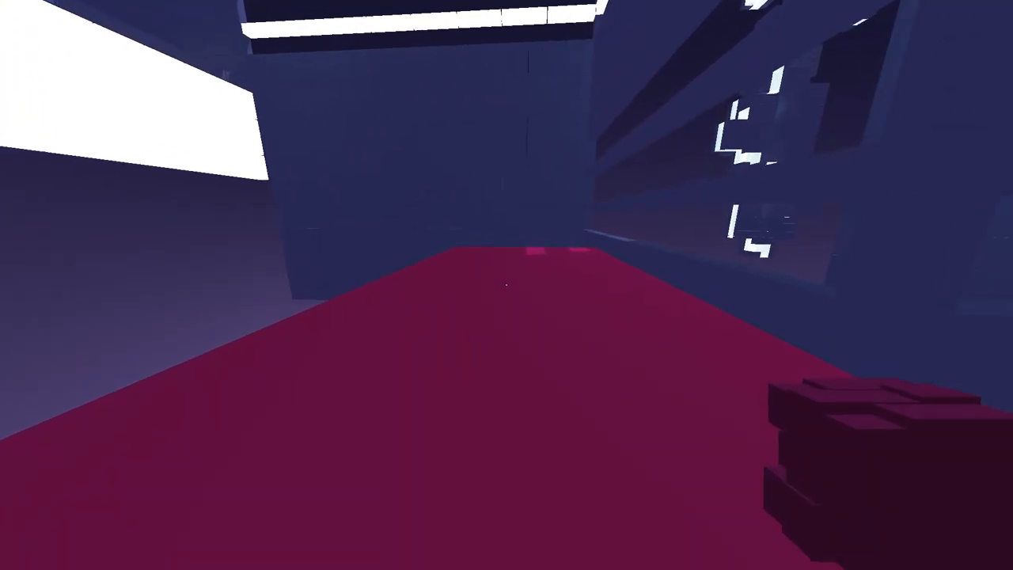
mouse_move(507, 285)
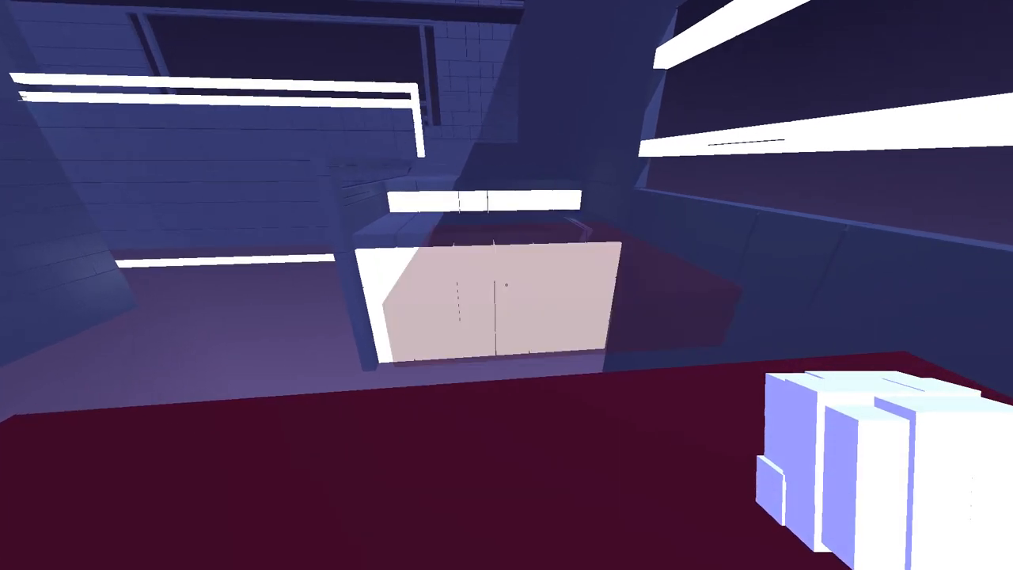
mouse_move(507, 285)
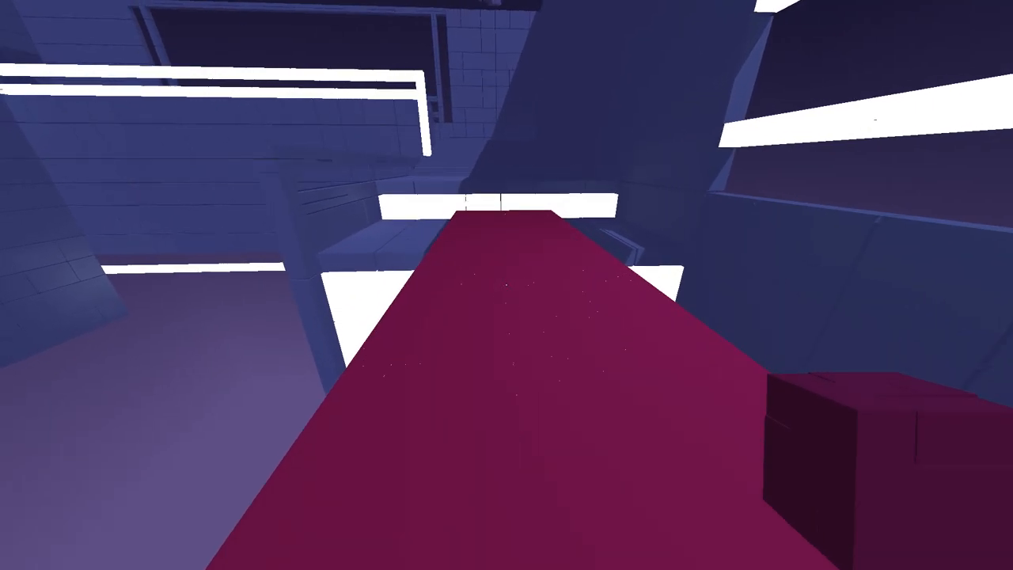
mouse_move(506, 285)
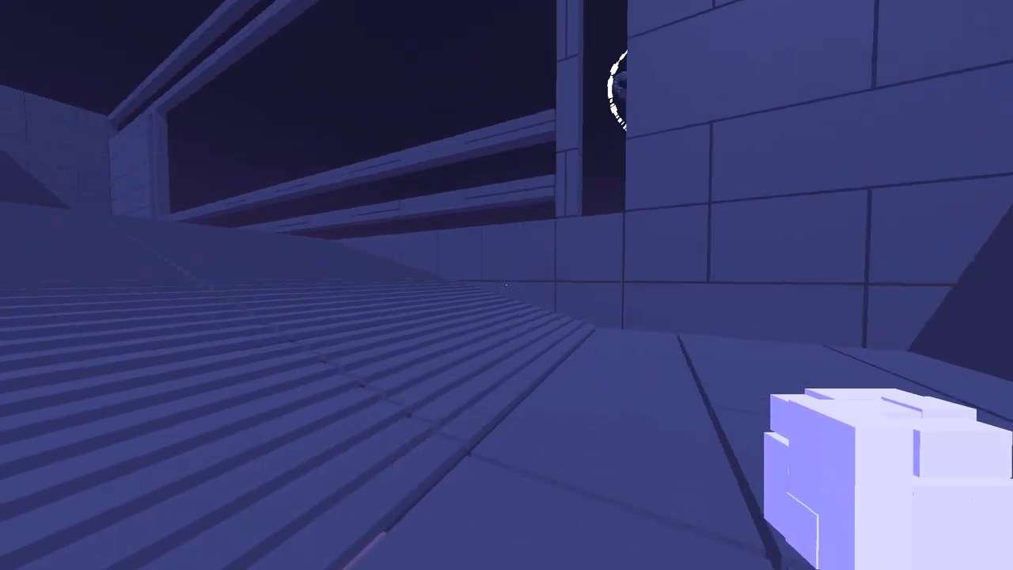
mouse_move(506, 285)
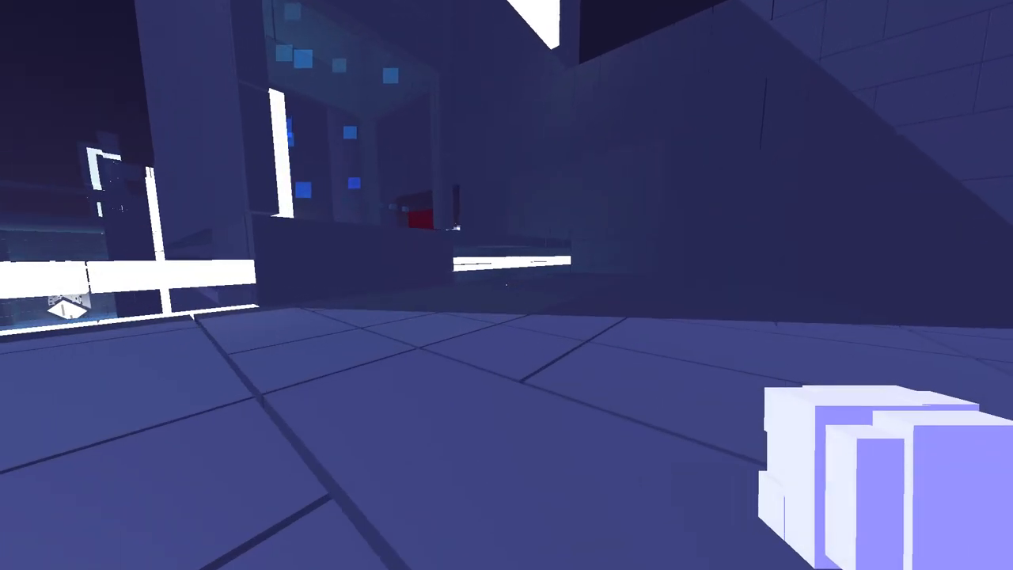
mouse_move(506, 285)
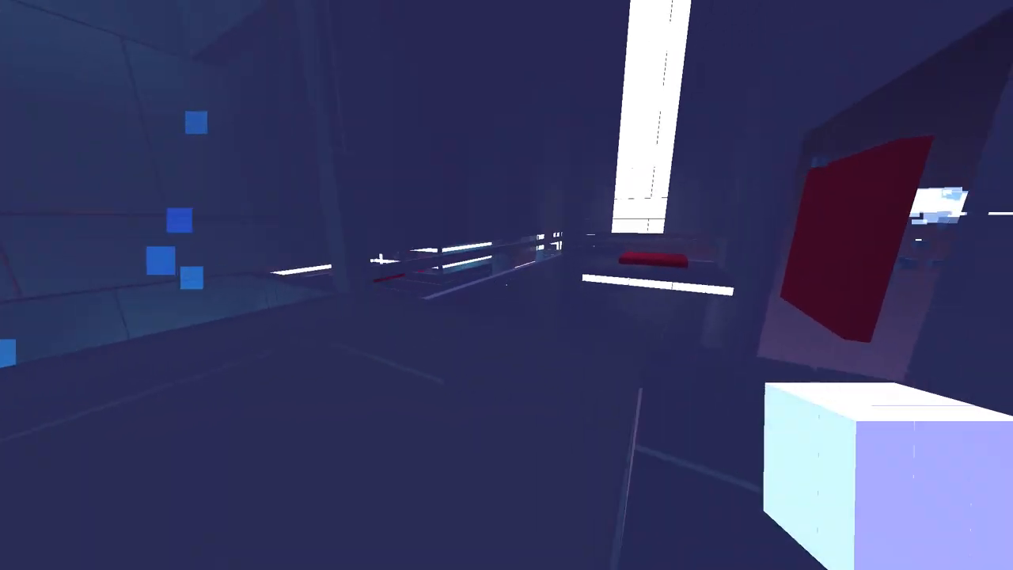
mouse_move(507, 285)
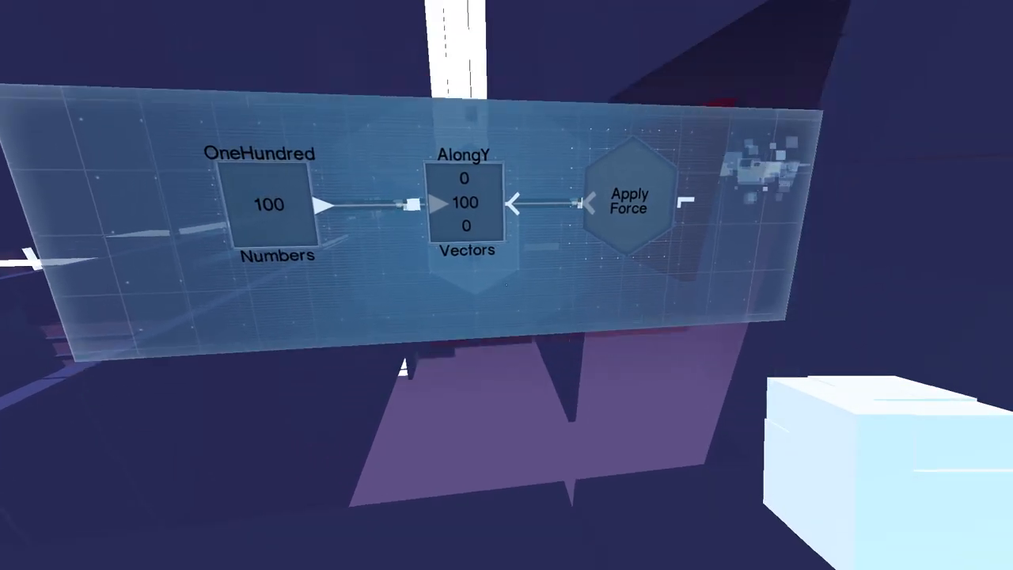
mouse_move(507, 285)
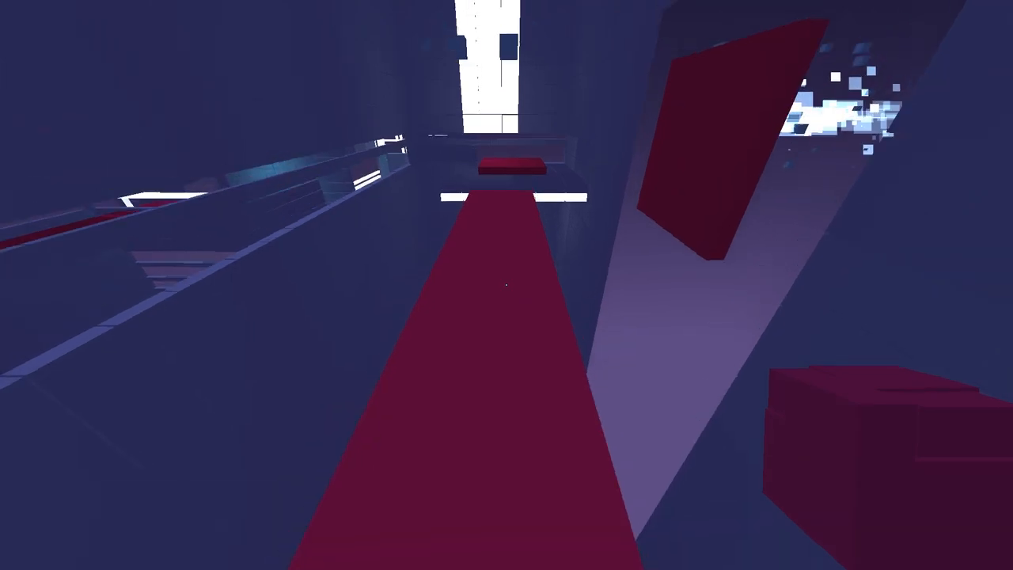
mouse_move(506, 285)
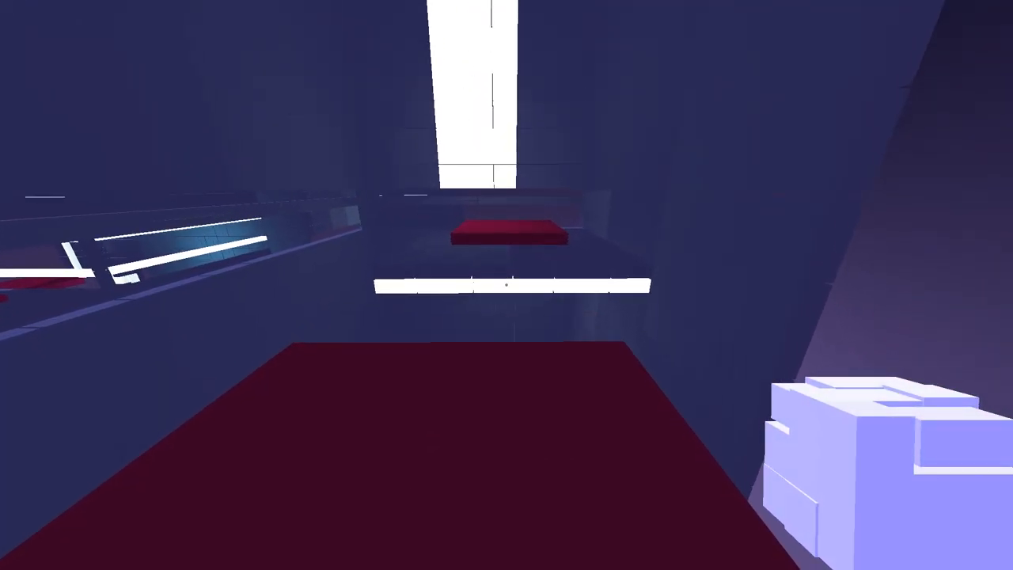
mouse_move(507, 285)
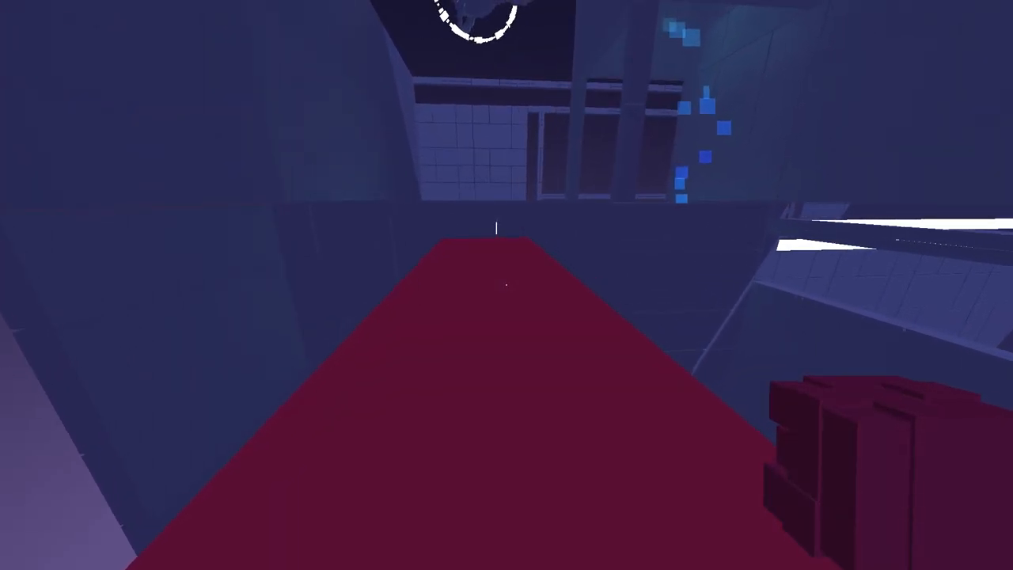
mouse_move(506, 285)
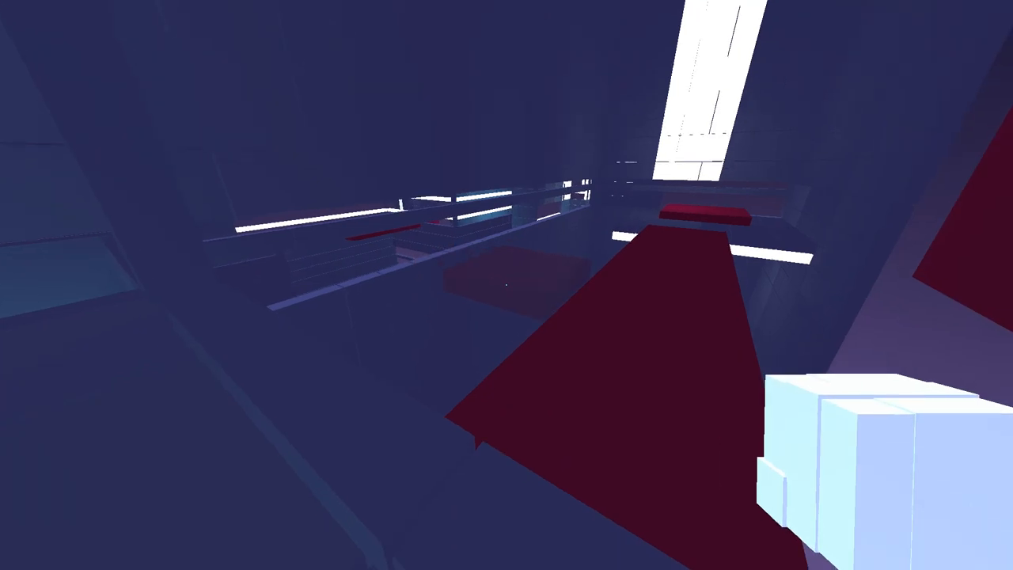
mouse_move(507, 285)
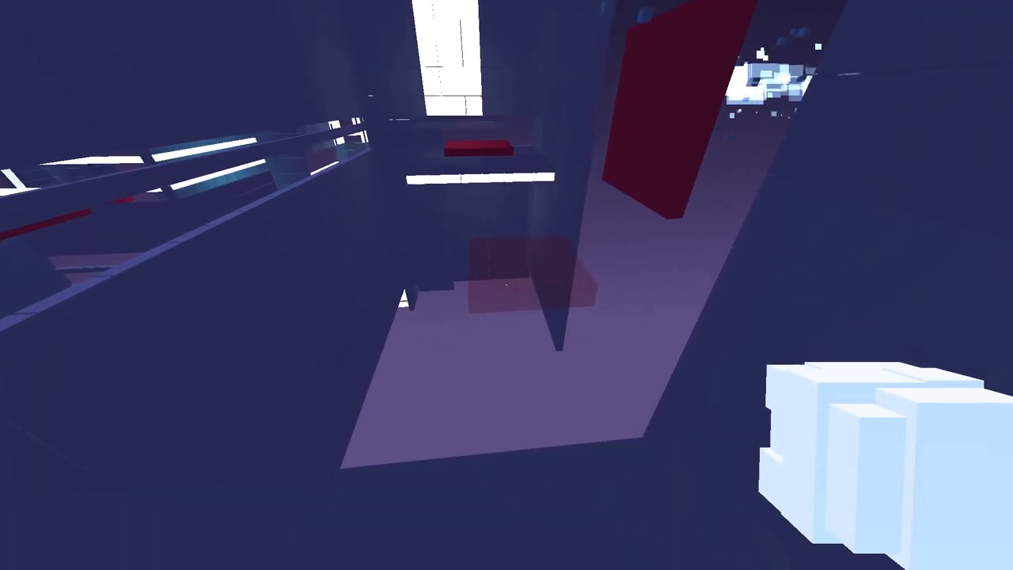
mouse_move(506, 285)
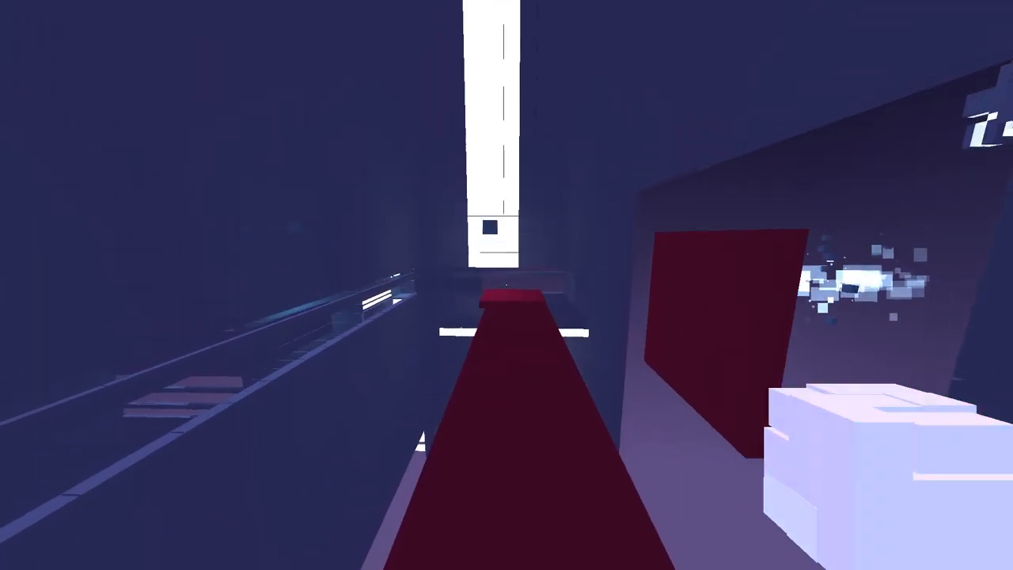
mouse_move(506, 285)
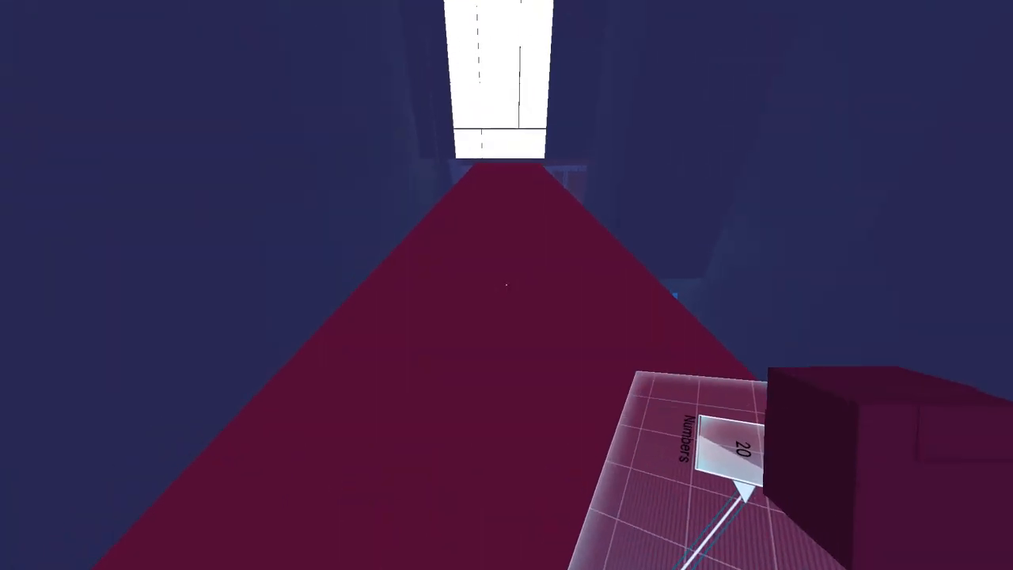
mouse_move(506, 285)
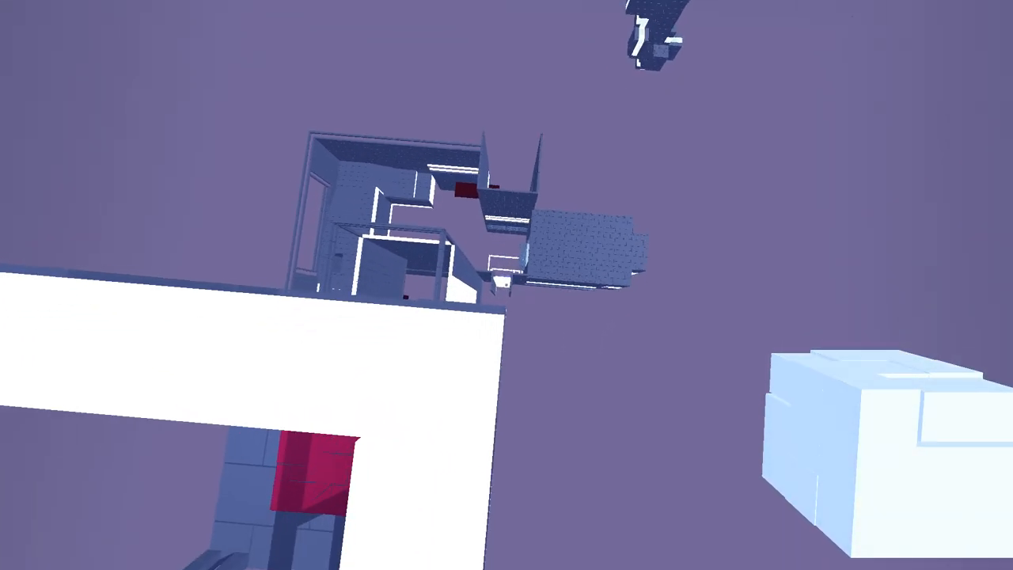
mouse_move(507, 285)
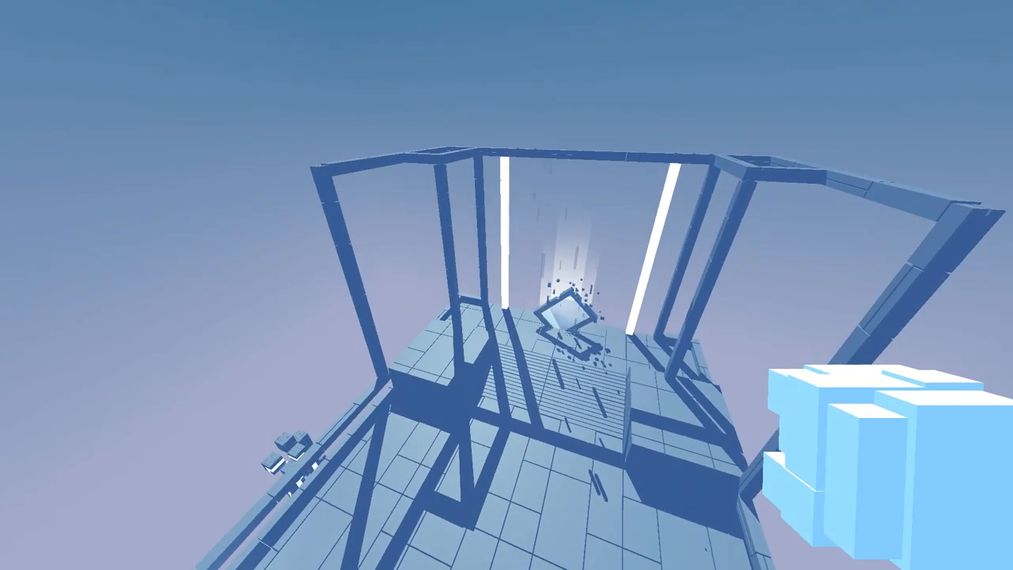
mouse_move(506, 285)
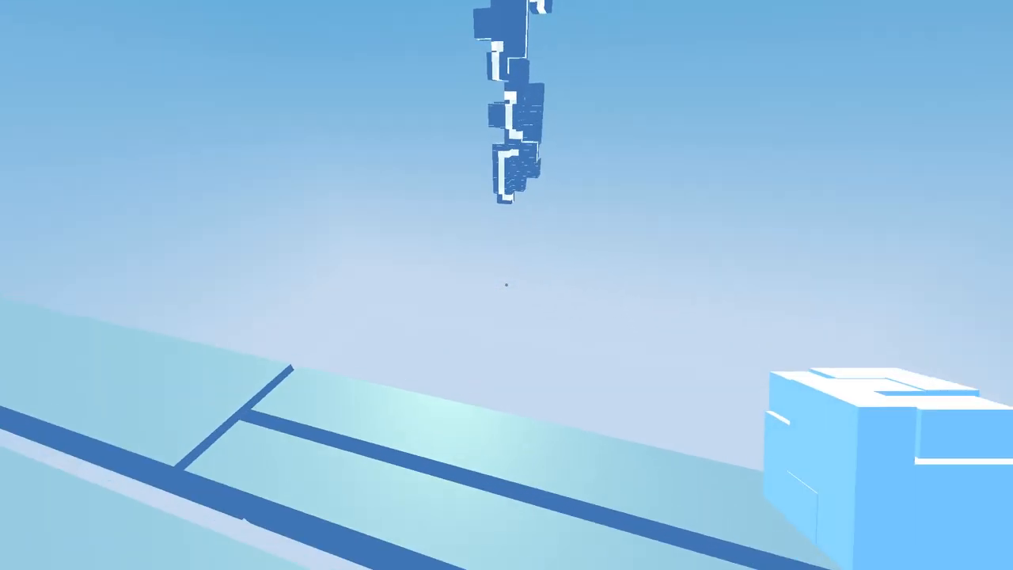
mouse_move(507, 285)
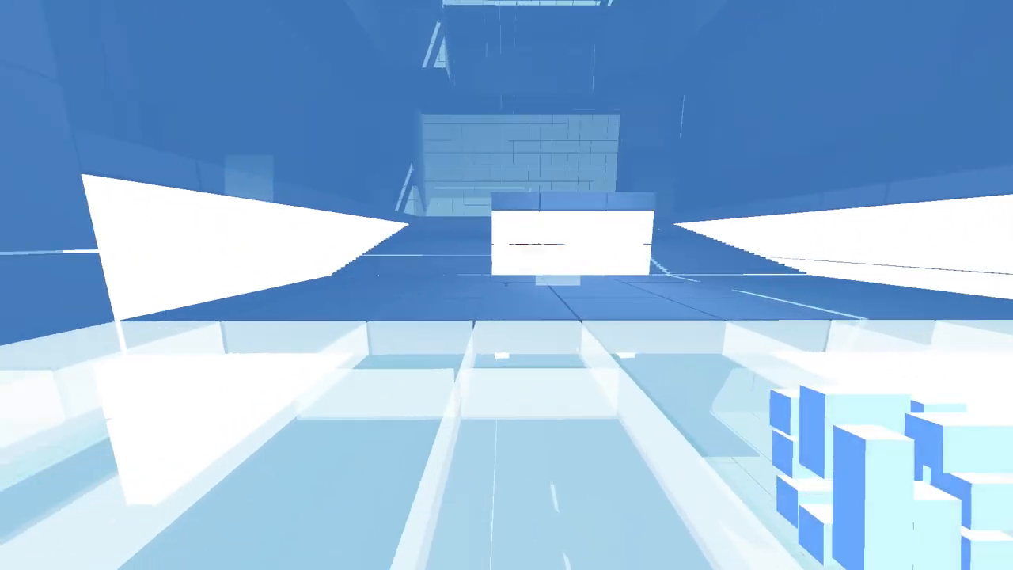
mouse_move(507, 284)
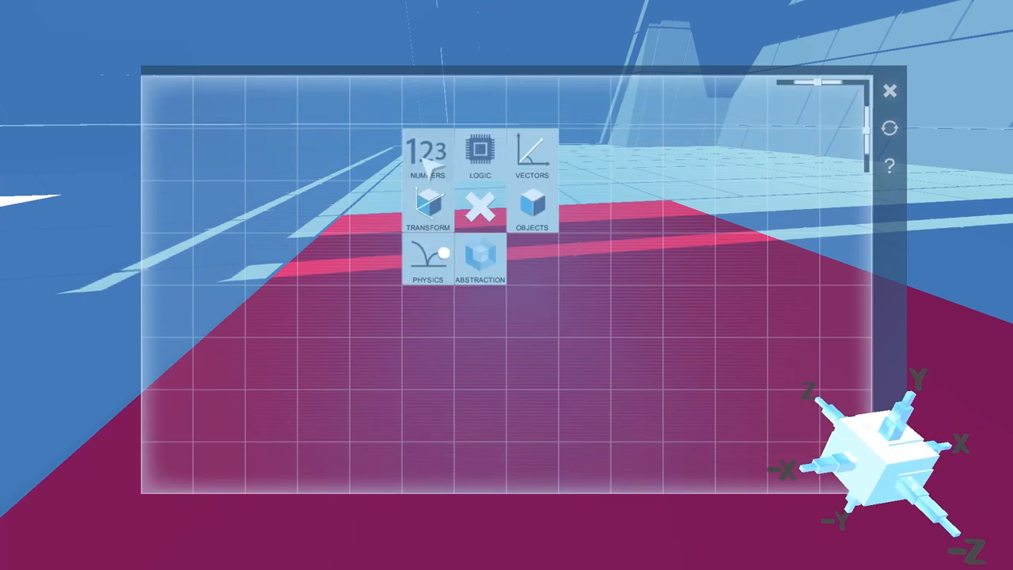
Browse the Numbers values list, then dismiss the node categories.
click(427, 155)
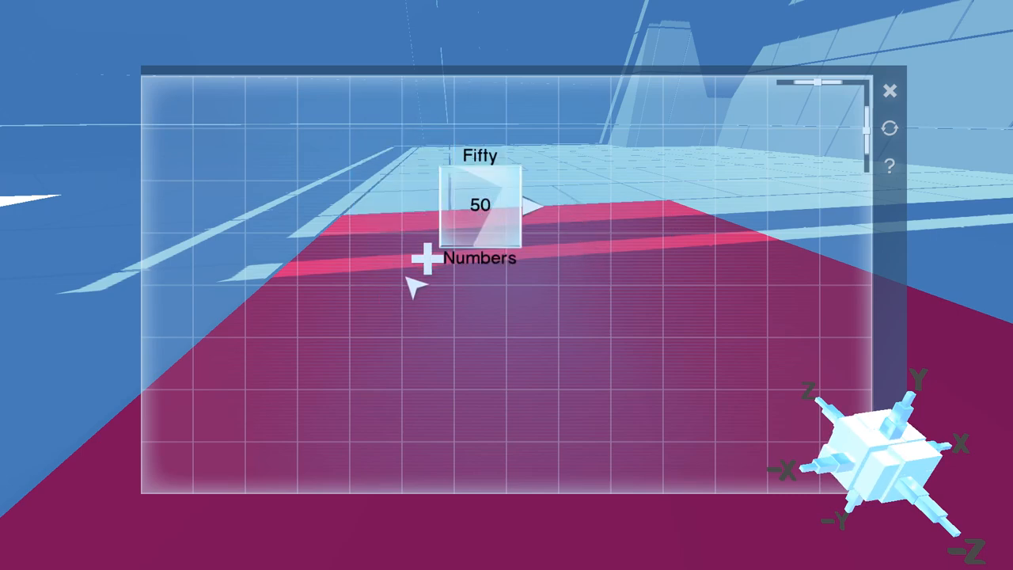
click(424, 258)
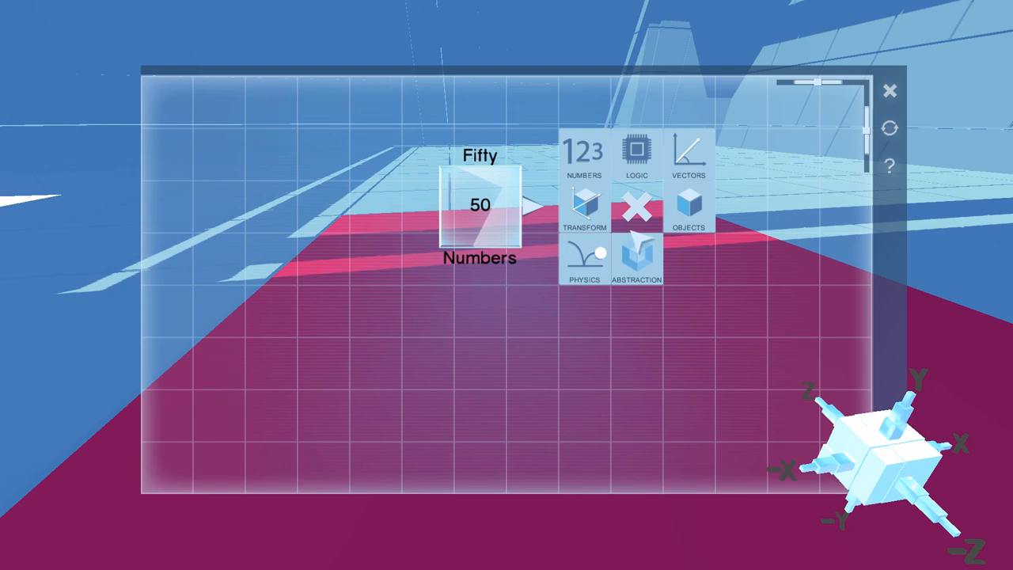
click(687, 202)
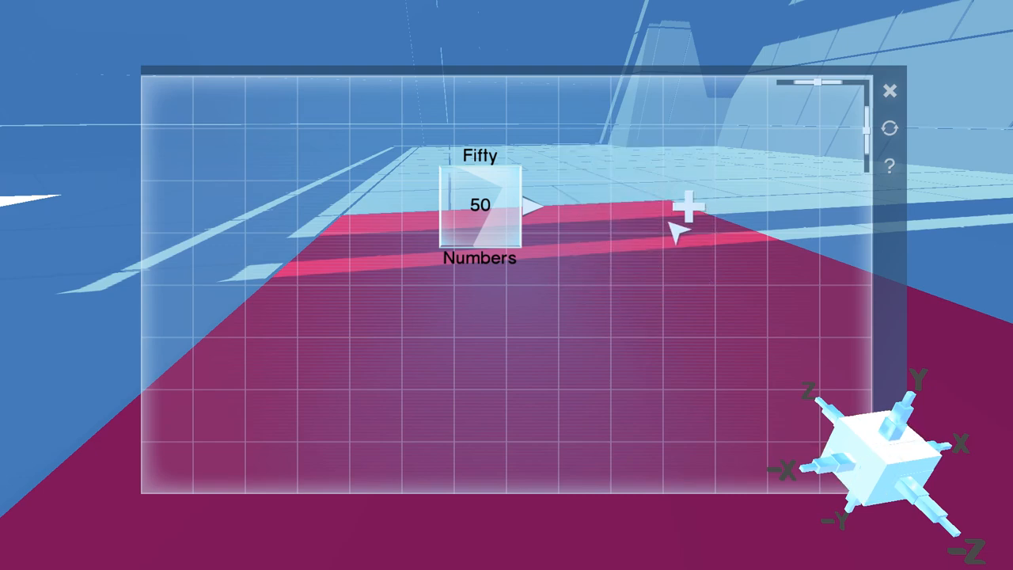
Add an Object Is Solid node to the red platform's graph.
click(688, 208)
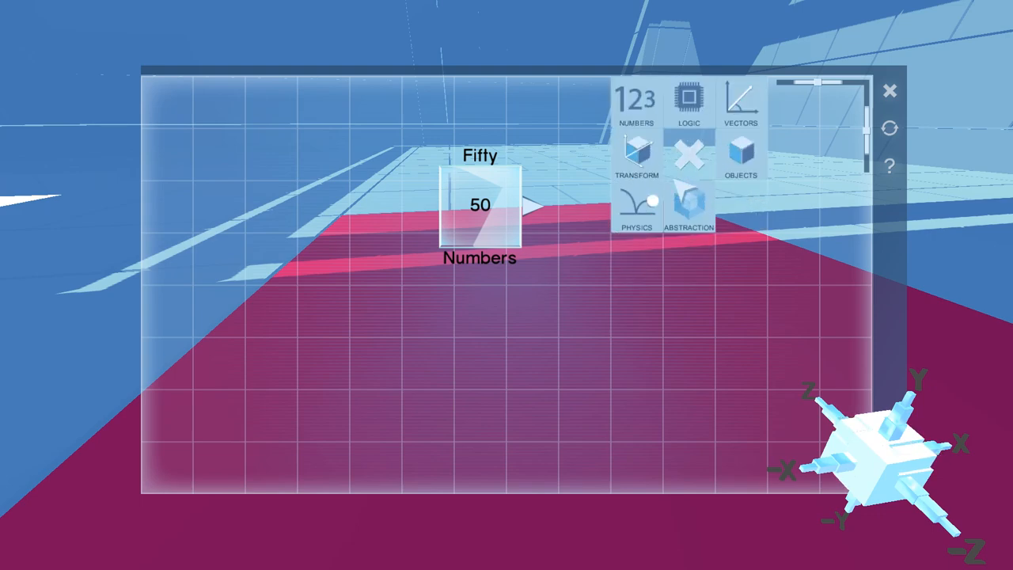
click(637, 154)
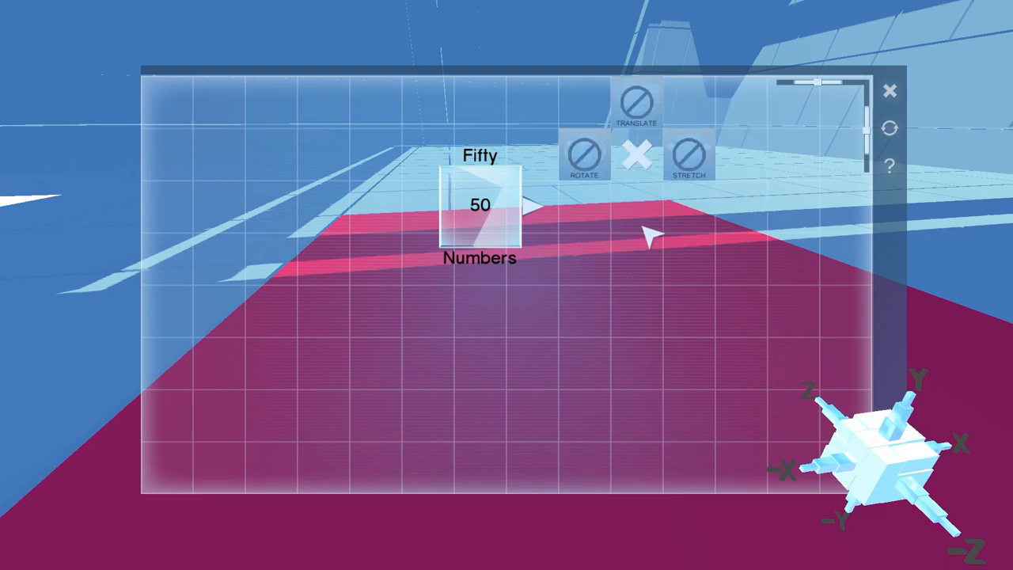
click(638, 154)
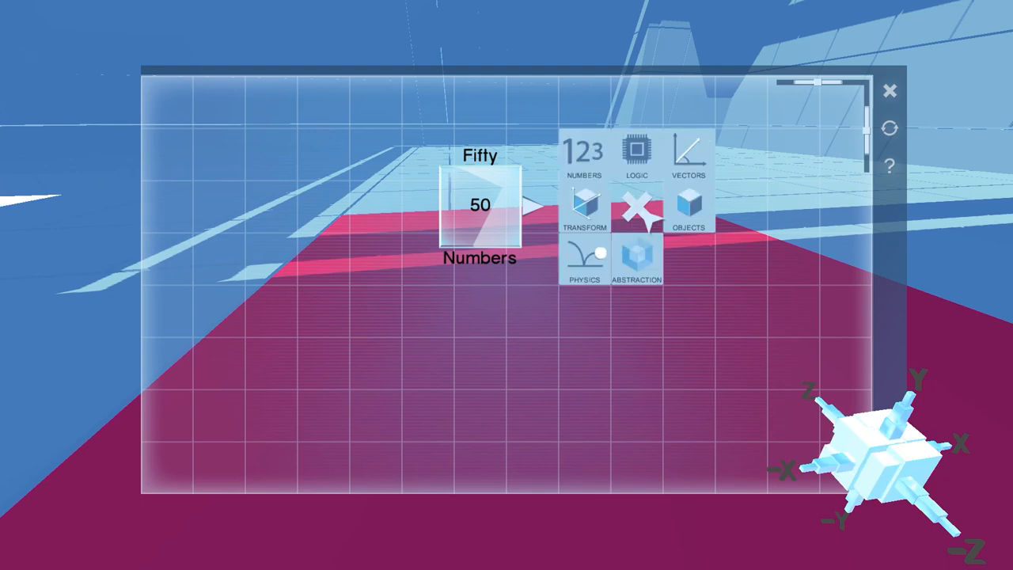
click(687, 210)
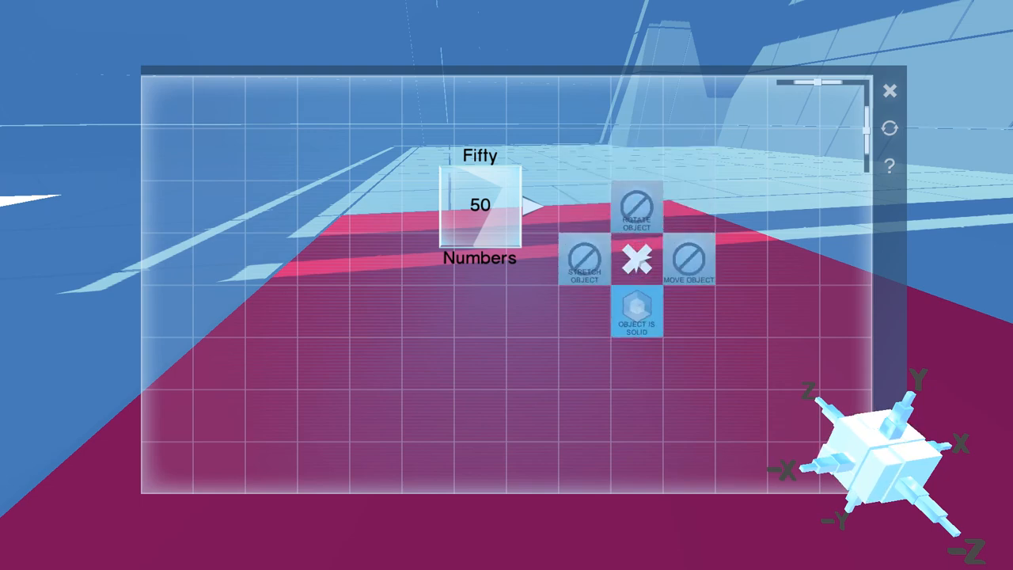
click(637, 260)
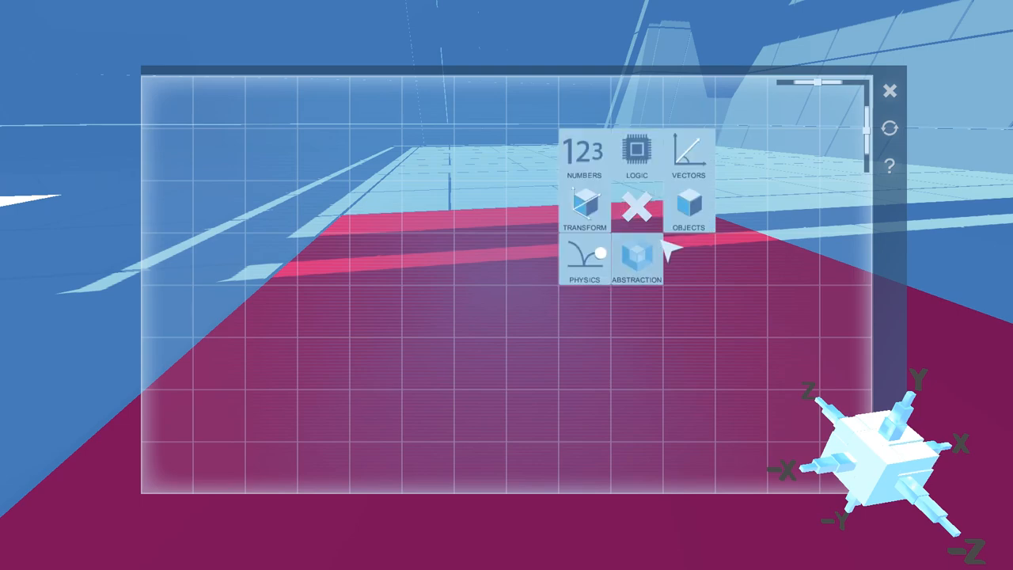
click(637, 207)
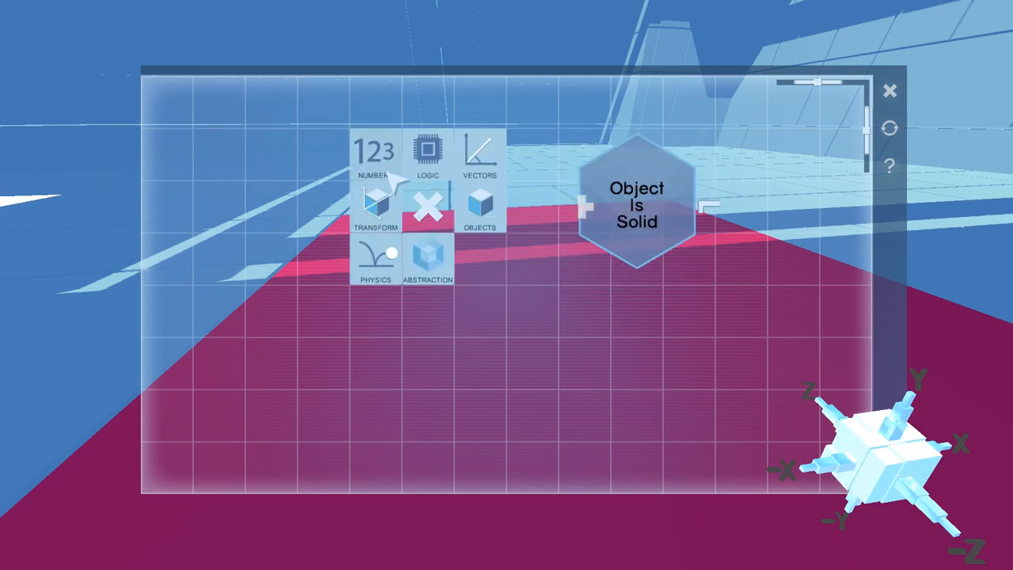
click(428, 151)
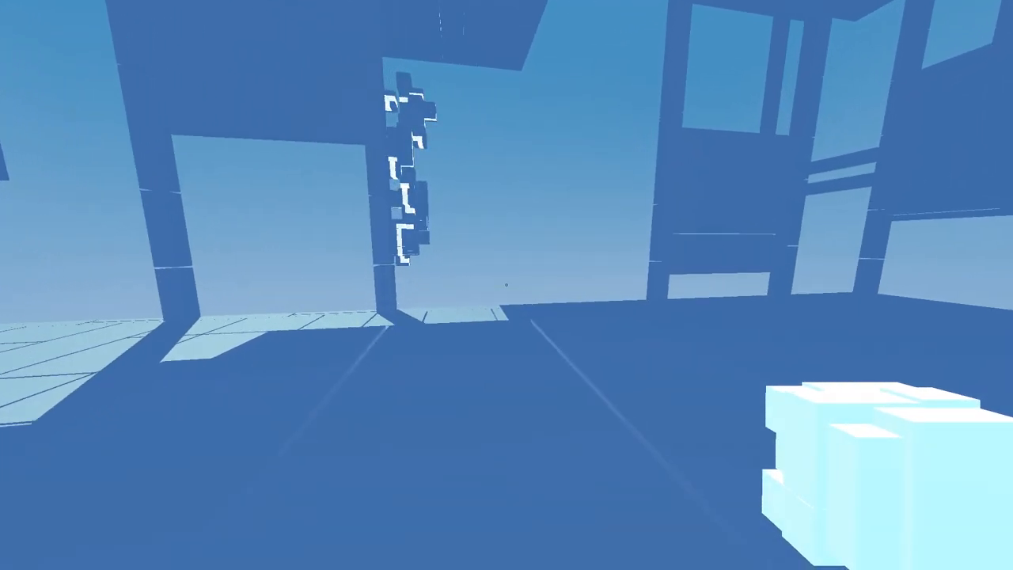
mouse_move(506, 285)
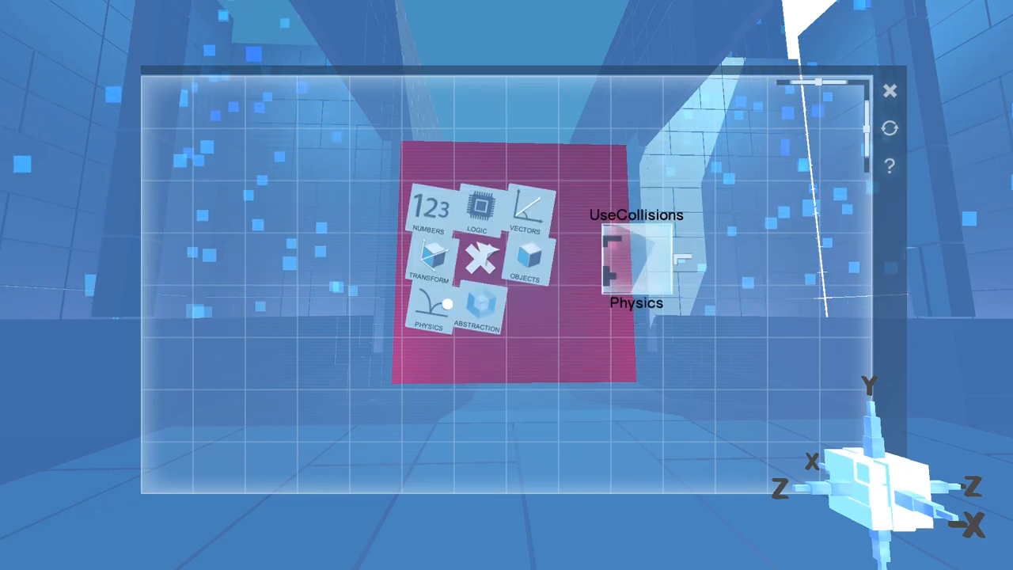
Add a Main Cuboid object node next to UseCollisions and dismiss the category list.
click(525, 261)
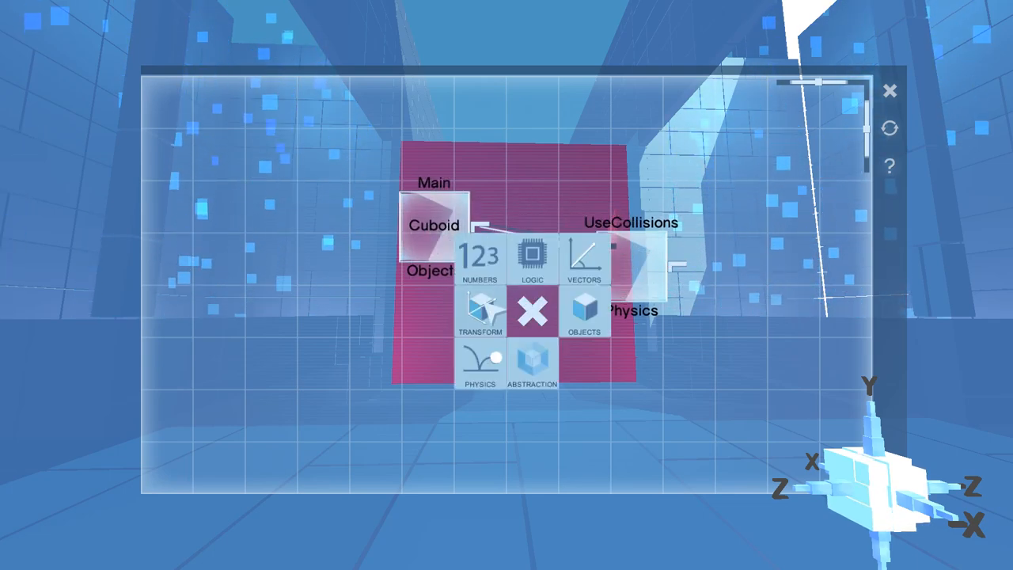
click(532, 253)
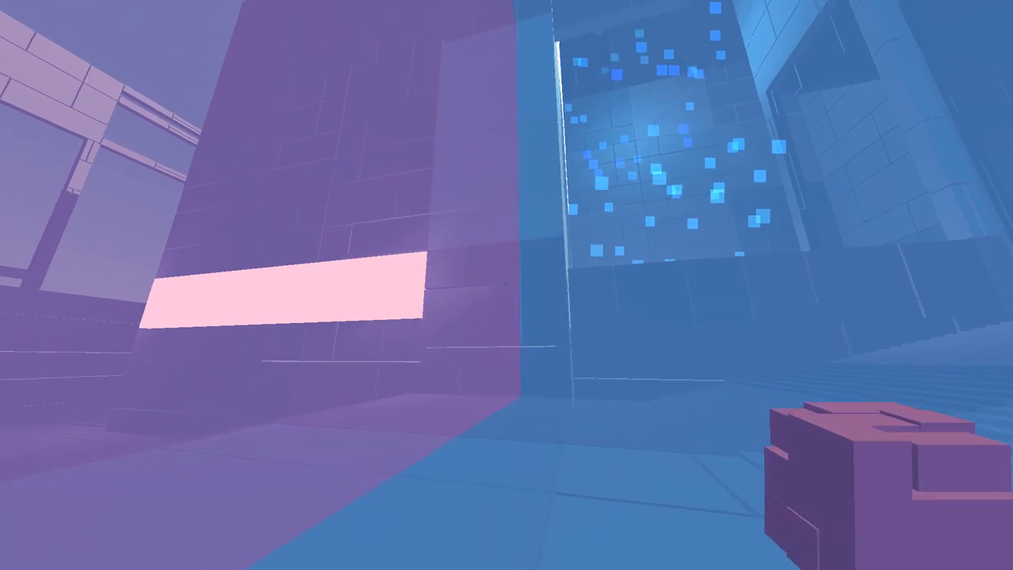
mouse_move(506, 285)
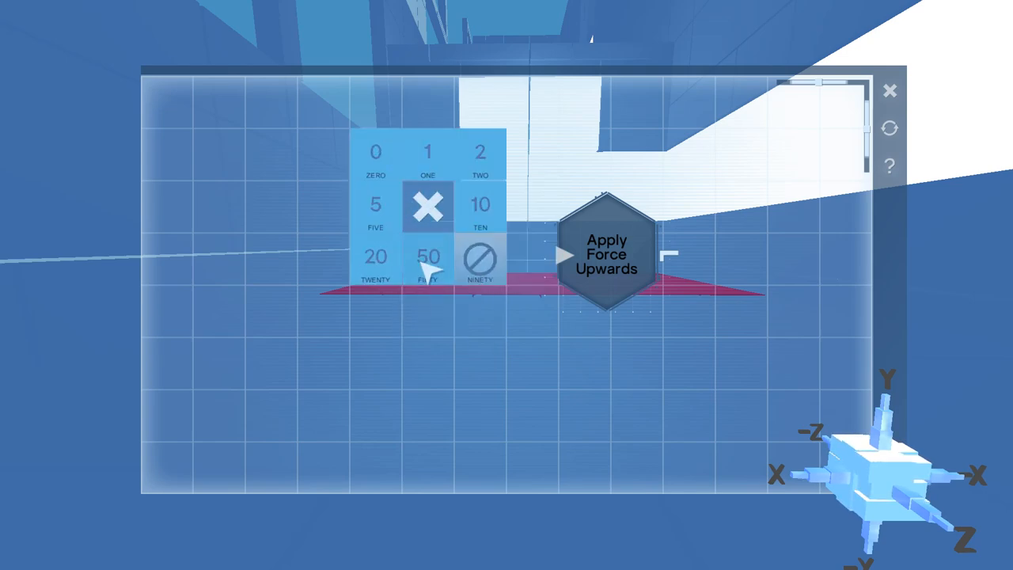
Add a Fifty number node and an Along Y vector node to the graph.
click(427, 256)
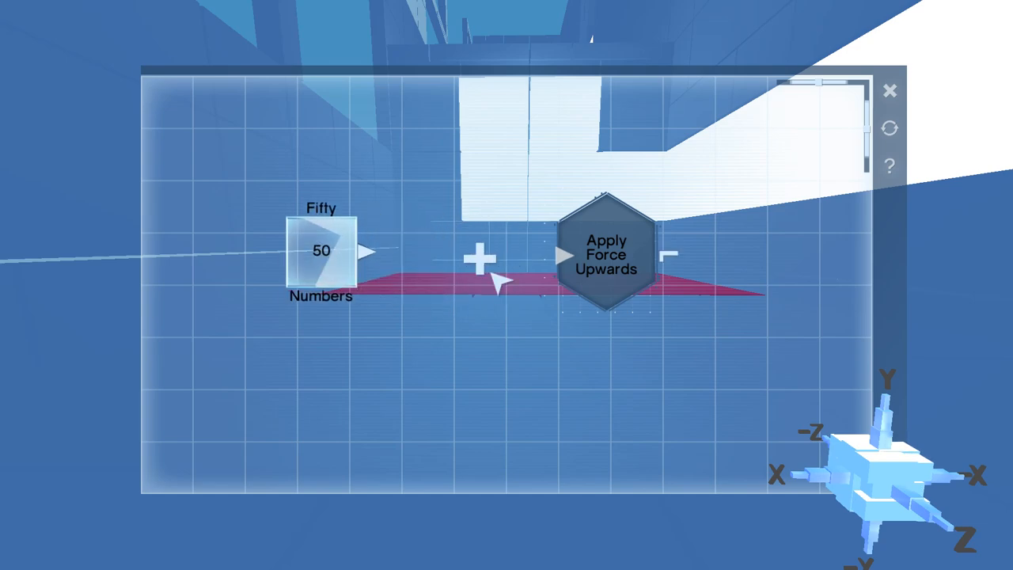
click(478, 259)
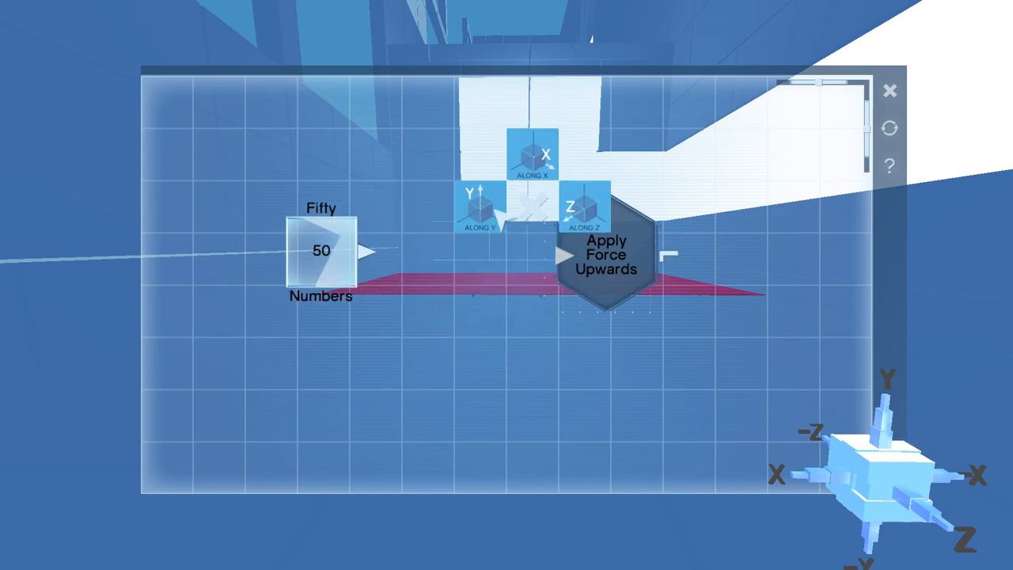
click(479, 208)
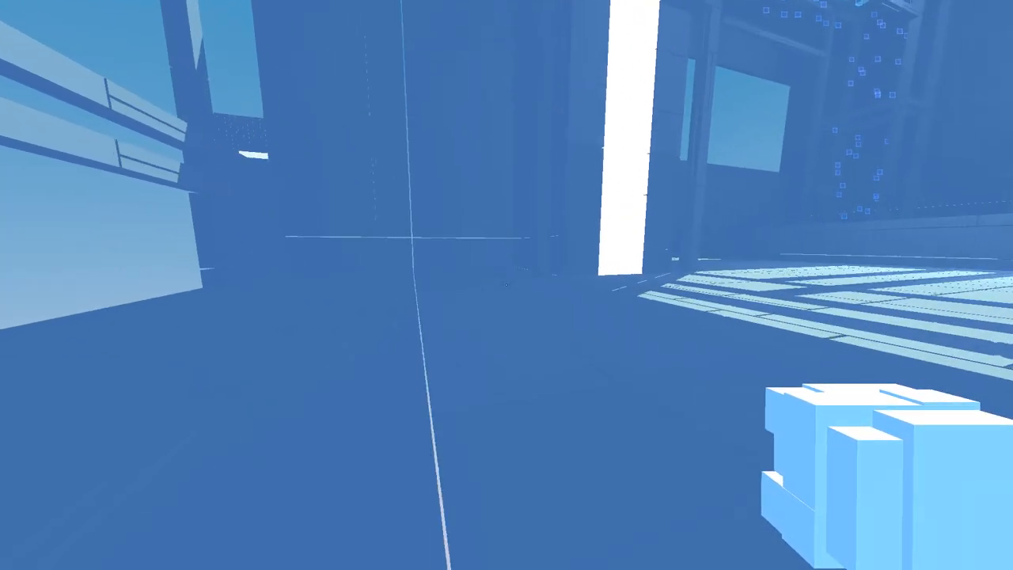
mouse_move(507, 285)
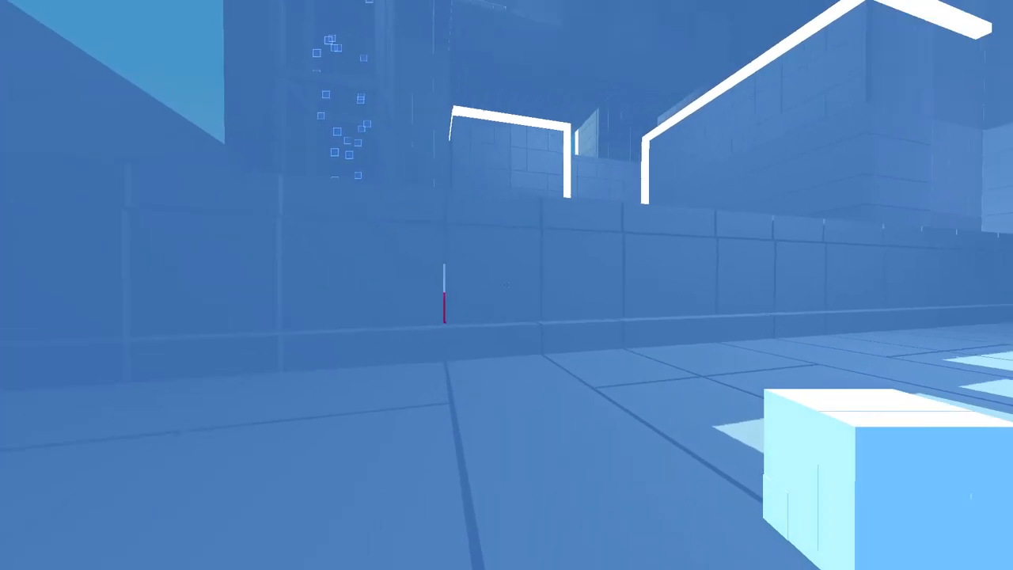
mouse_move(506, 285)
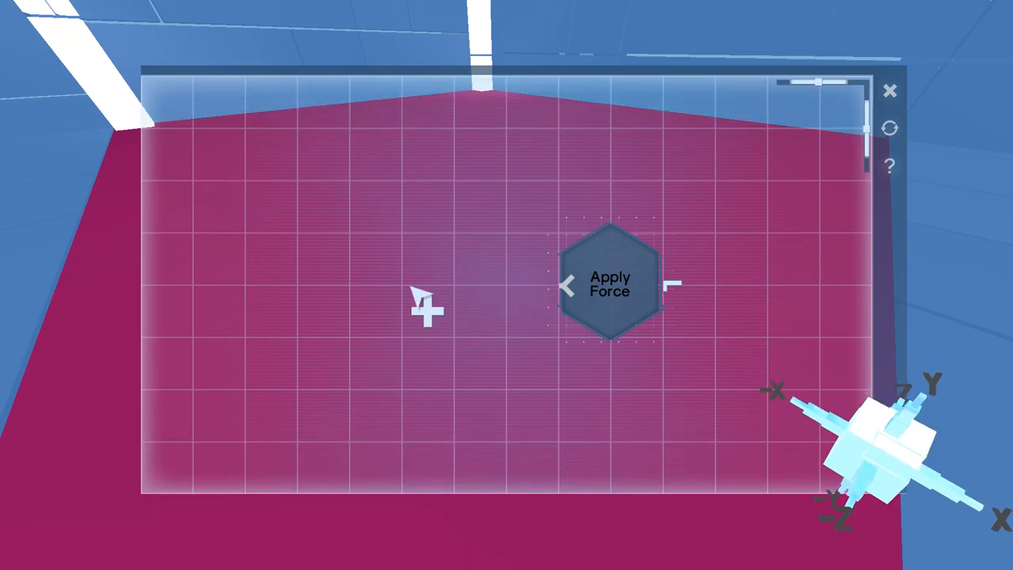
Add a Fifty number so Apply Force gets AlongY (0, 50, 0), then exit the editor.
click(428, 309)
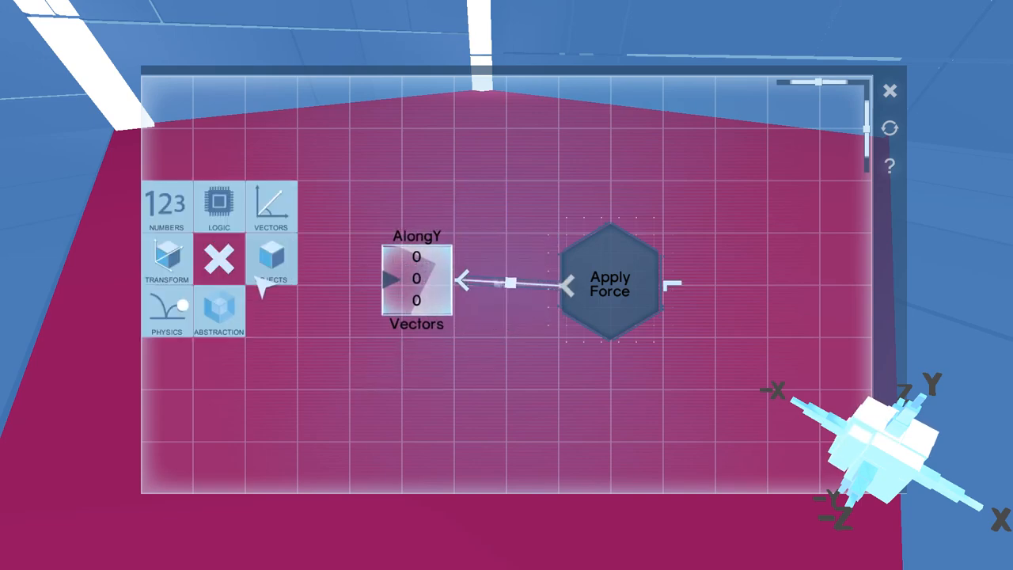
click(166, 207)
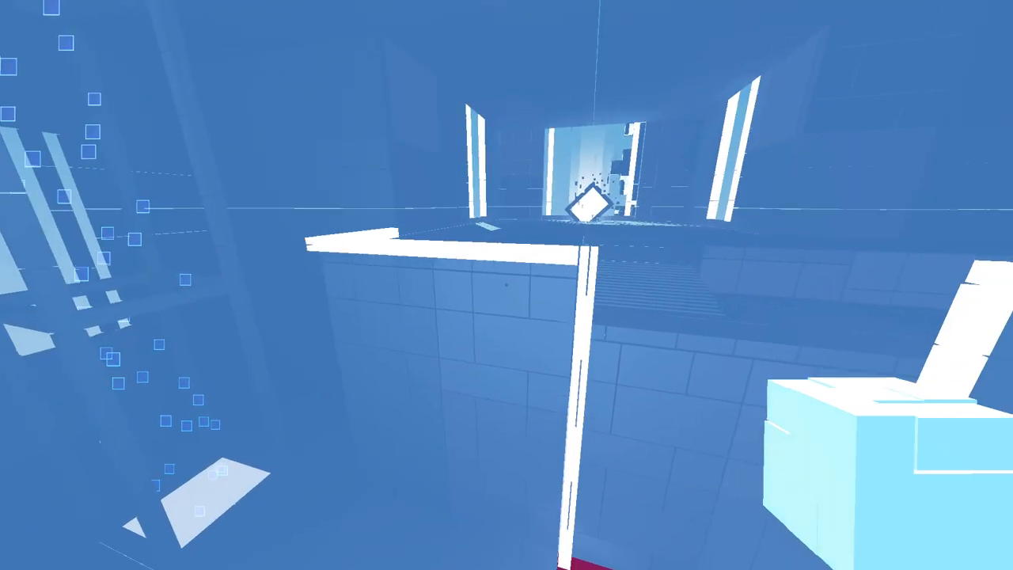
mouse_move(506, 285)
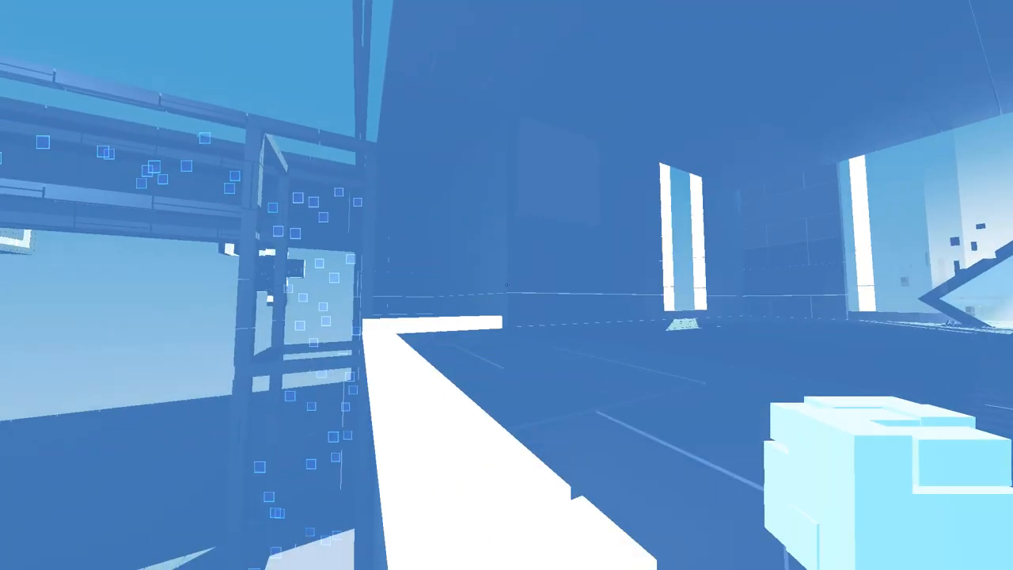
mouse_move(506, 285)
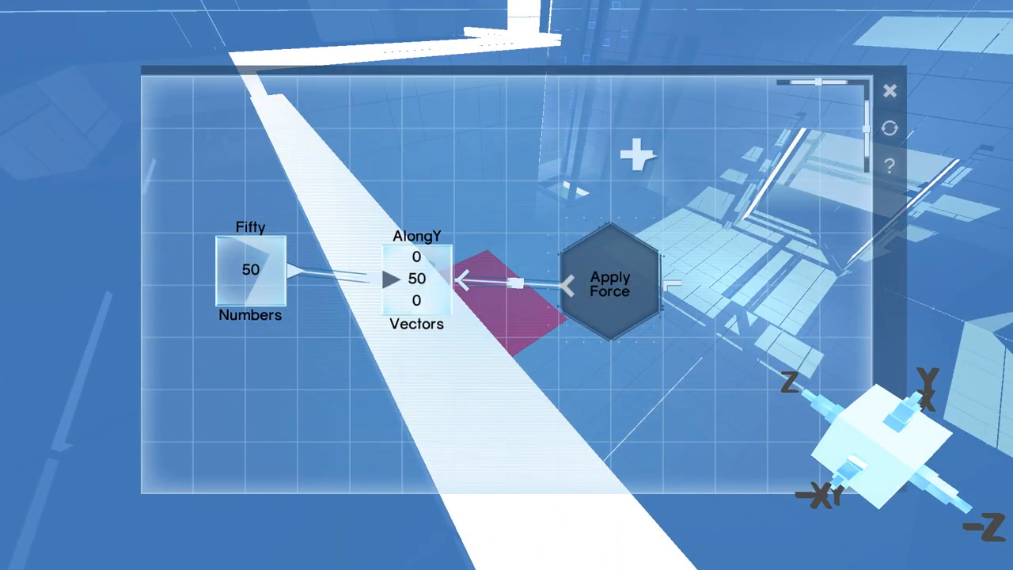
click(637, 152)
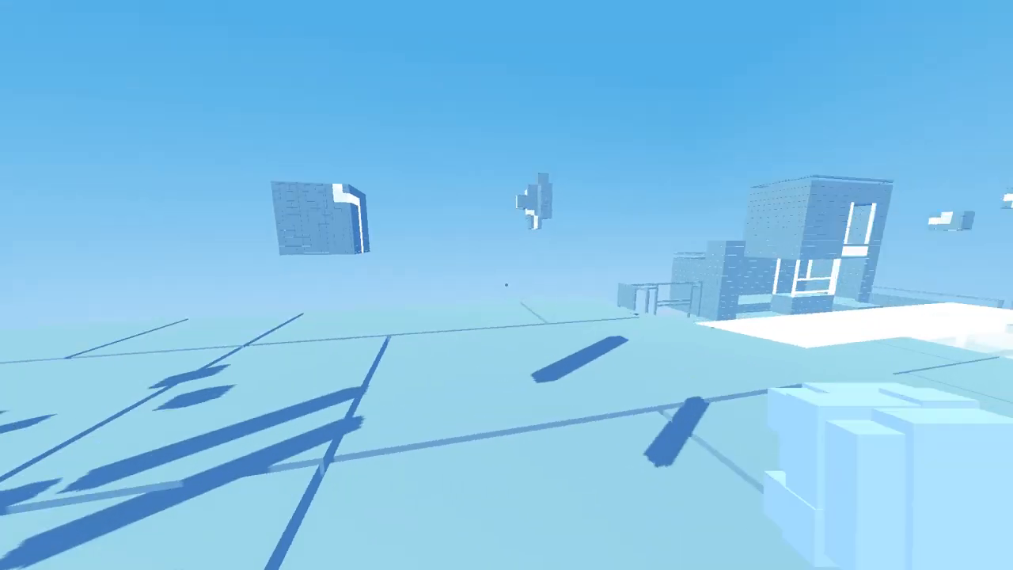
mouse_move(507, 285)
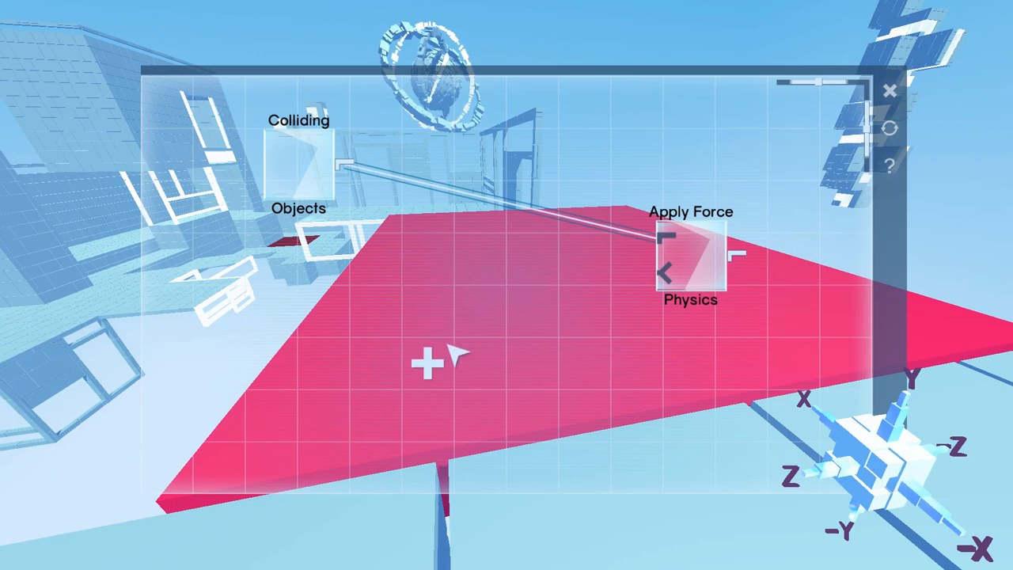
Browse the node categories, then close the red platform's graph editor.
click(426, 358)
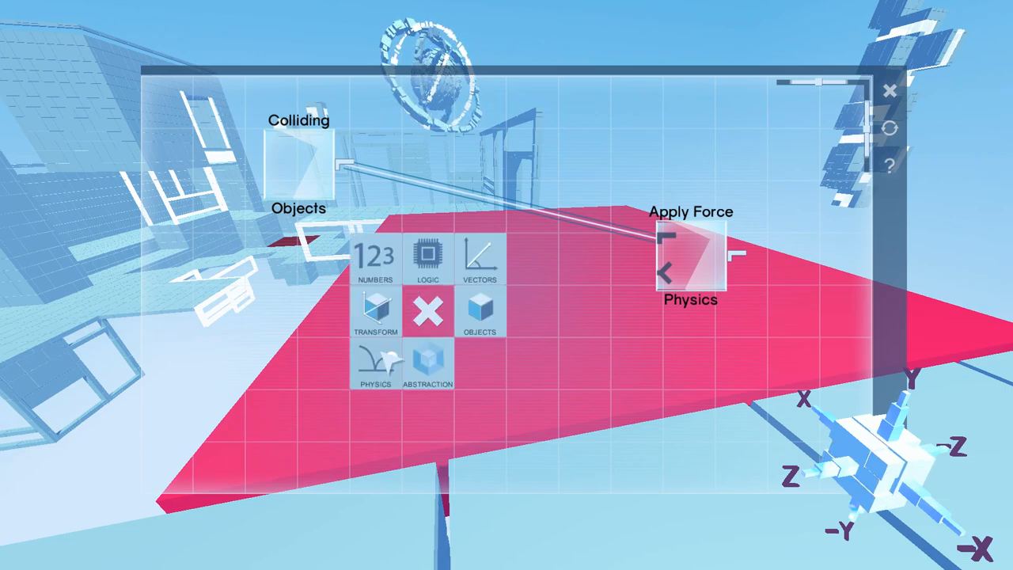
click(375, 364)
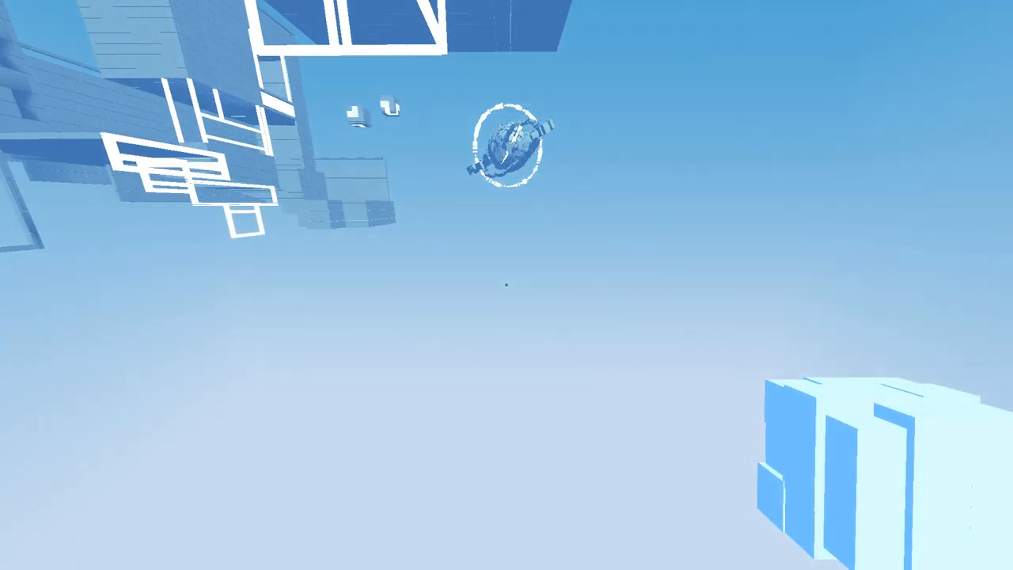
mouse_move(507, 285)
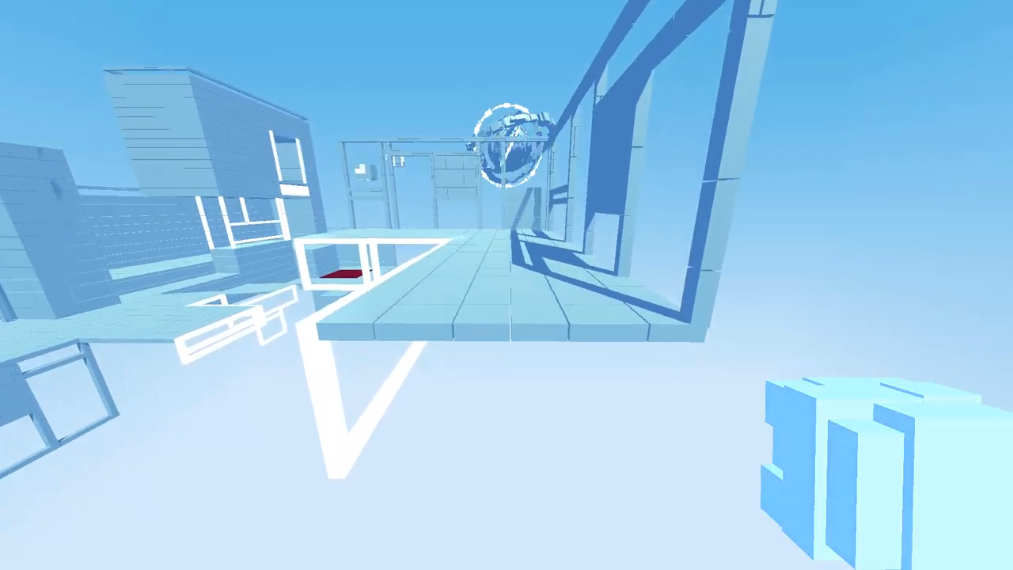
mouse_move(507, 285)
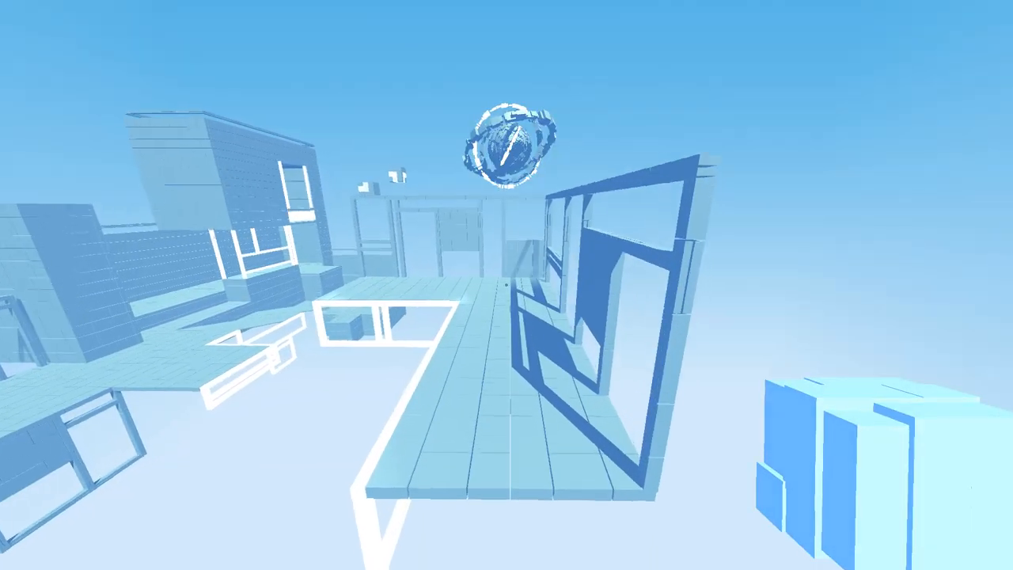
mouse_move(507, 284)
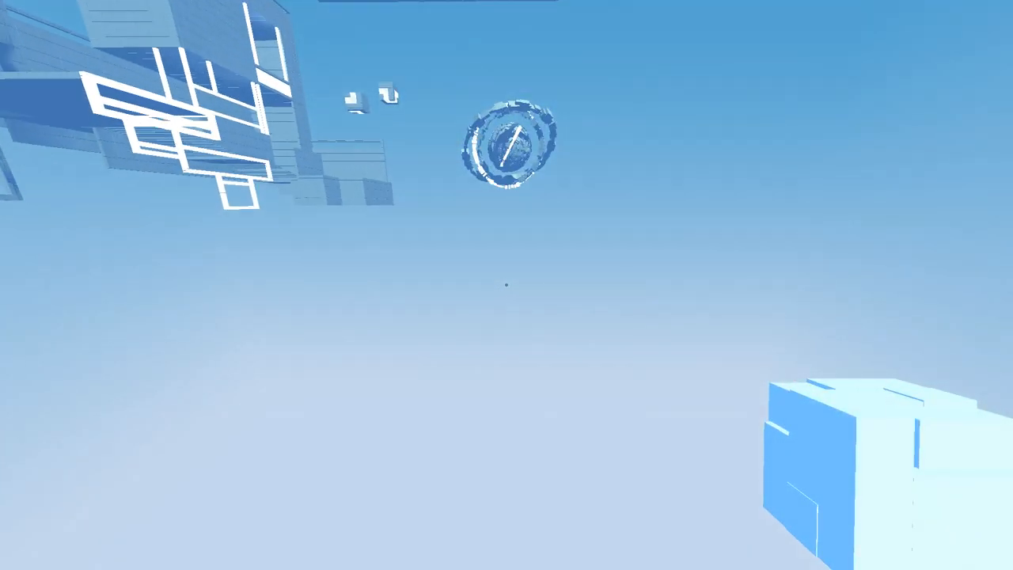
Continue along the pale tiled walkway toward the red strip beneath the floating ring.
key(Escape)
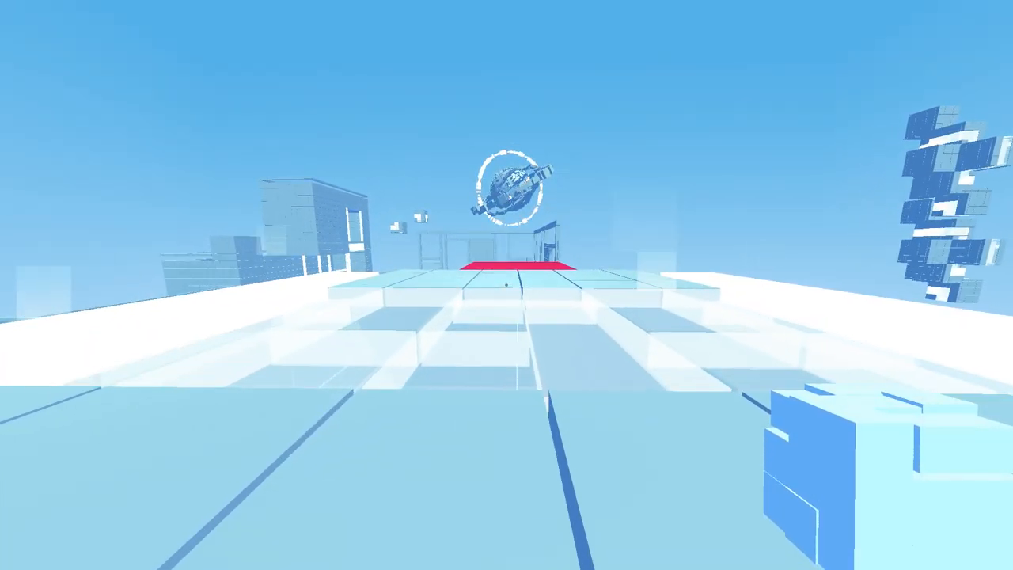
mouse_move(507, 285)
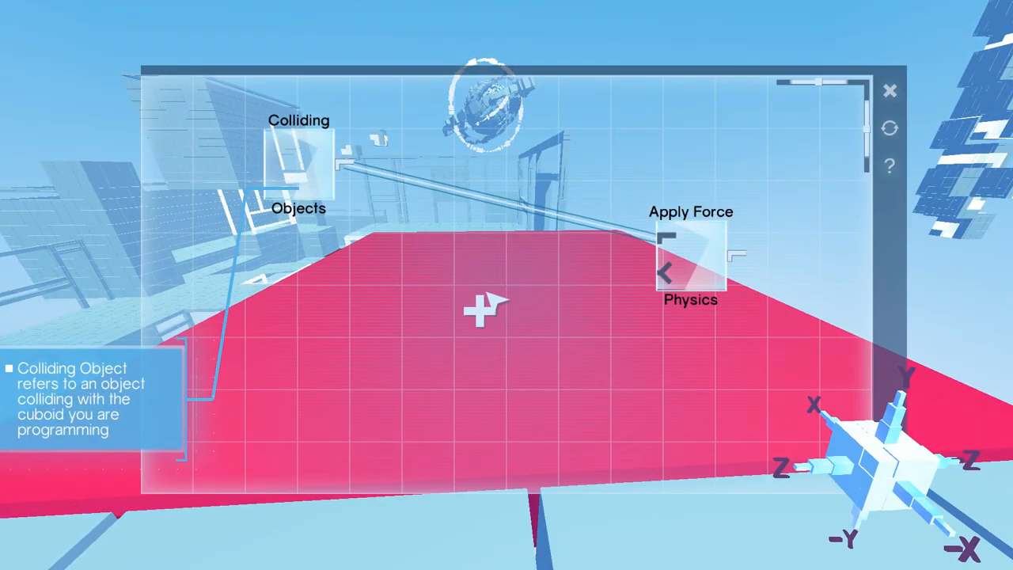
Add a second Apply Force node and move it aside on the grid.
click(482, 308)
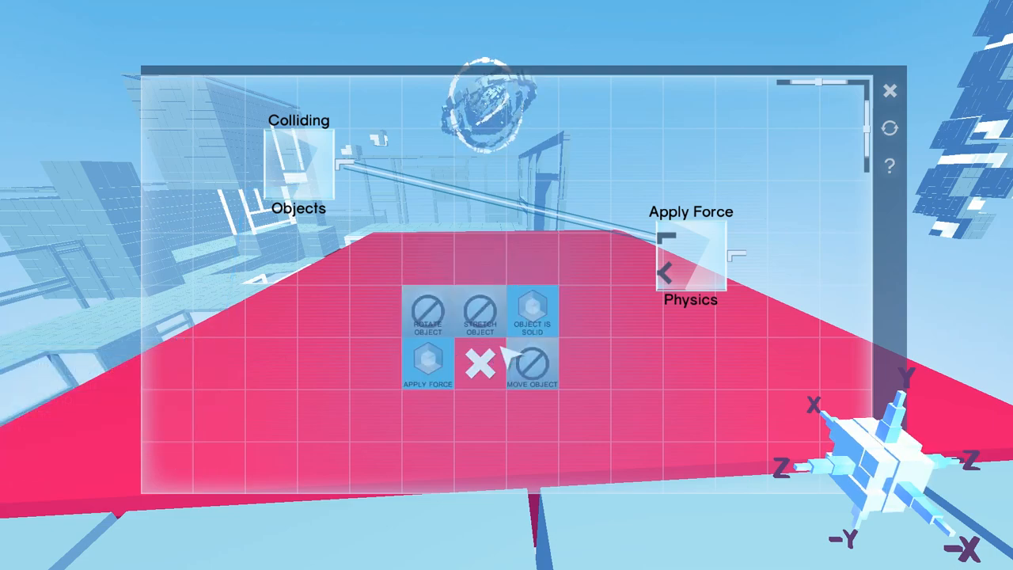
mouse_move(601, 364)
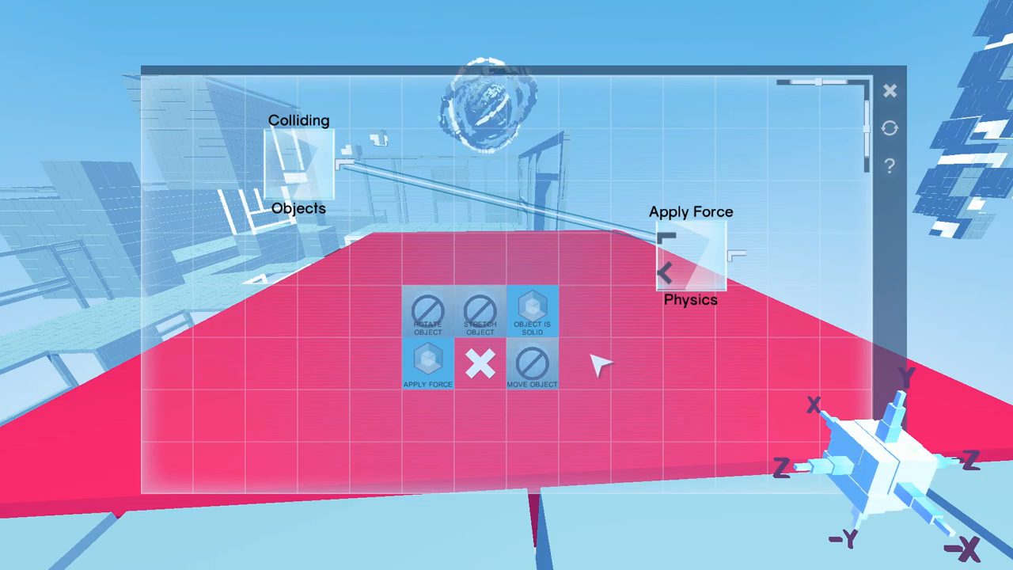
click(427, 364)
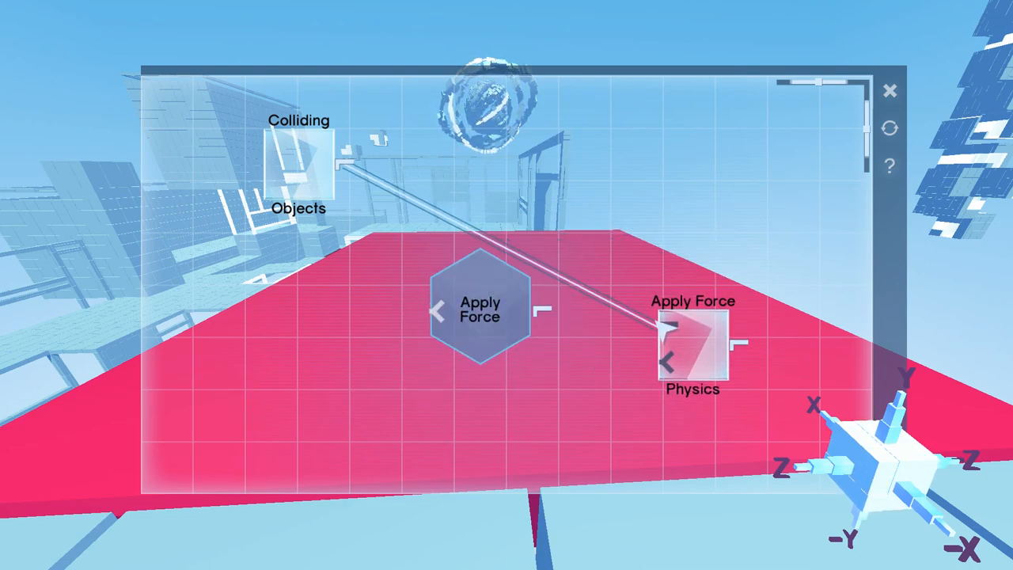
drag(481, 308, 696, 348)
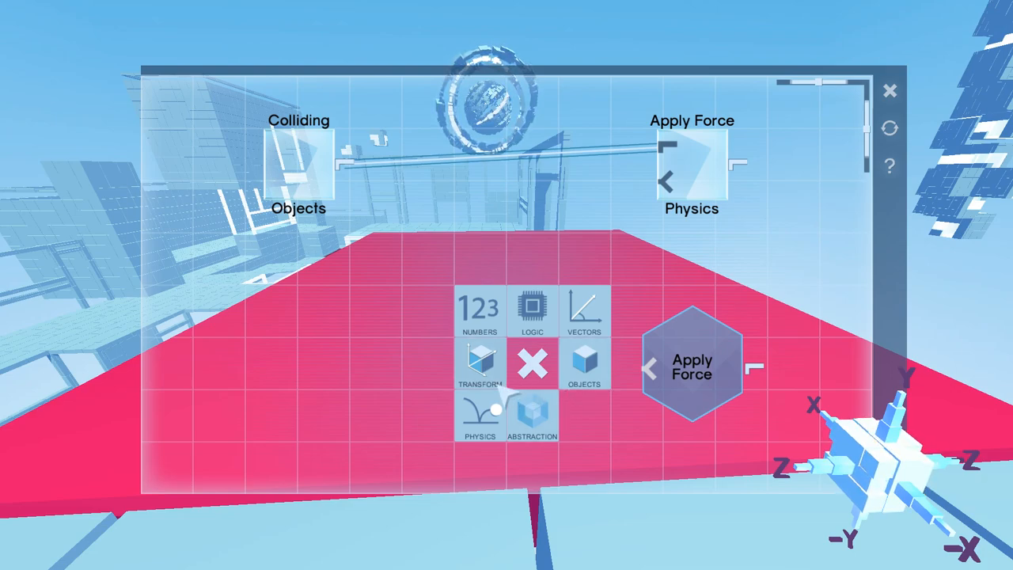
Add a Fifty number node to the collision platform's graph.
click(478, 309)
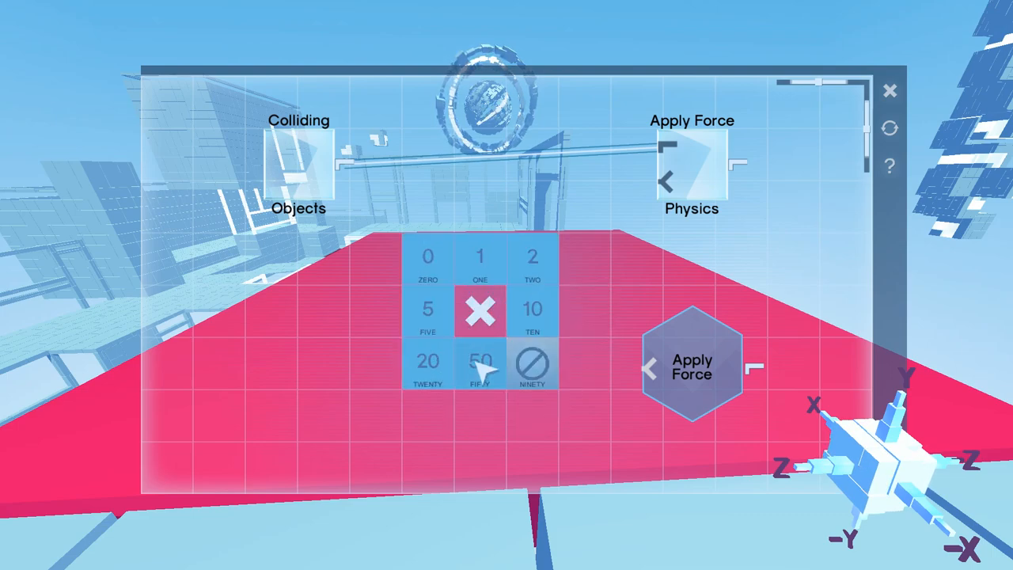
click(479, 362)
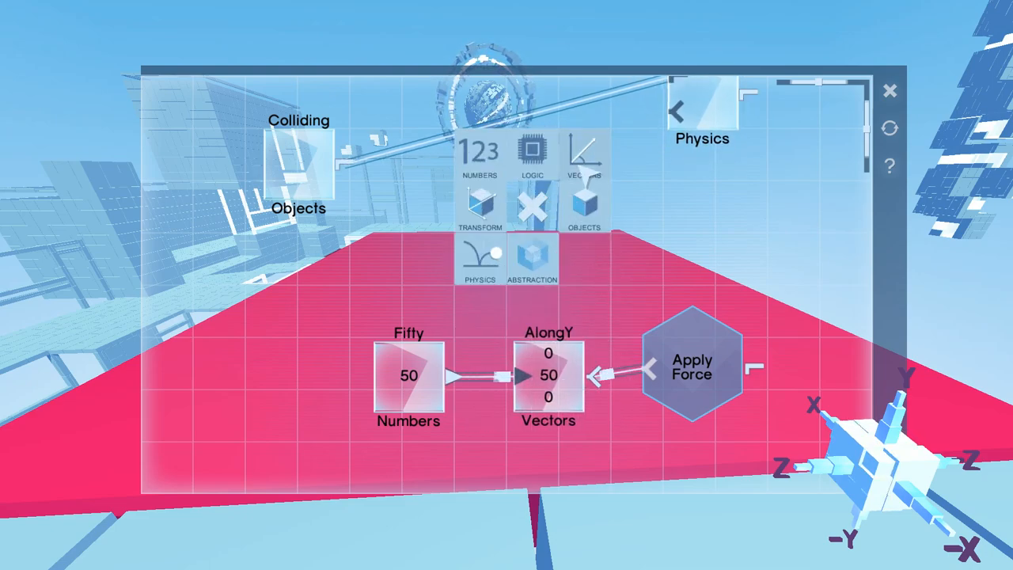
click(584, 155)
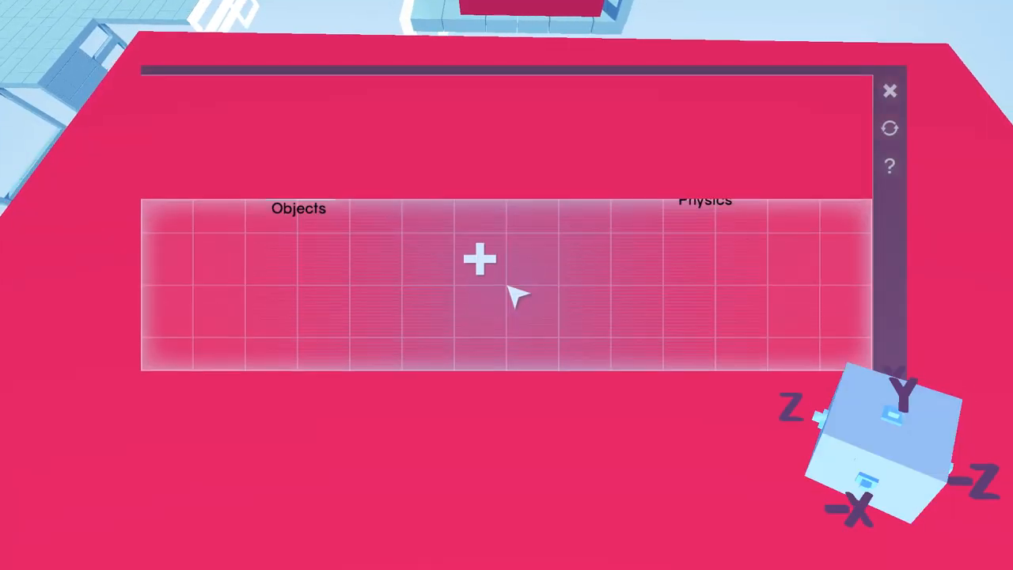
Add a Fifty number node to the Colliding Player graph and bring up the vector nodes.
click(478, 260)
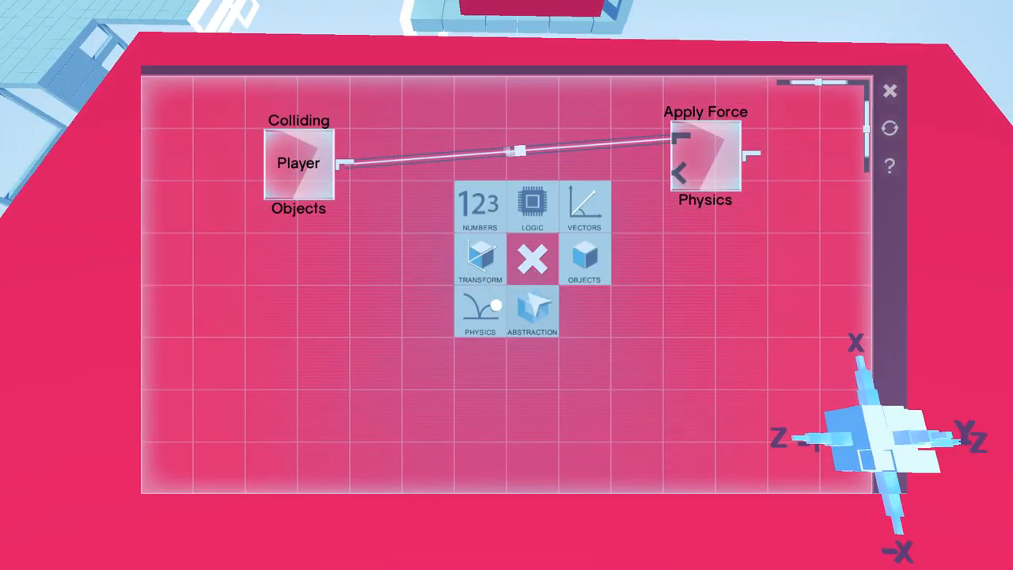
click(480, 207)
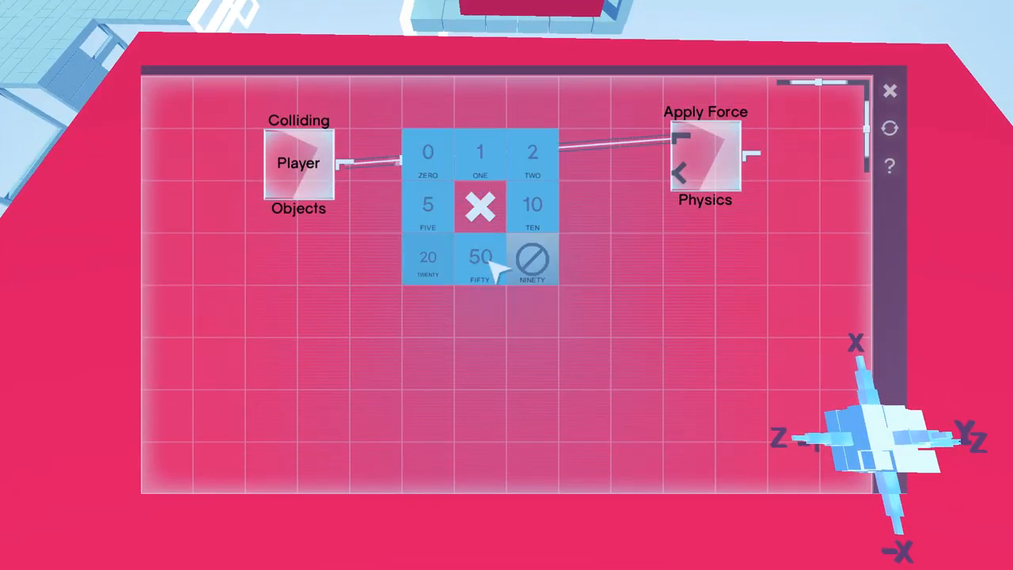
click(479, 257)
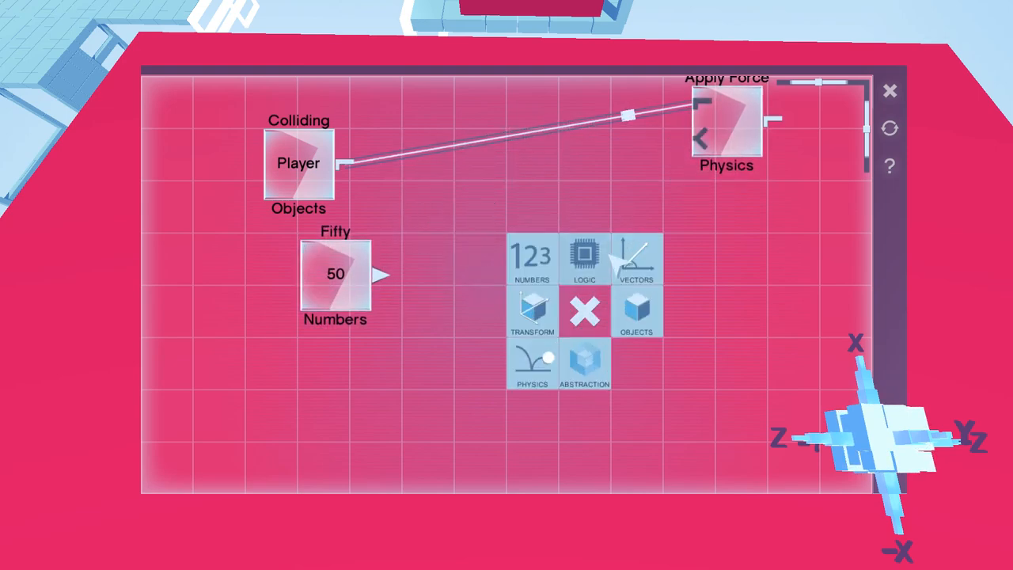
click(637, 259)
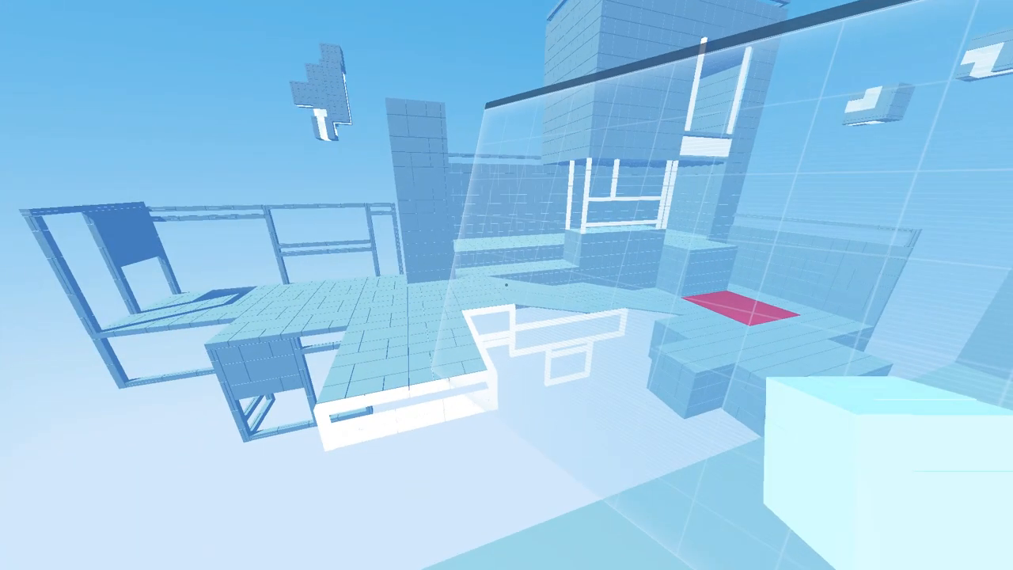
mouse_move(507, 285)
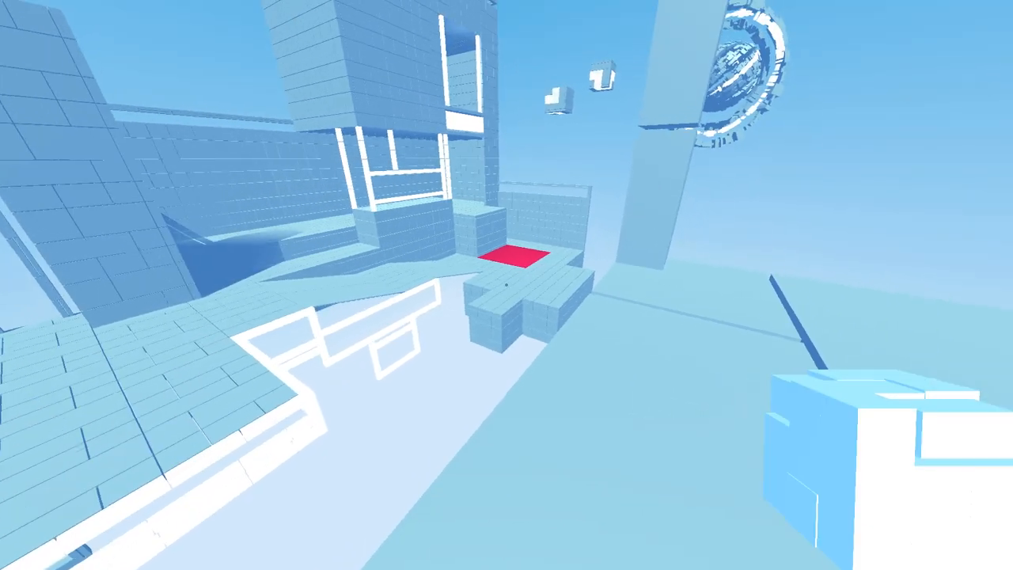
mouse_move(507, 285)
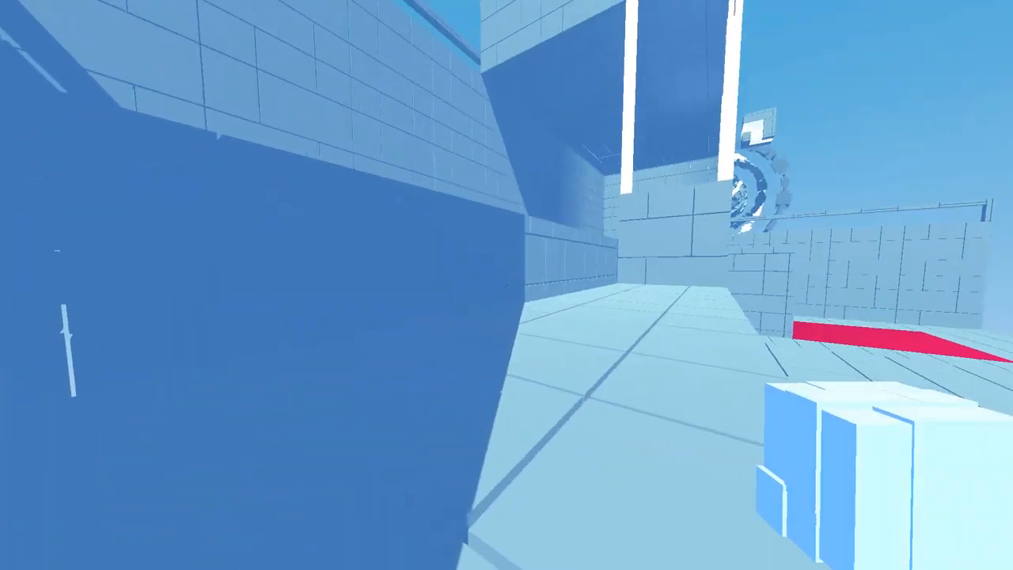
mouse_move(506, 285)
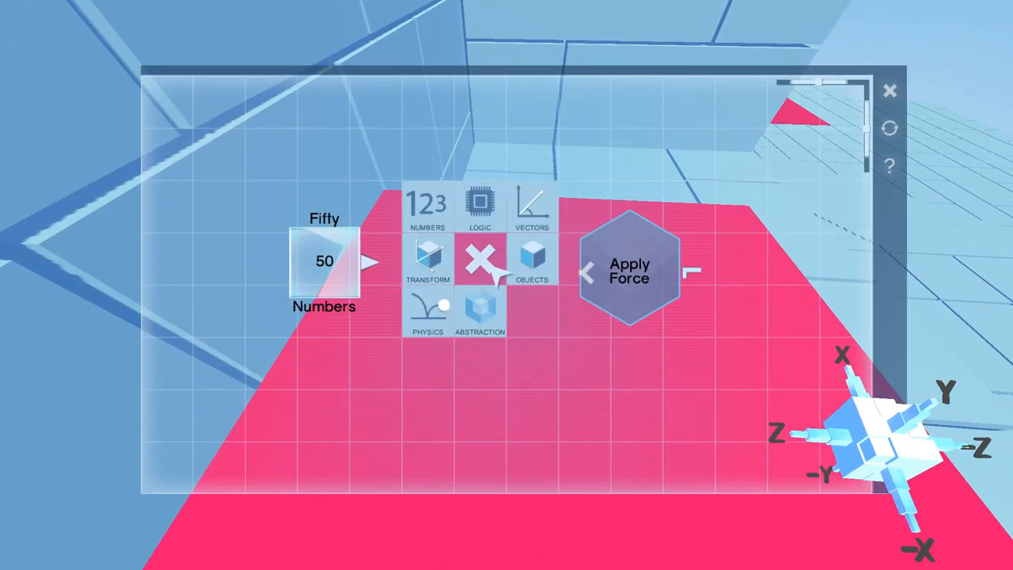
Close the node category list over the Fifty and Apply Force program.
click(532, 206)
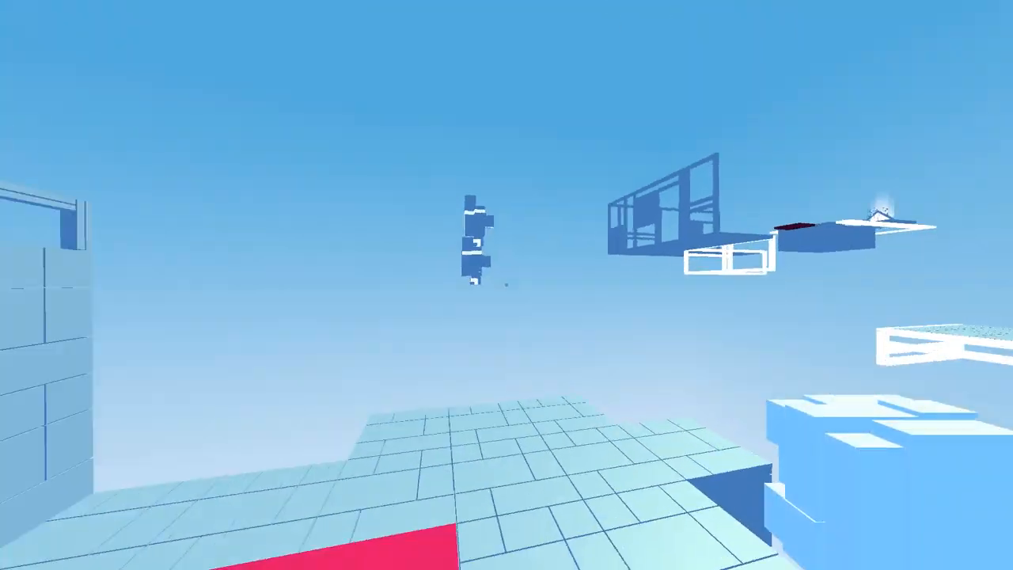
mouse_move(507, 285)
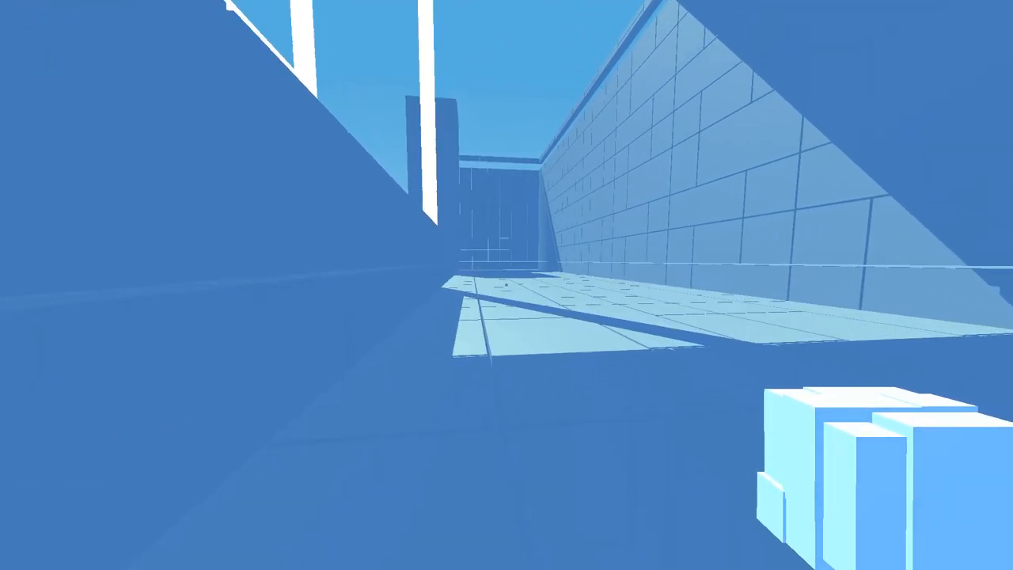
mouse_move(507, 285)
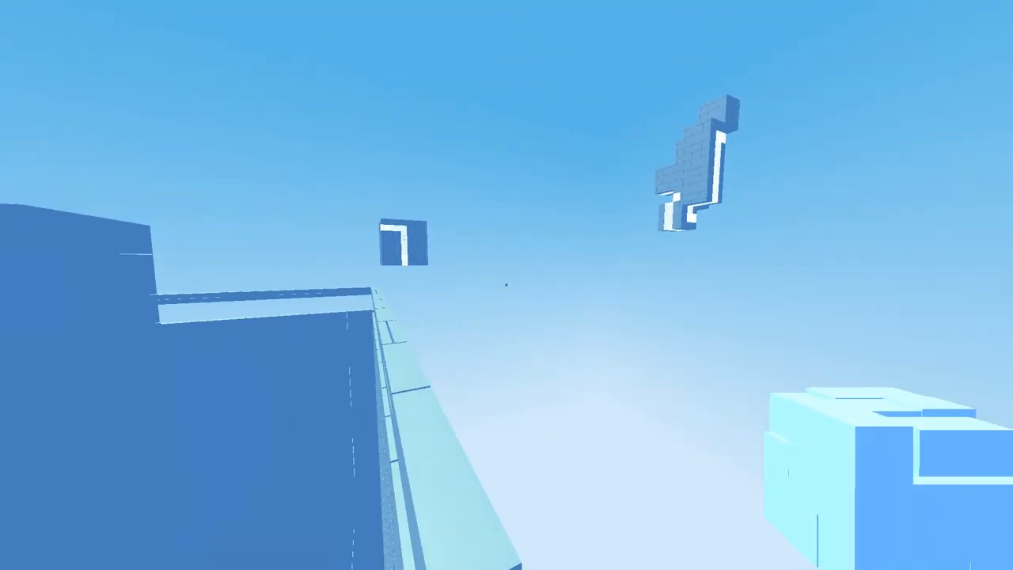
mouse_move(507, 285)
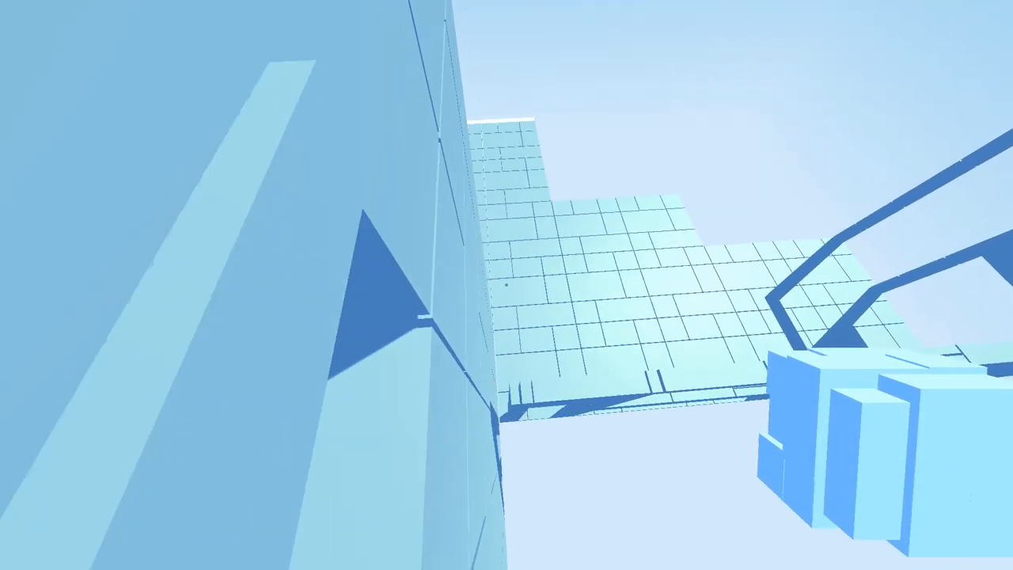
mouse_move(506, 285)
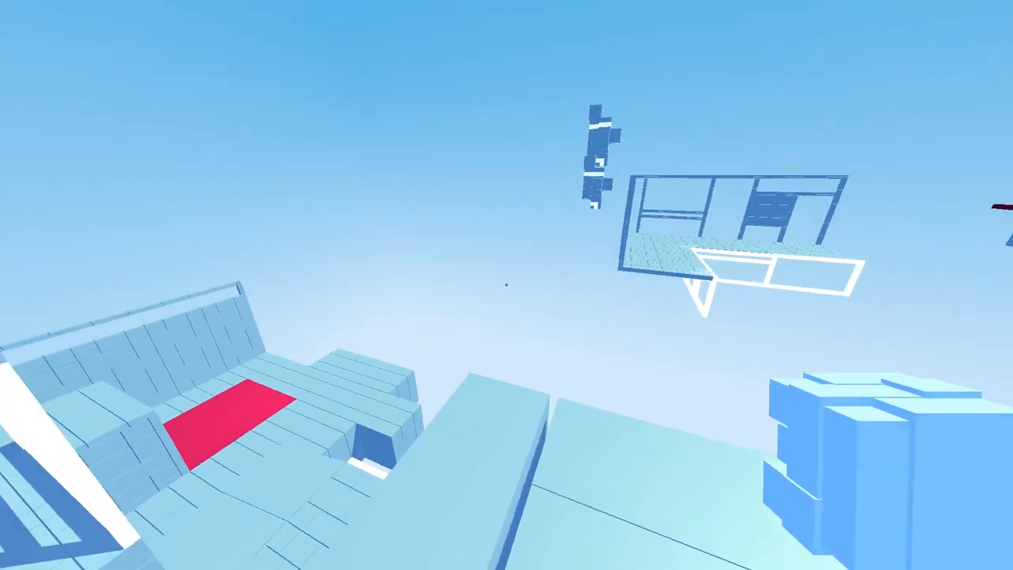
mouse_move(506, 285)
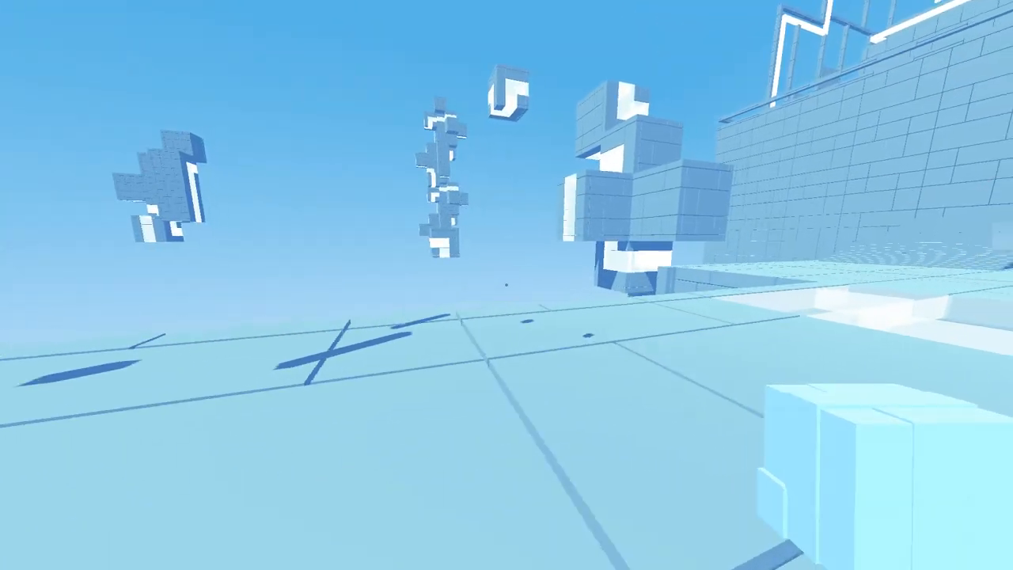
mouse_move(506, 285)
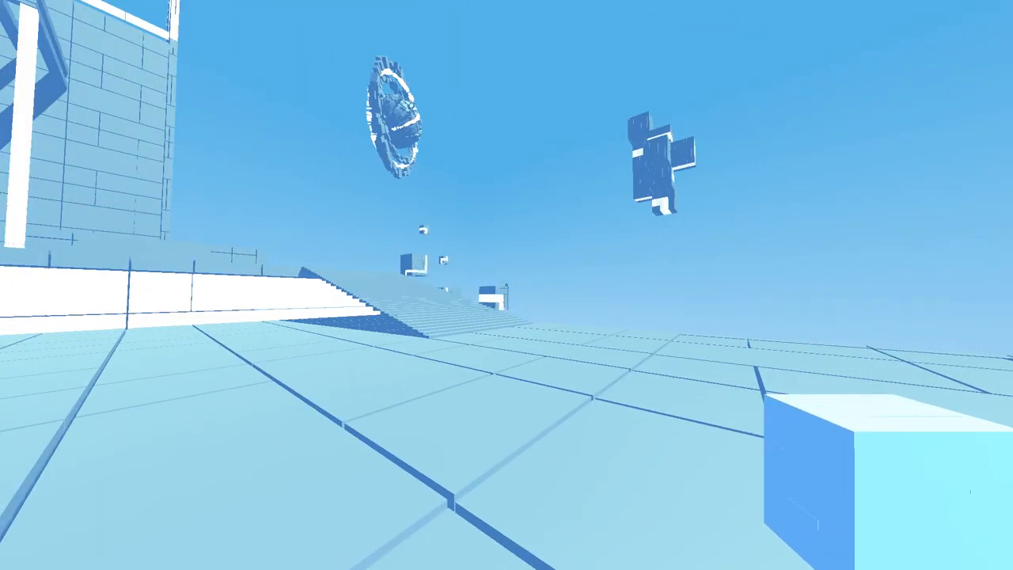
mouse_move(506, 285)
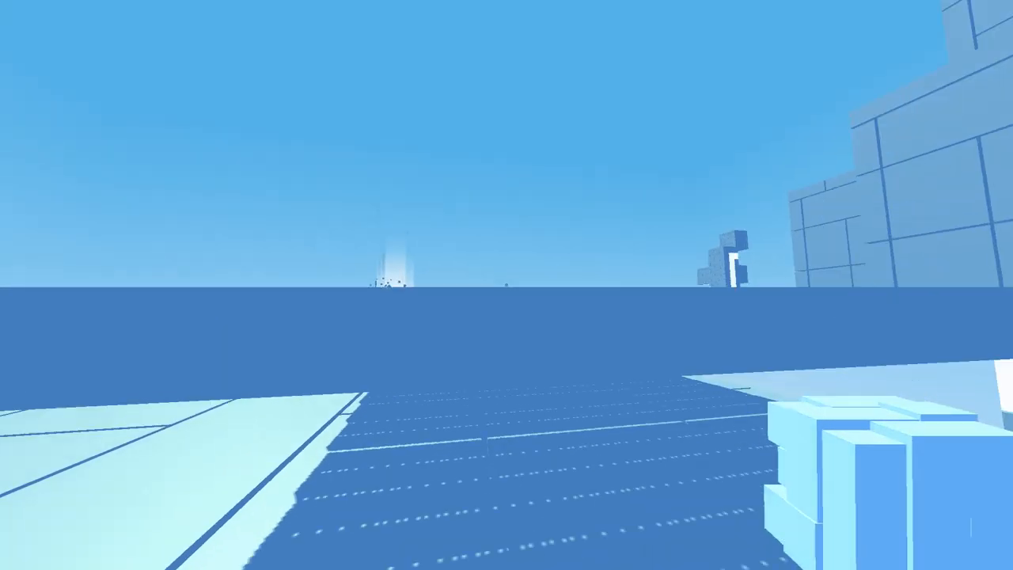
mouse_move(507, 284)
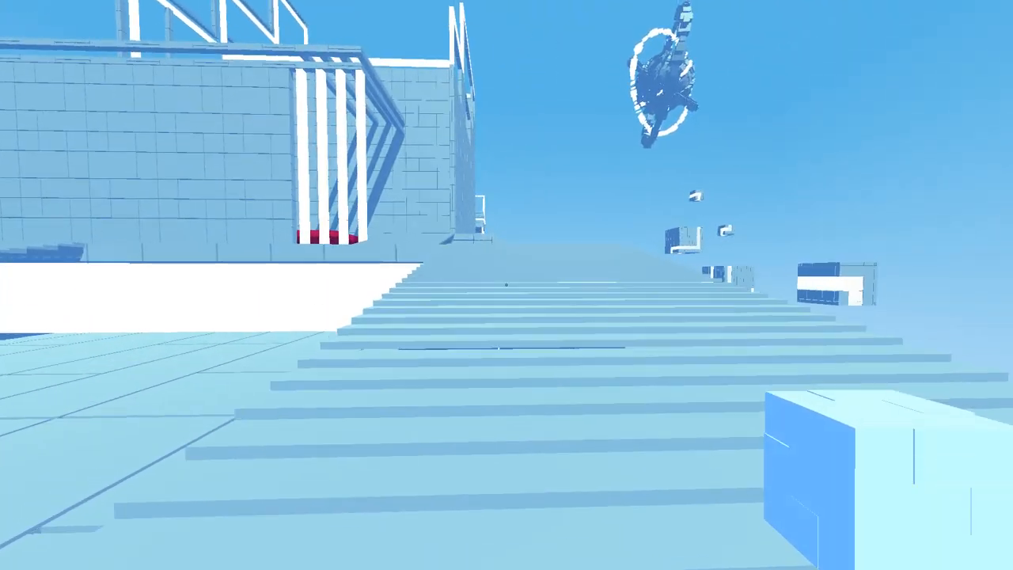
mouse_move(506, 285)
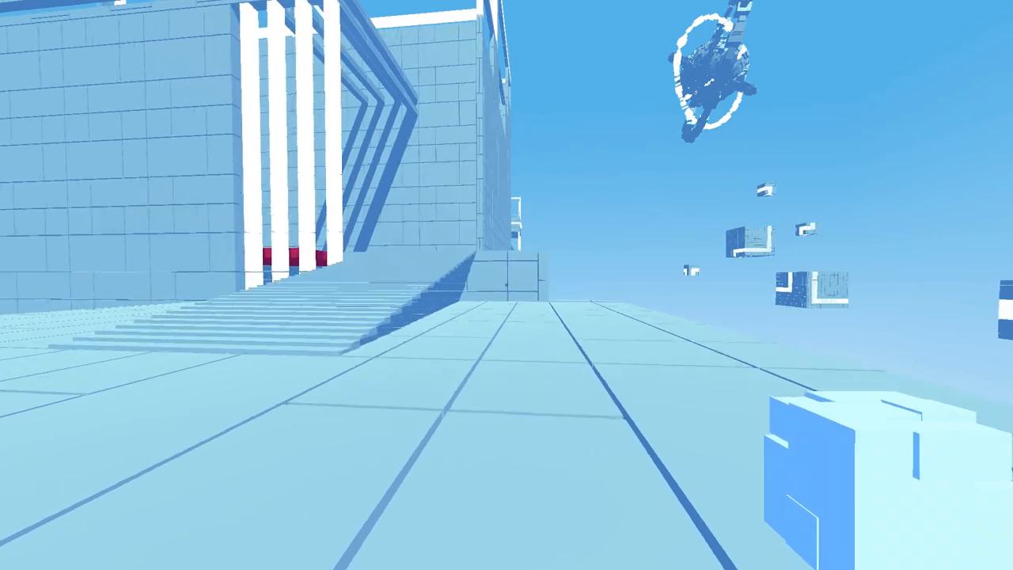
mouse_move(506, 285)
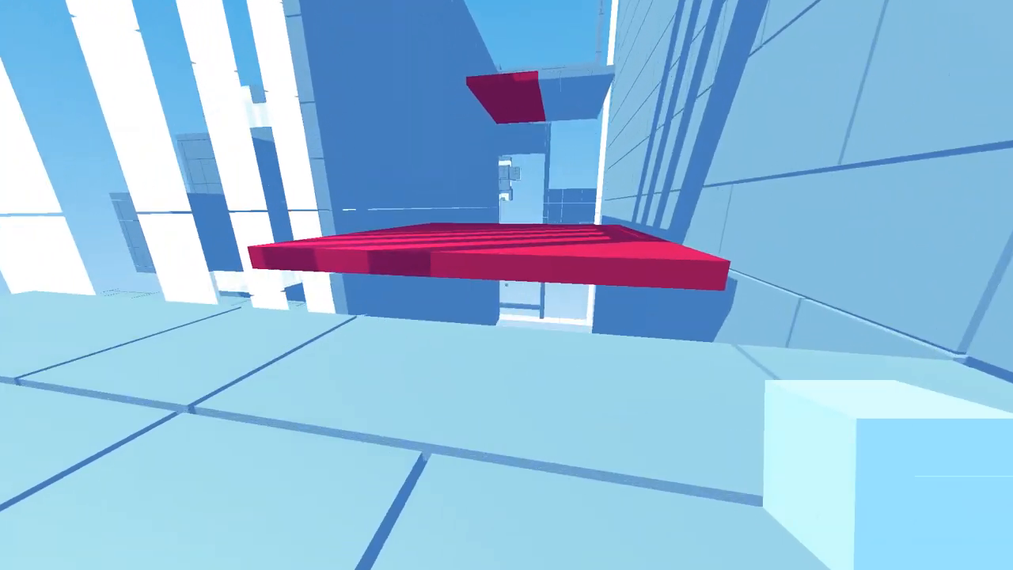
mouse_move(506, 285)
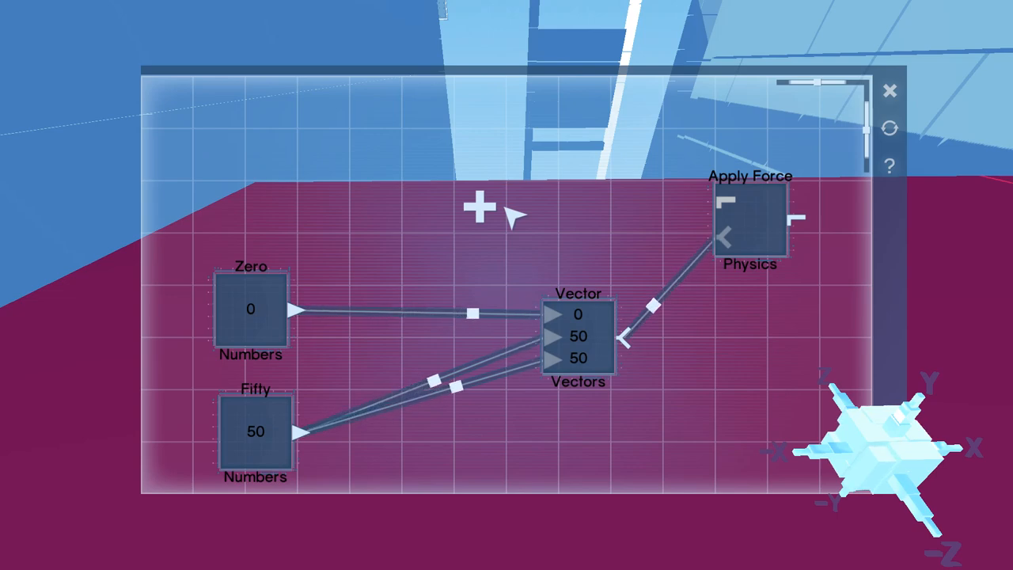
Browse the node categories and Numbers list, closing both without adding a node.
click(478, 207)
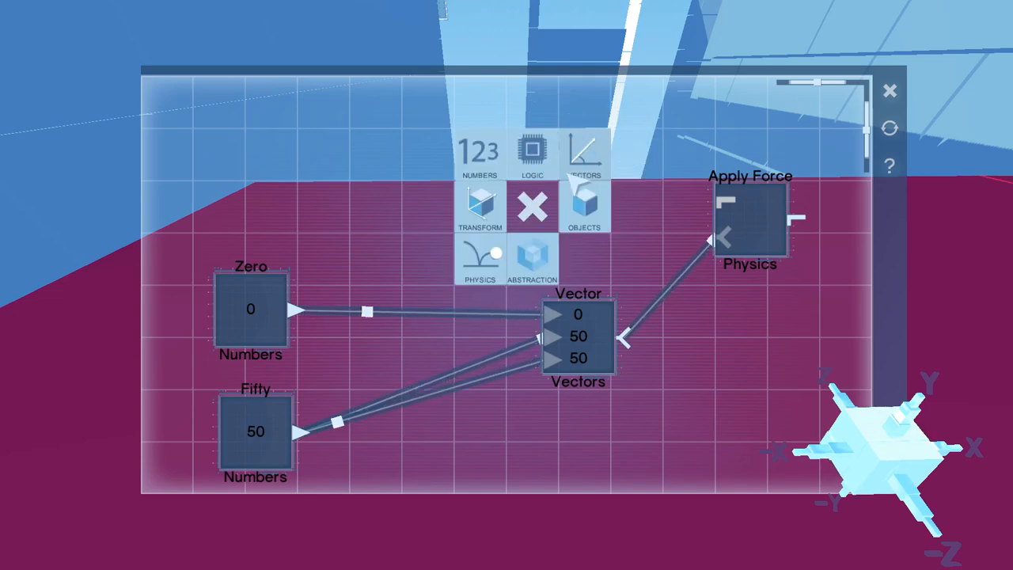
click(532, 207)
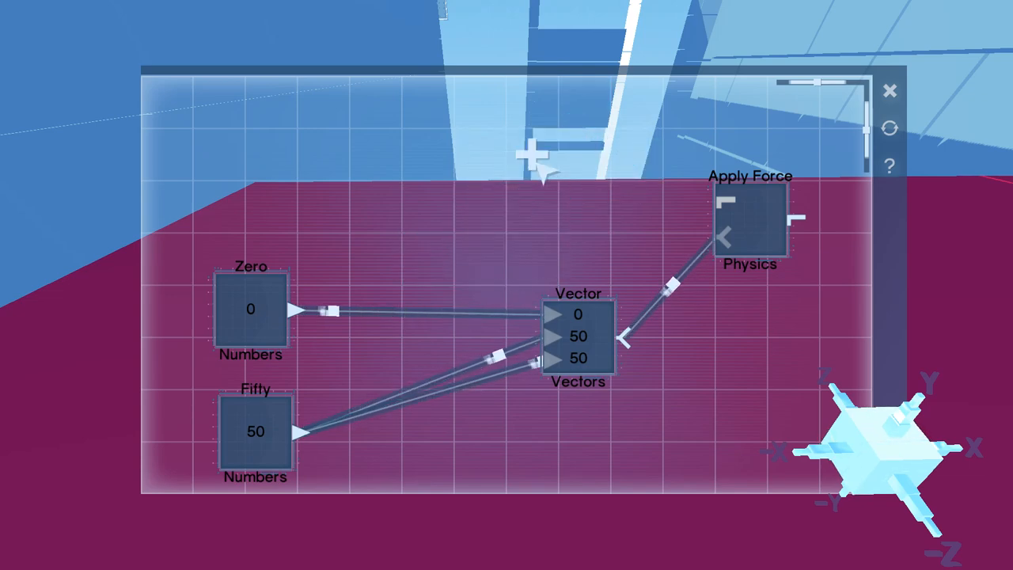
click(491, 154)
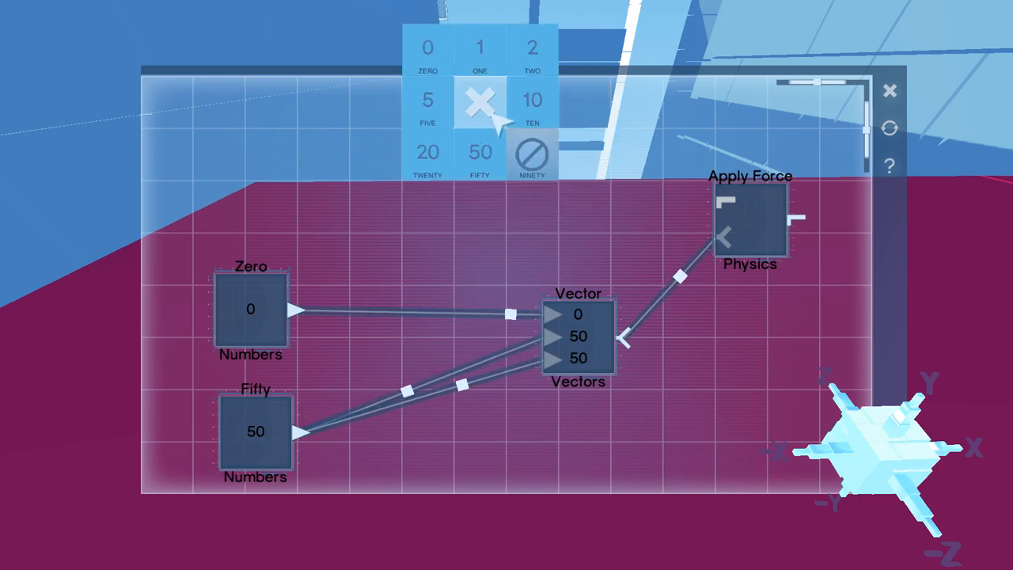
click(479, 100)
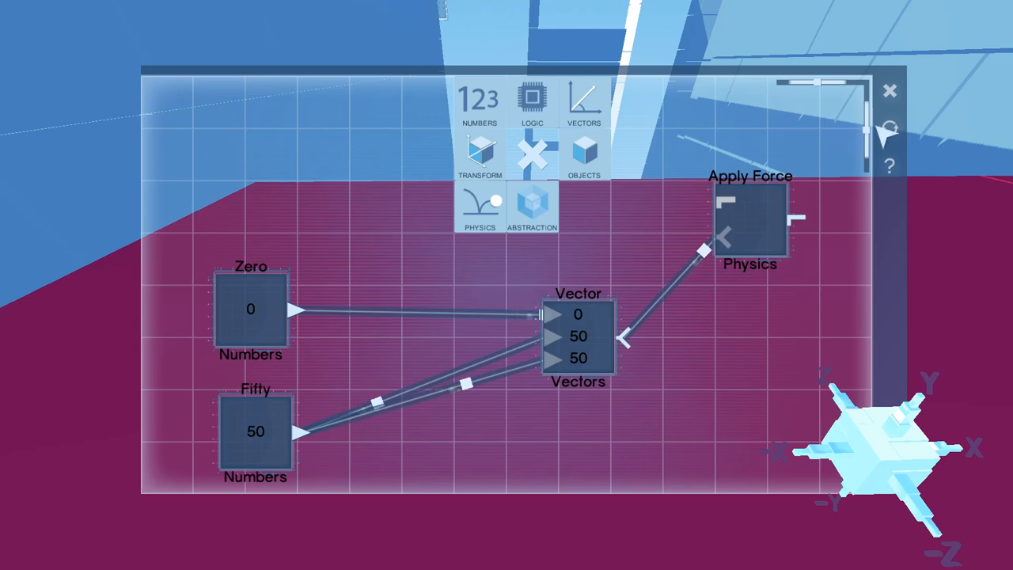
mouse_move(759, 249)
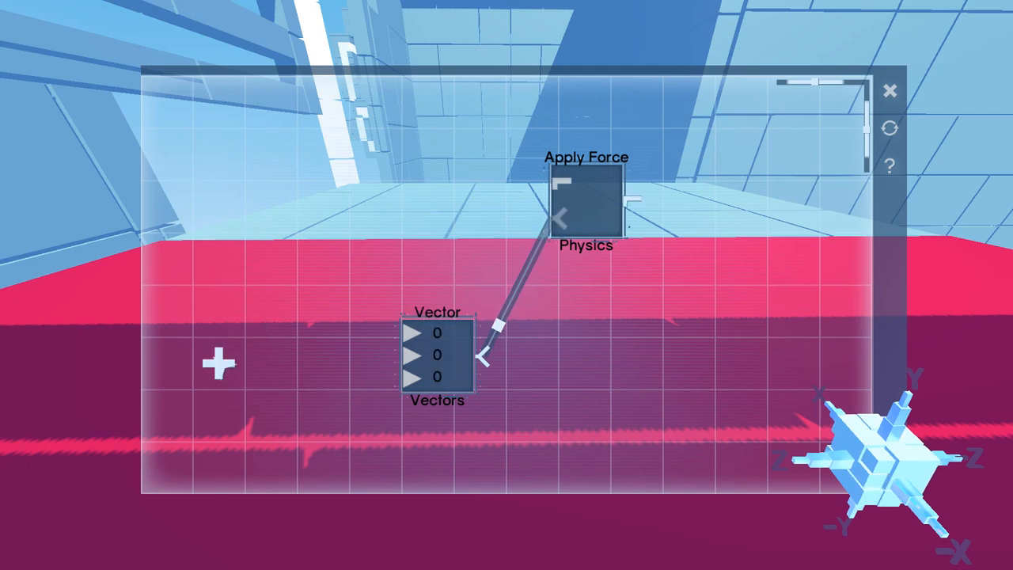
mouse_move(634, 415)
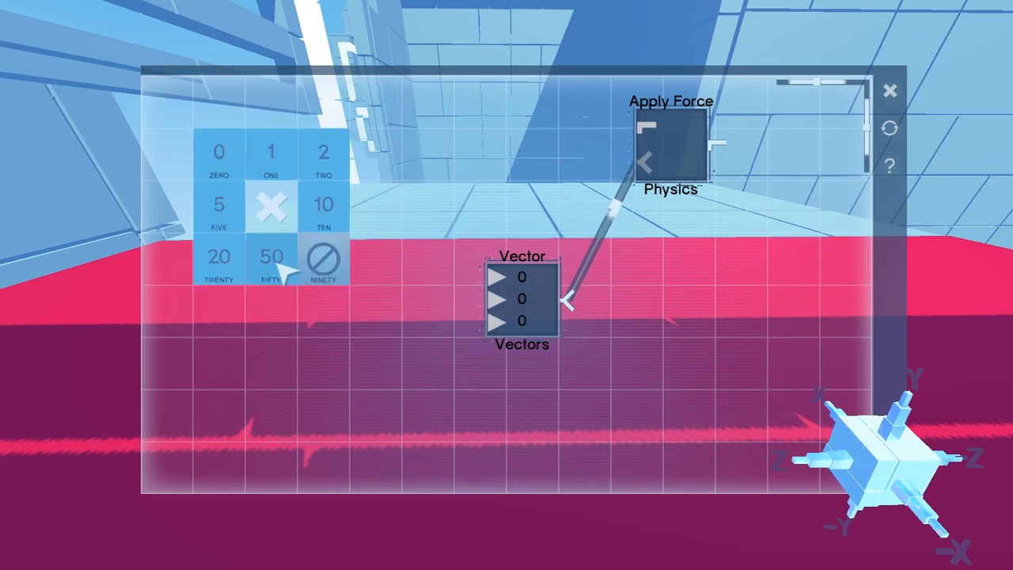
Add a Fifty node, wire it into the vector's x and y inputs, and exit the editor.
click(271, 256)
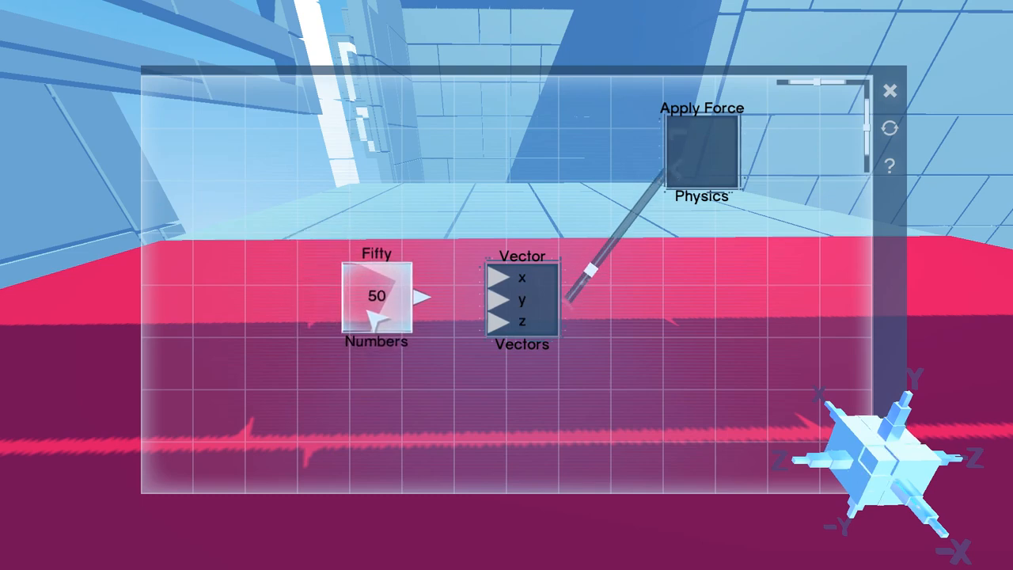
drag(378, 298, 442, 298)
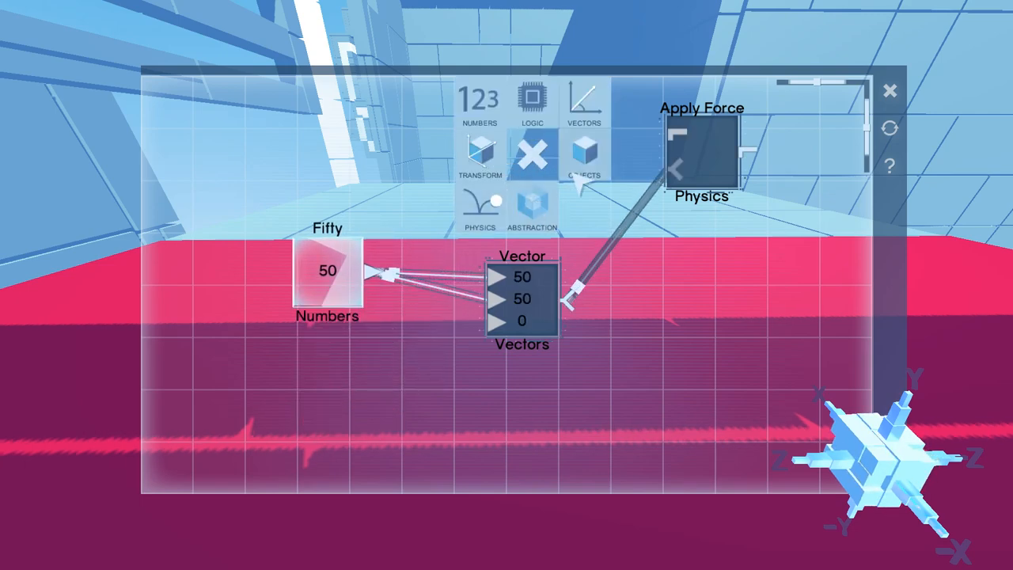
click(584, 155)
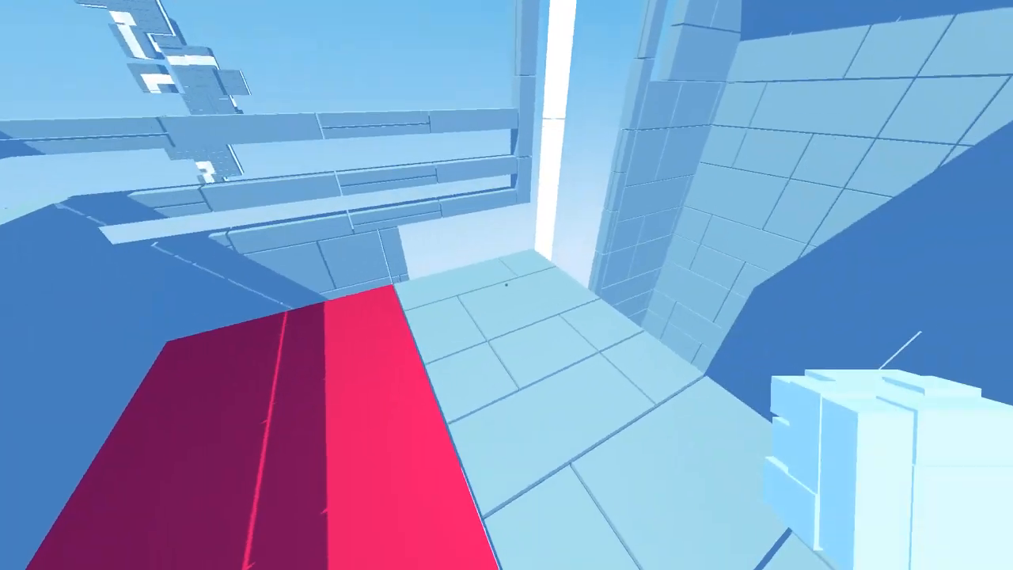
mouse_move(507, 284)
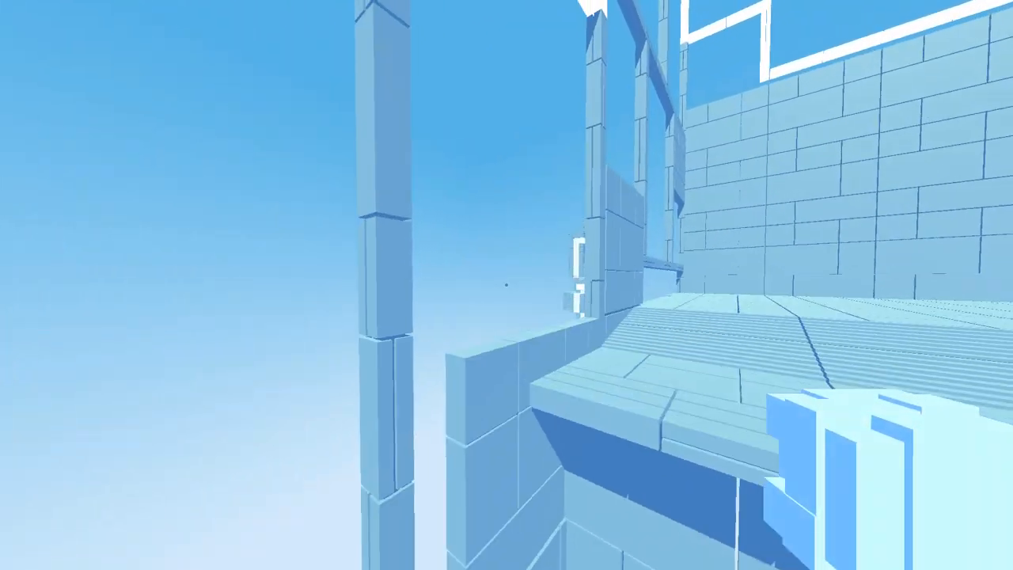
mouse_move(507, 285)
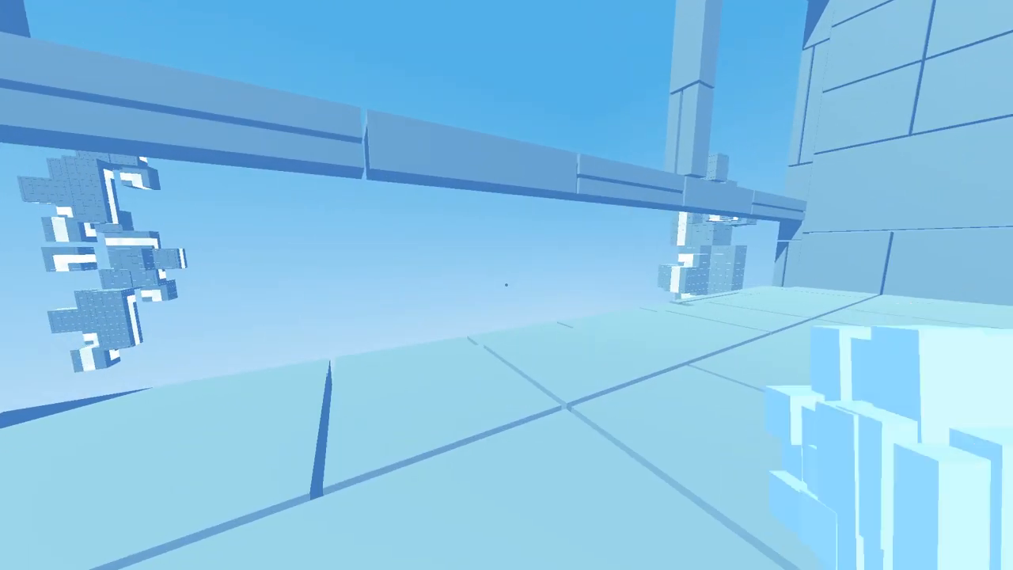
mouse_move(507, 285)
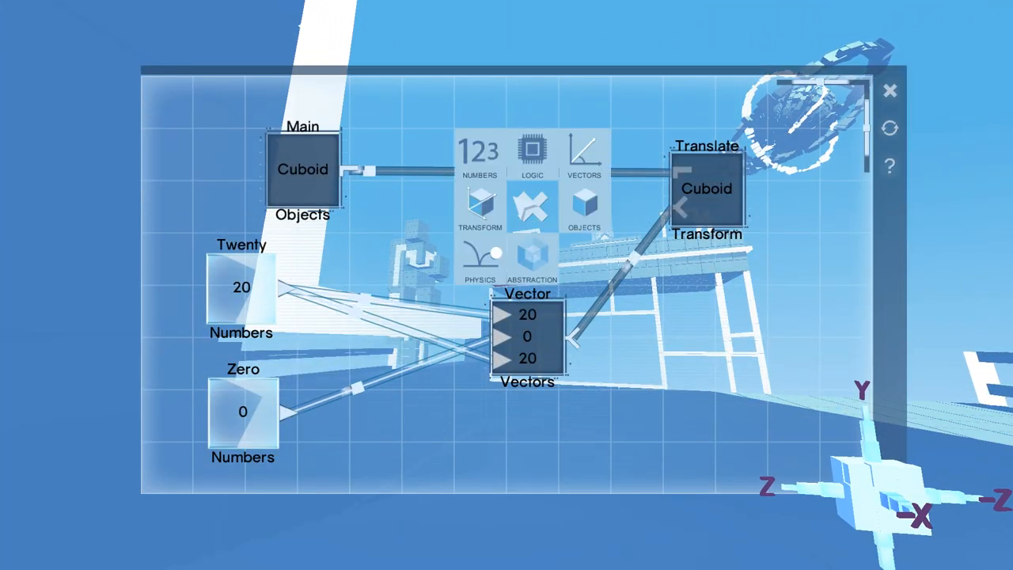
Wire the Twenty and Zero number nodes into the Vector (20, 0, 20) feeding Translate Cuboid.
click(479, 261)
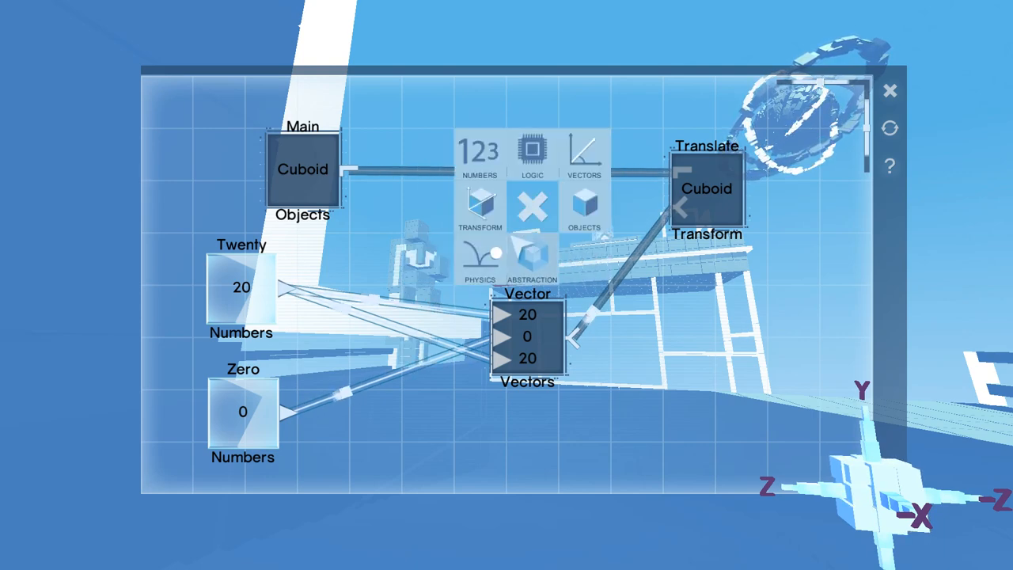
click(480, 257)
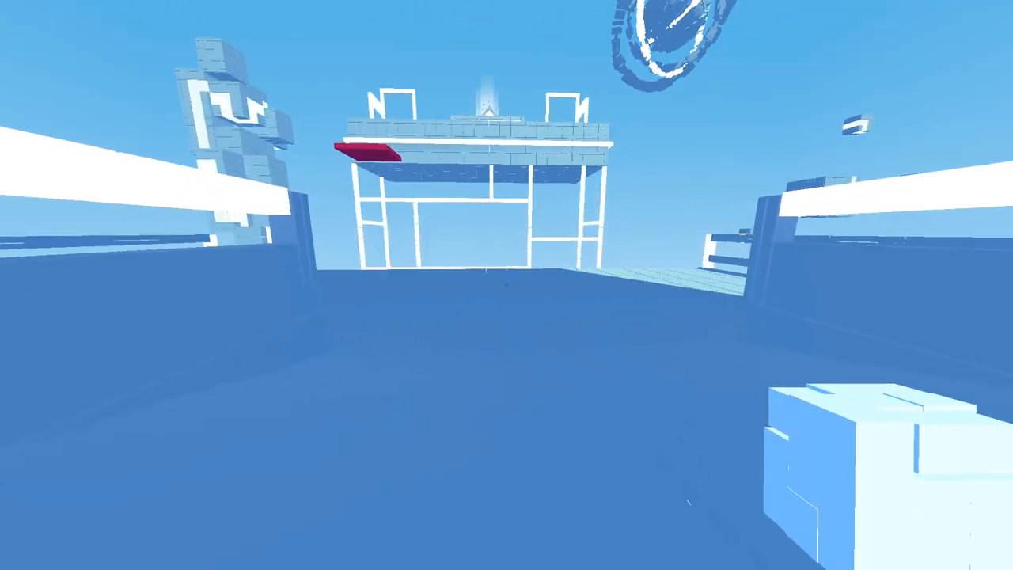
mouse_move(506, 284)
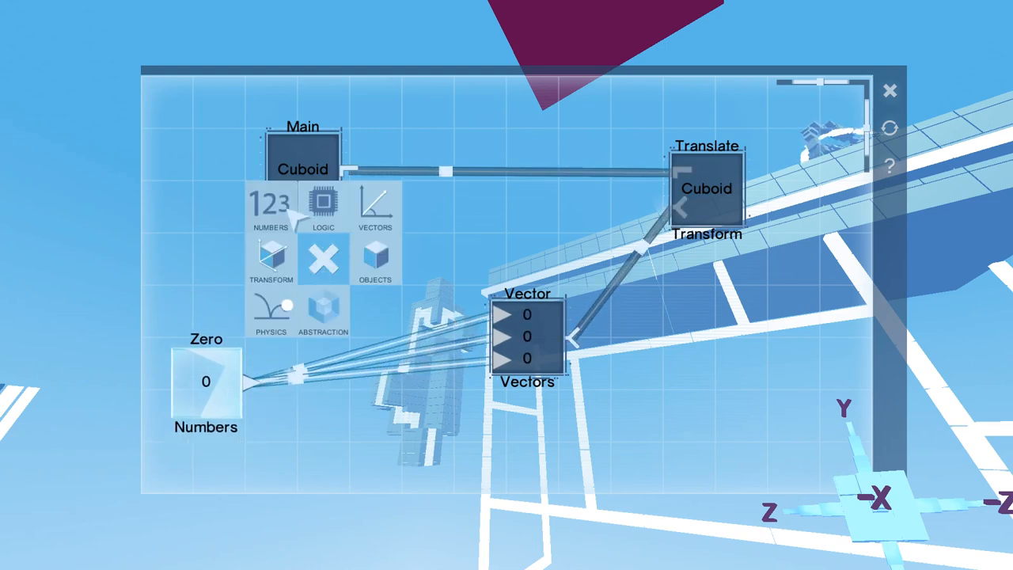
Dismiss the node menu, leaving only Zero feeding a (0, 0, 0) Vector into Translate.
click(271, 206)
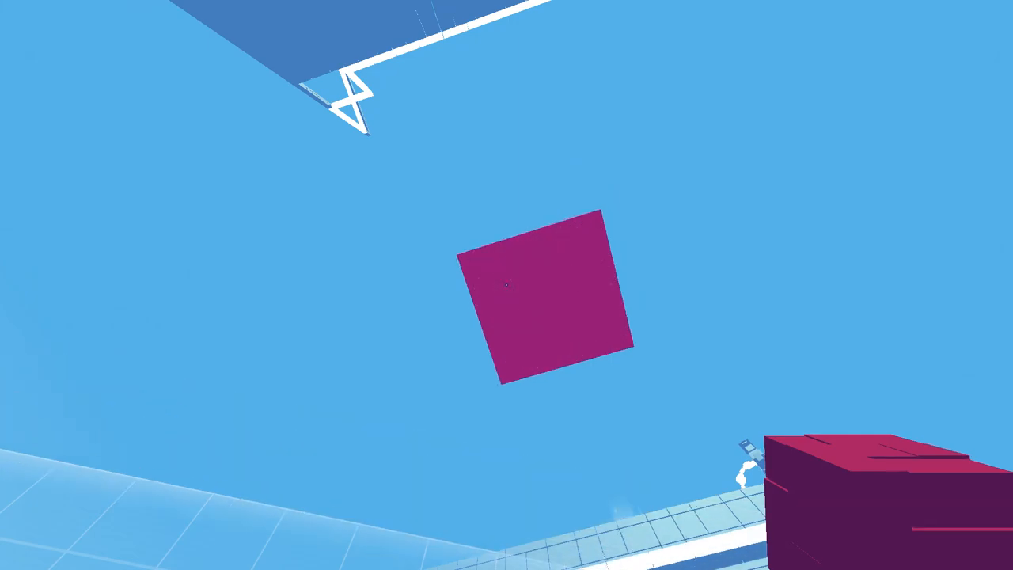
mouse_move(507, 285)
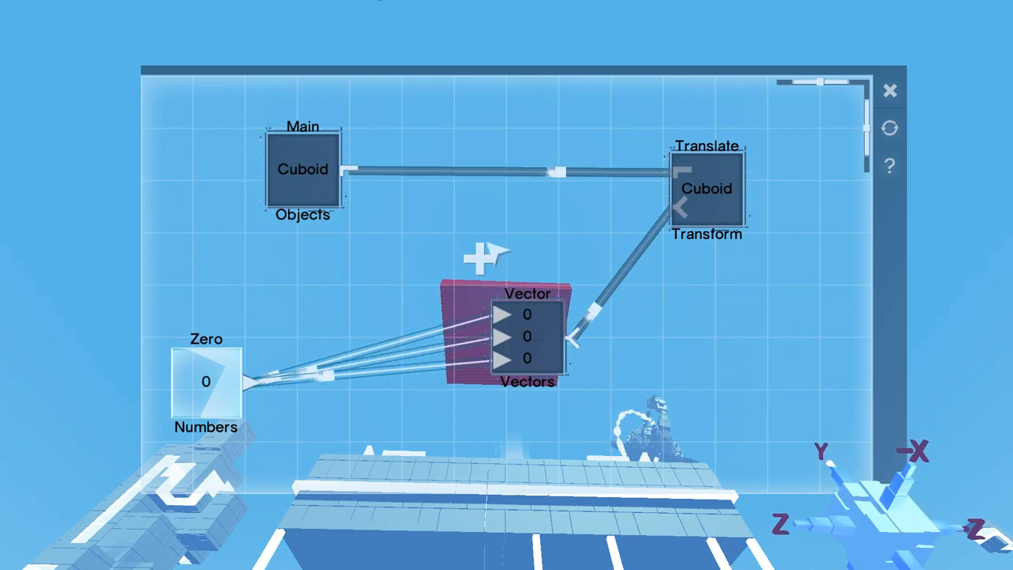
mouse_move(633, 273)
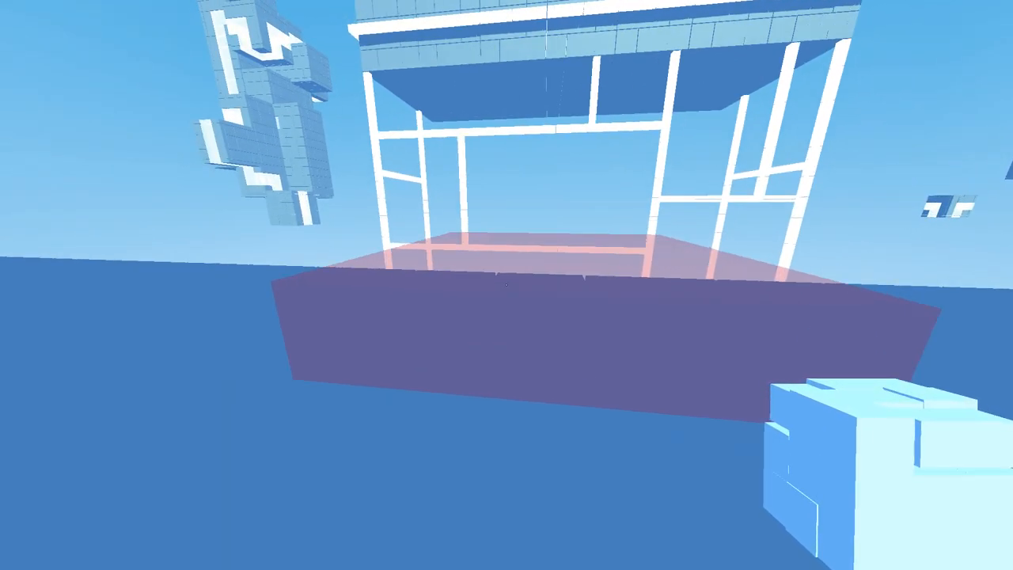
mouse_move(507, 285)
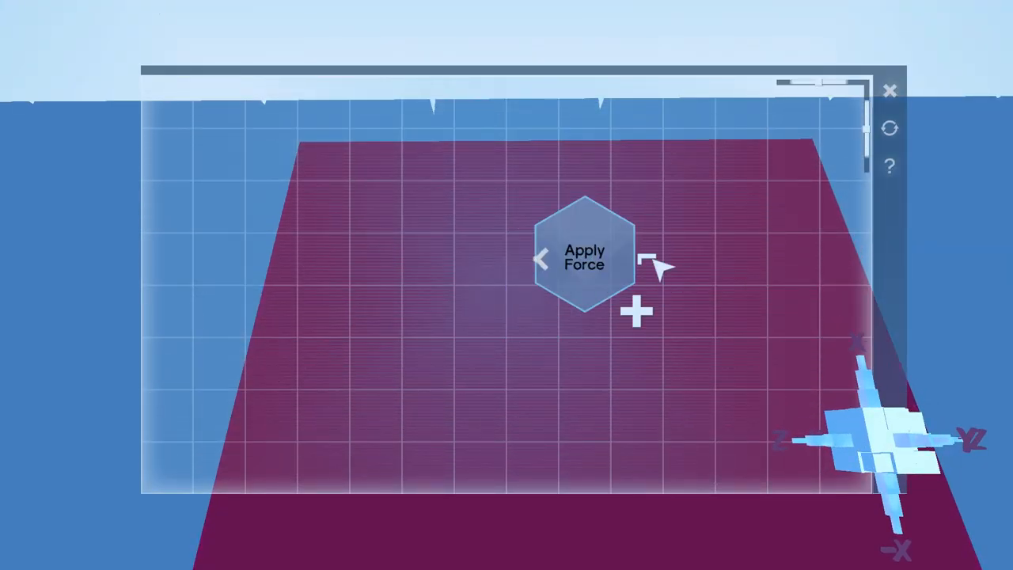
Browse the Vector, Transform and Object node menus, briefly adding an AlongX node.
click(635, 312)
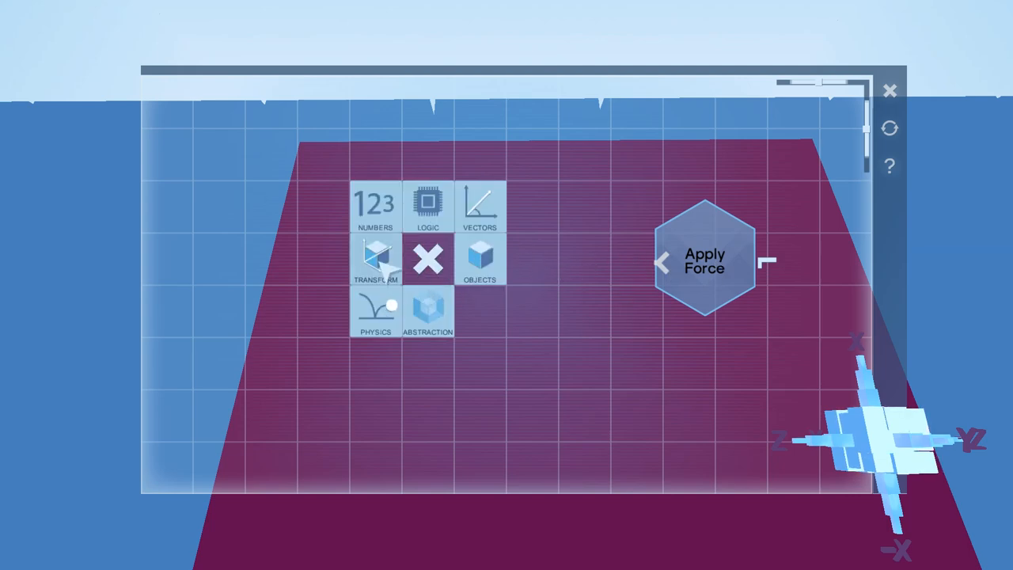
click(479, 204)
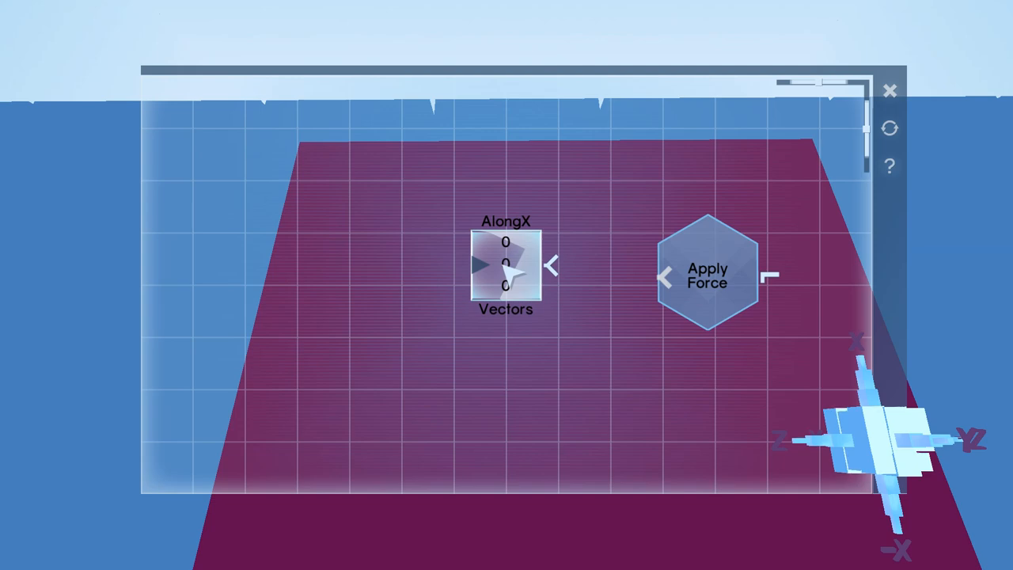
click(505, 266)
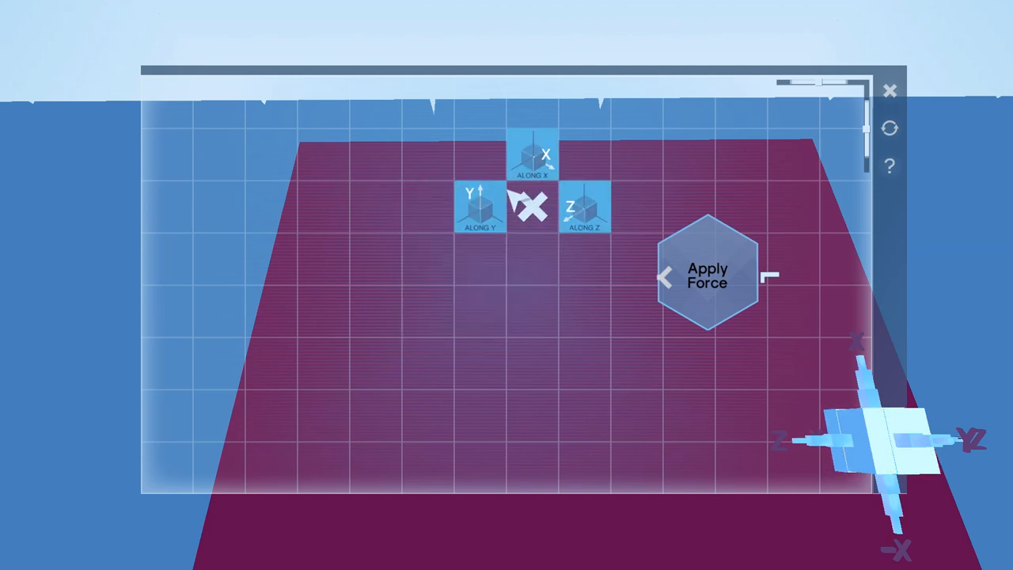
click(531, 206)
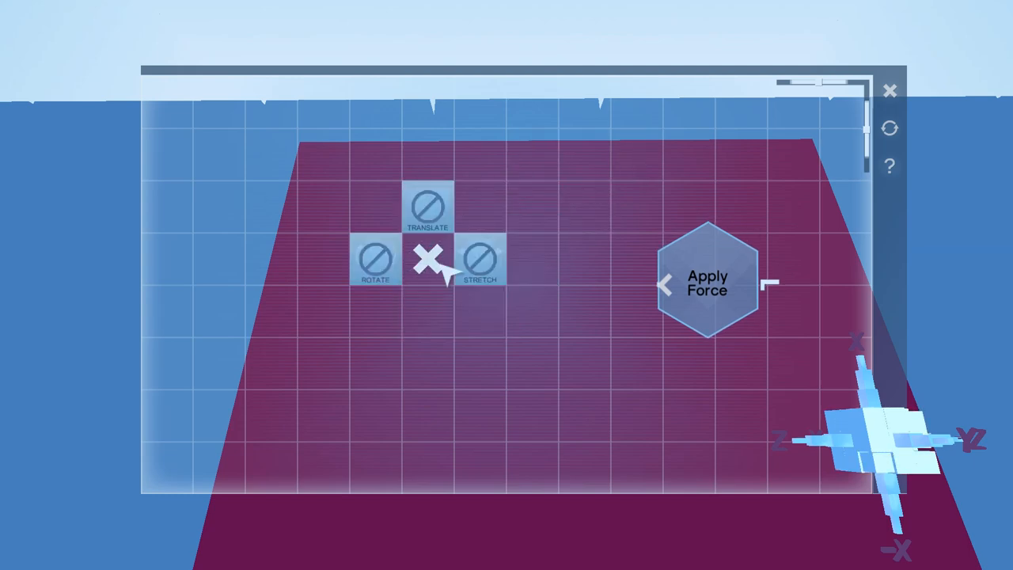
click(428, 259)
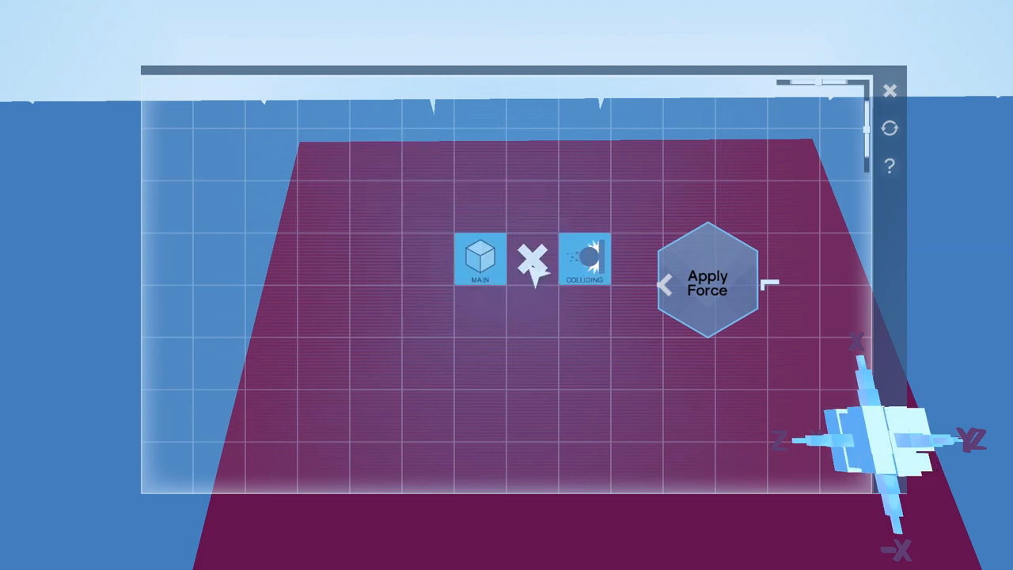
click(480, 260)
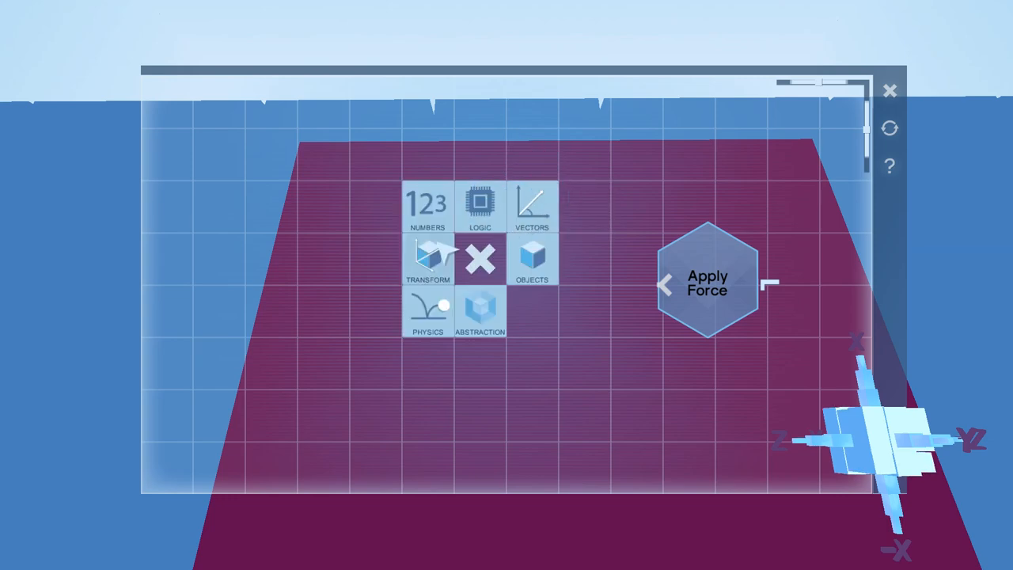
Add an AlongY vector feeding Apply Force, plus a Fifty number node.
click(532, 208)
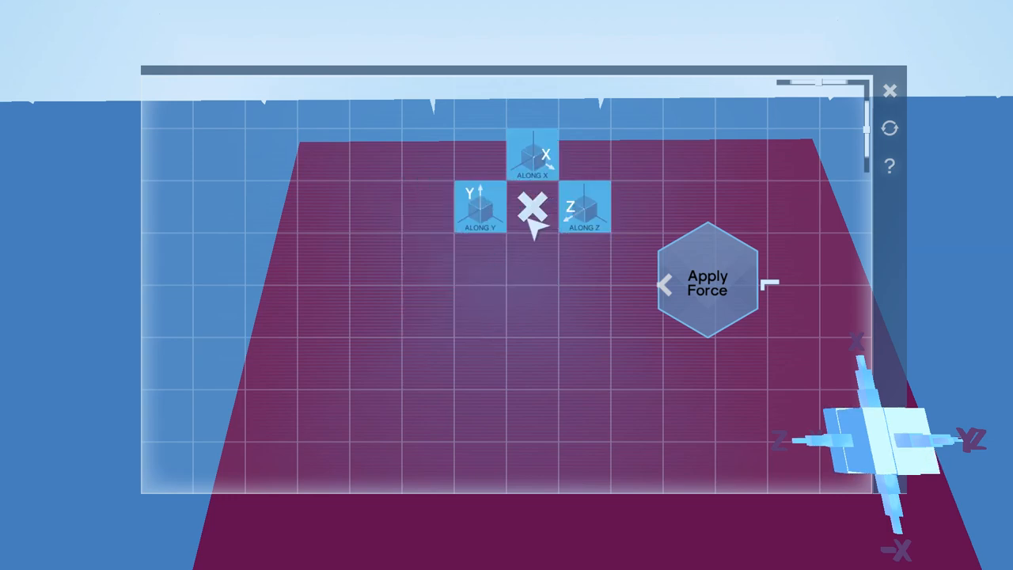
click(478, 207)
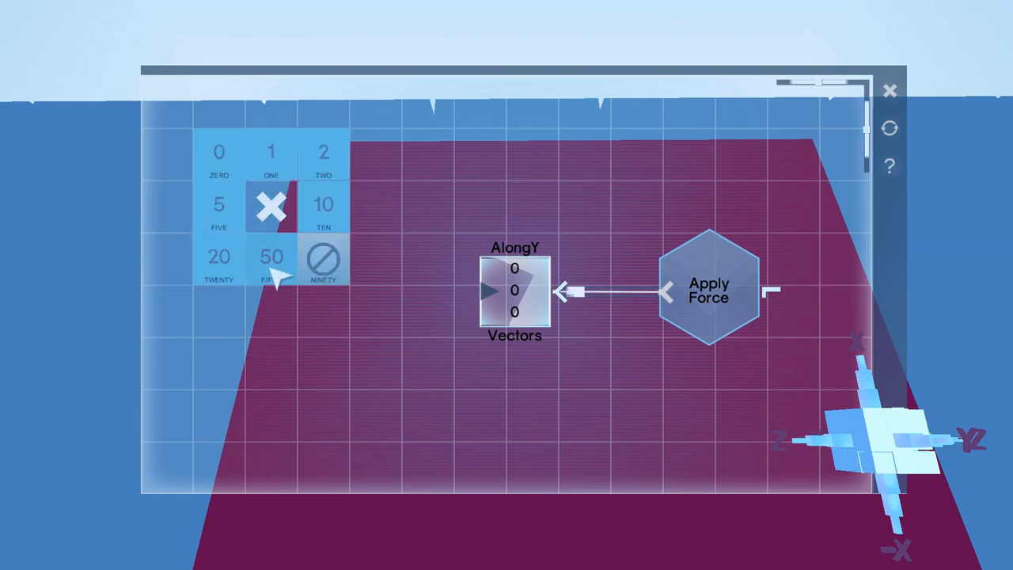
click(271, 257)
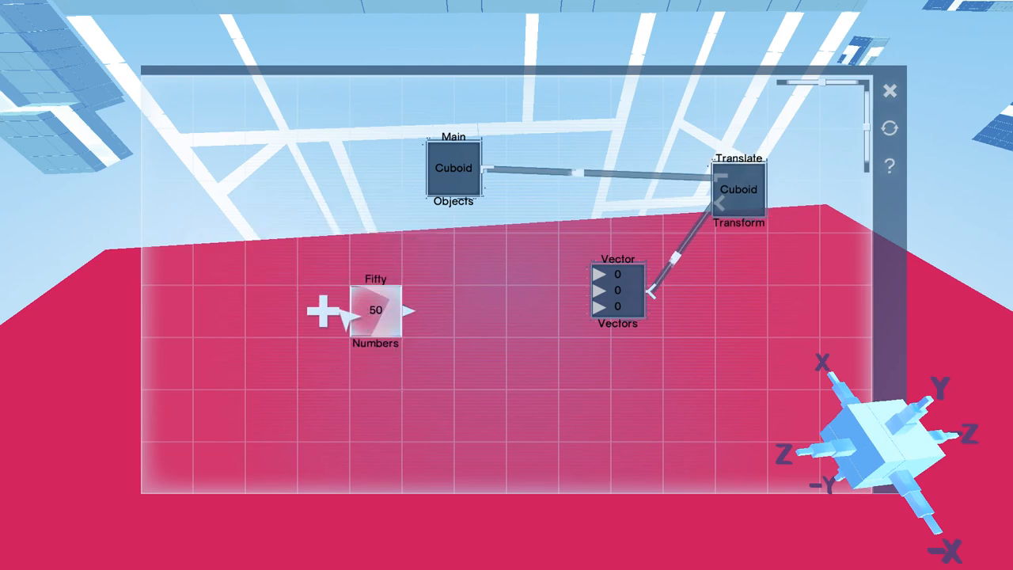
Place the Fifty number node in the Translate Cuboid graph, then leave the editor.
drag(374, 309, 514, 277)
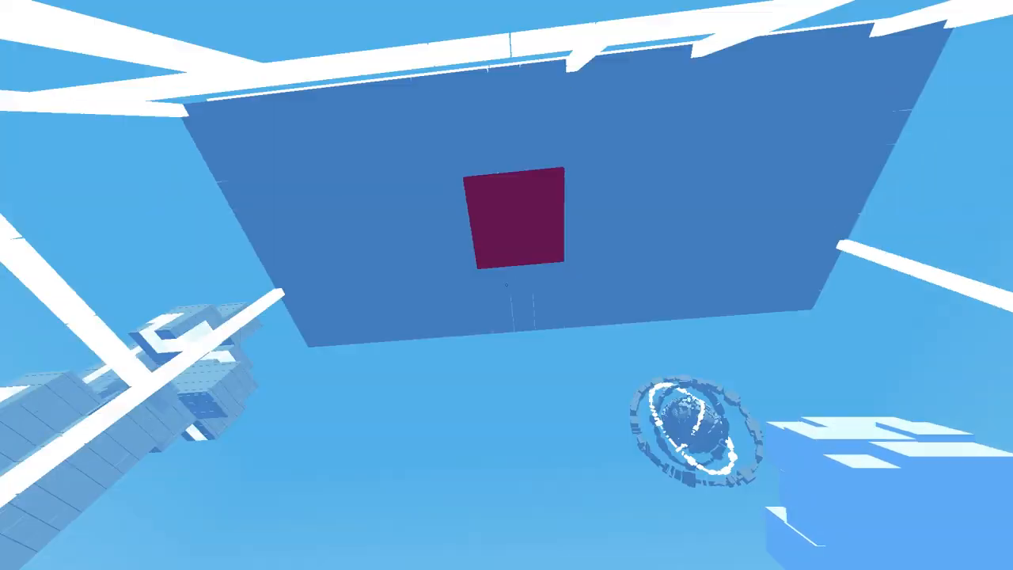
mouse_move(506, 285)
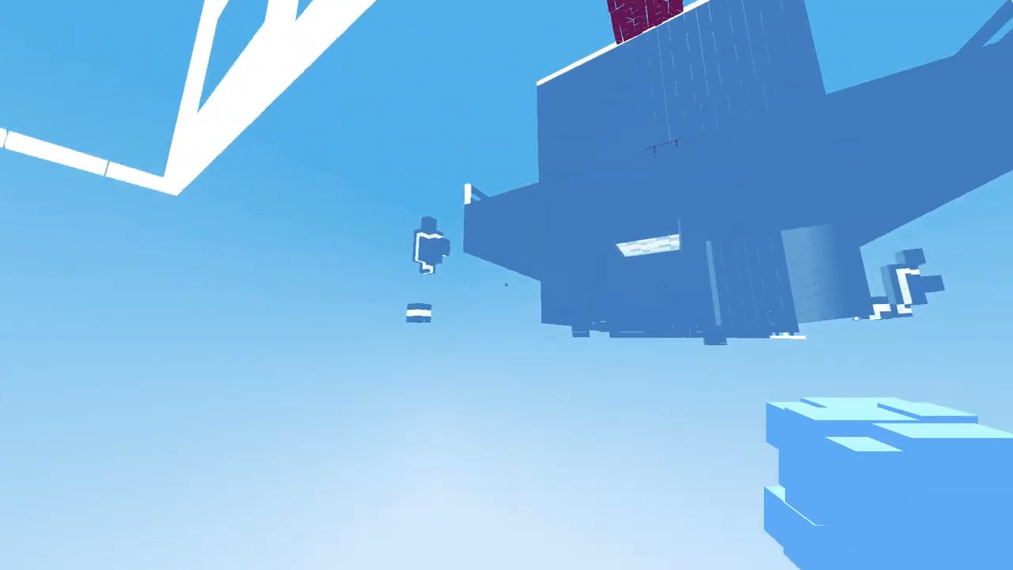
mouse_move(506, 285)
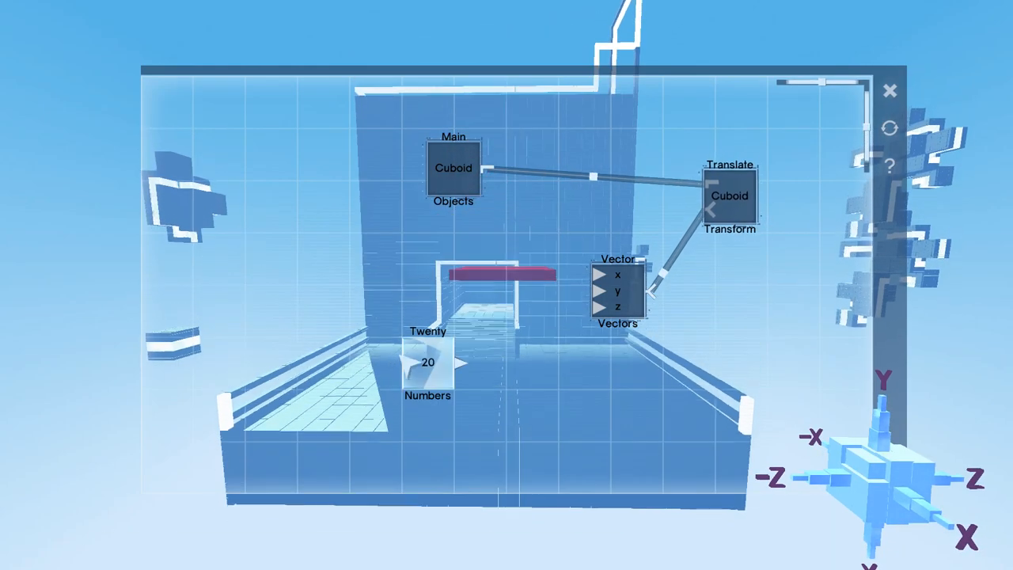
Connect Twenty to the Vector's x and Fifty to its y for (20, 50, 0), then exit.
drag(427, 364, 526, 265)
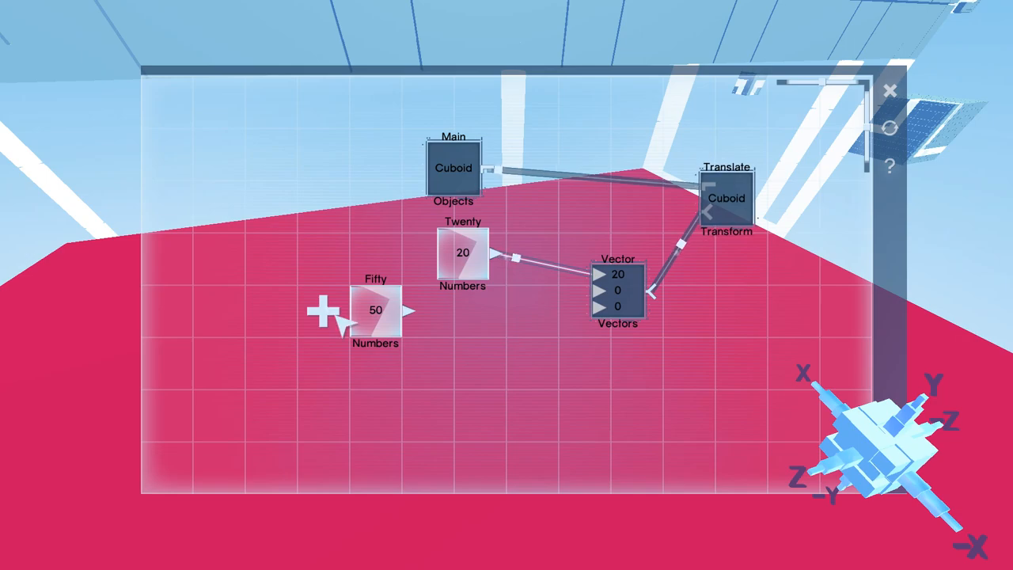
drag(376, 308, 528, 301)
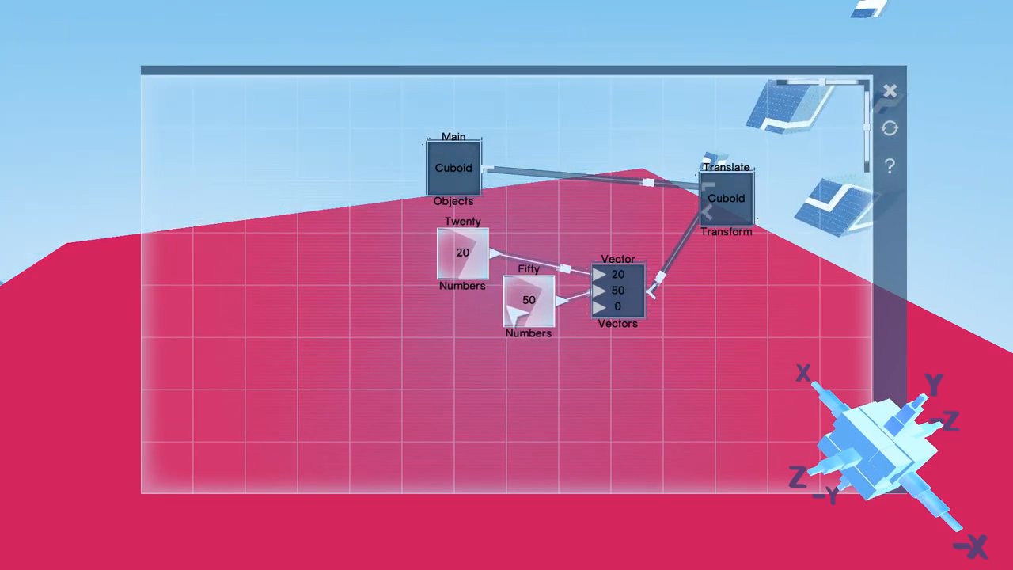
click(890, 89)
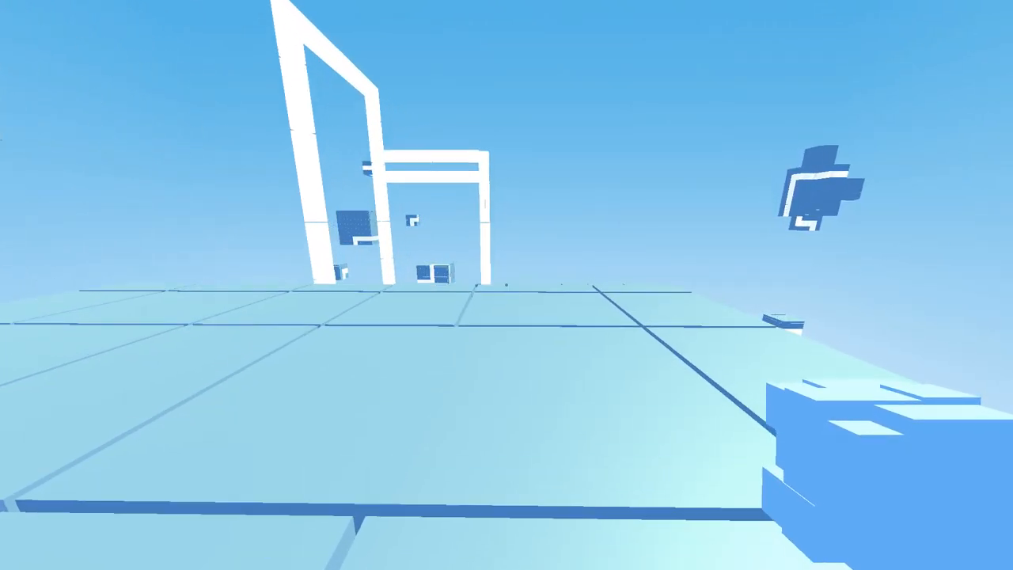
mouse_move(506, 285)
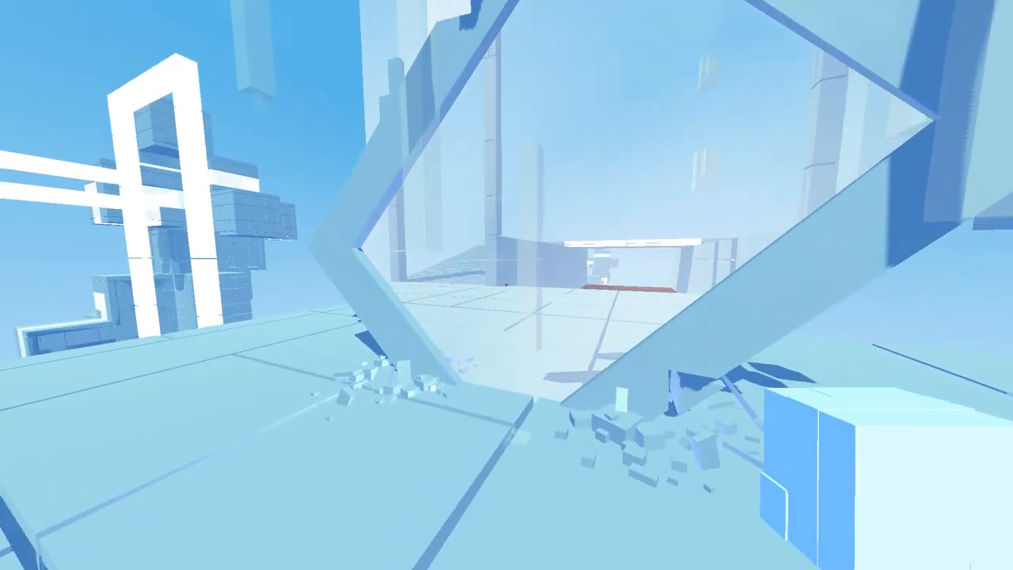
mouse_move(507, 285)
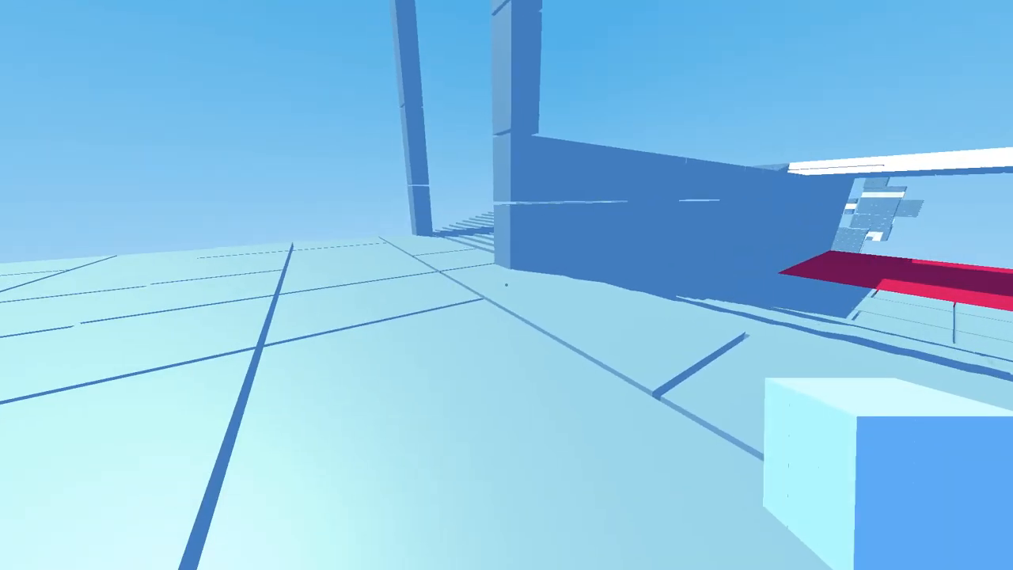
mouse_move(507, 285)
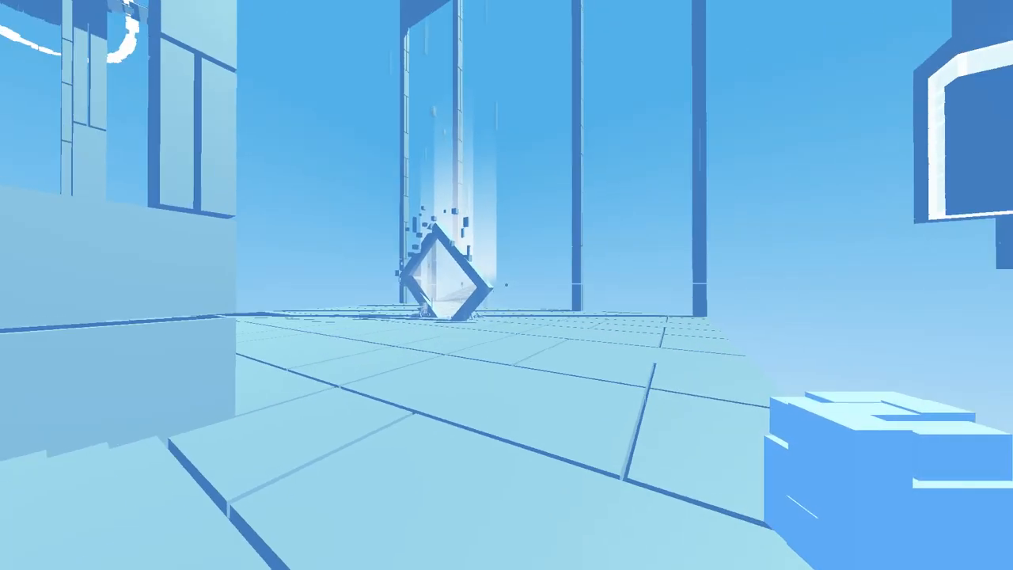
mouse_move(507, 285)
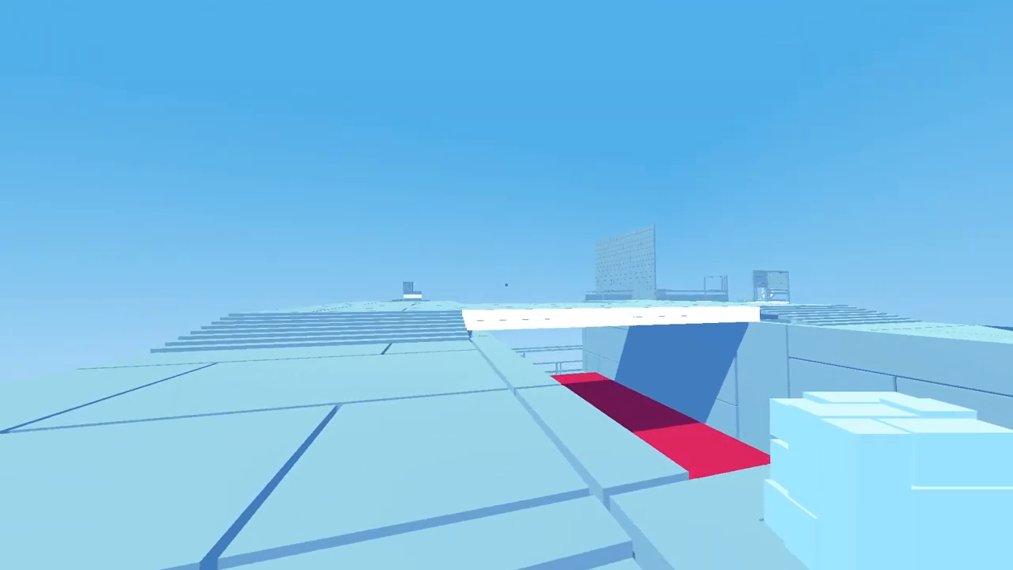